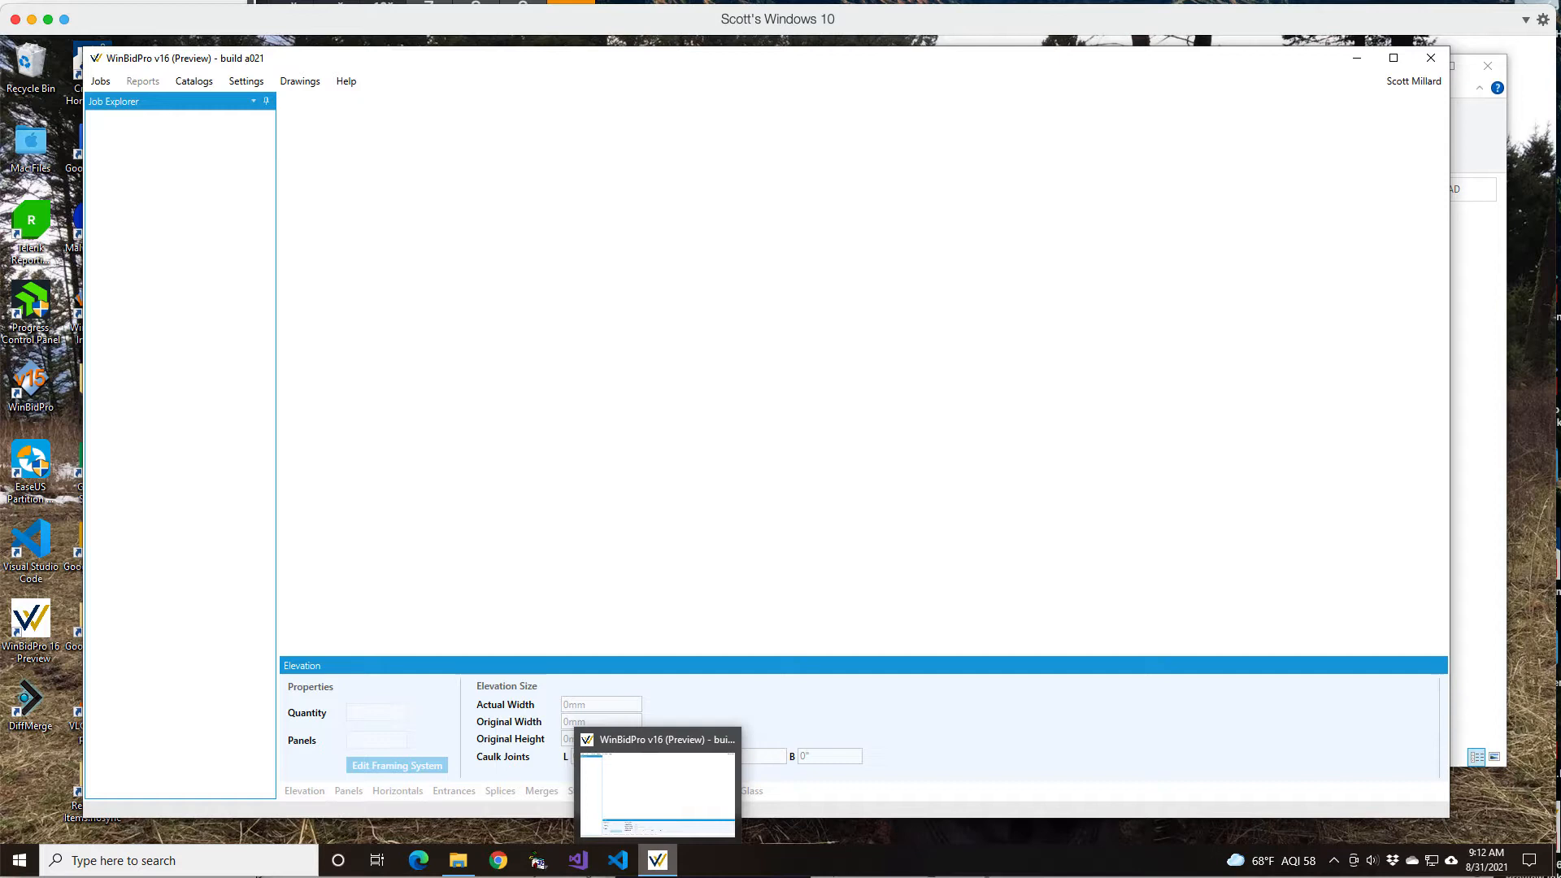
pyautogui.moveTo(1325, 405)
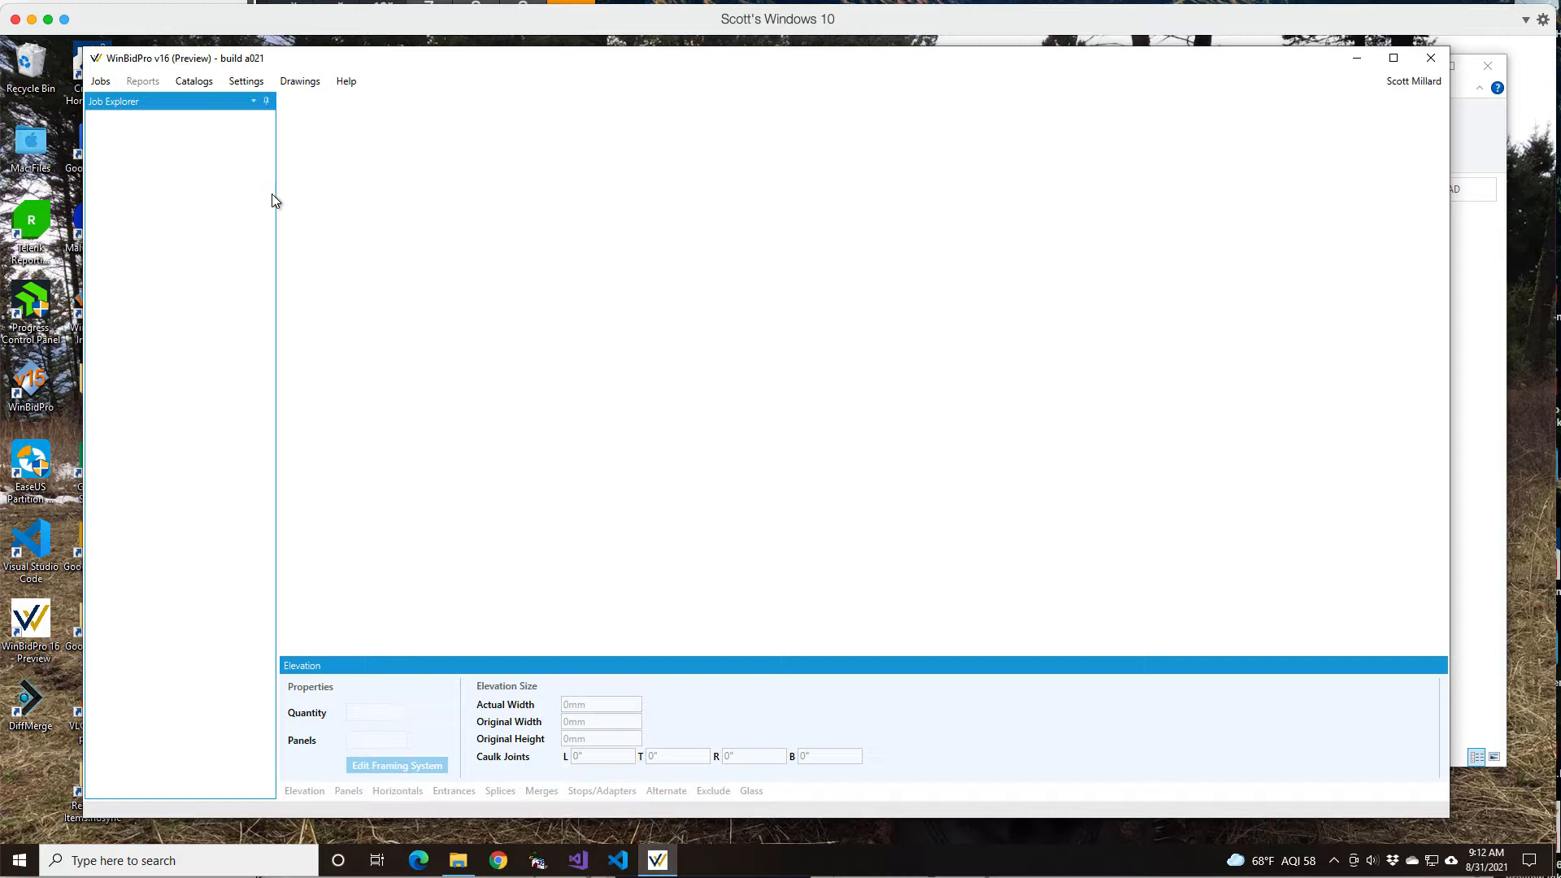
pyautogui.moveTo(441, 381)
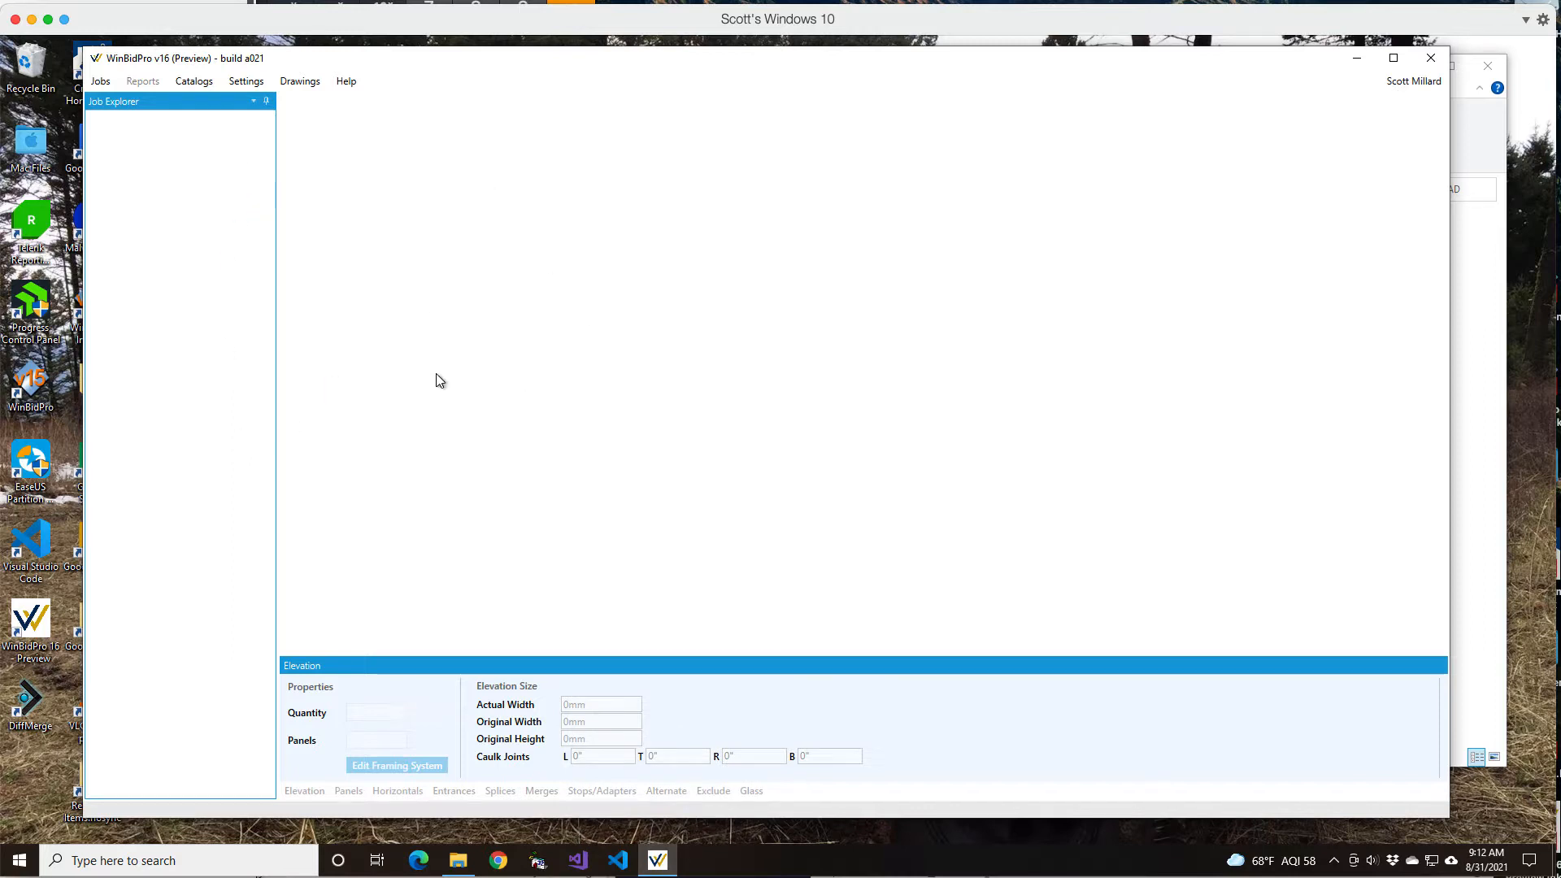
pyautogui.moveTo(227, 177)
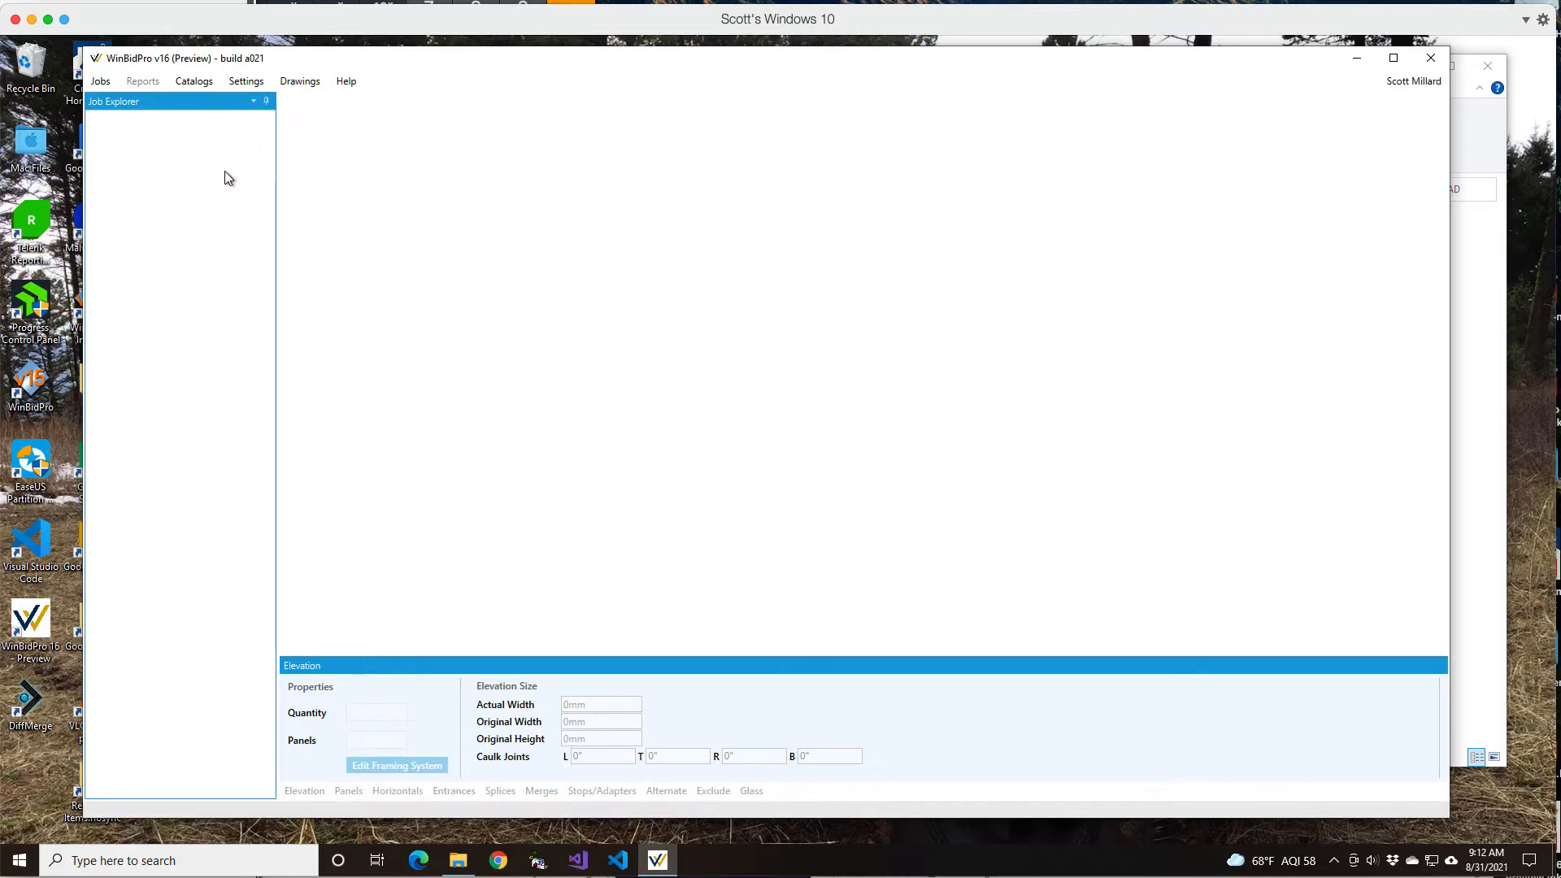
pyautogui.moveTo(507, 764)
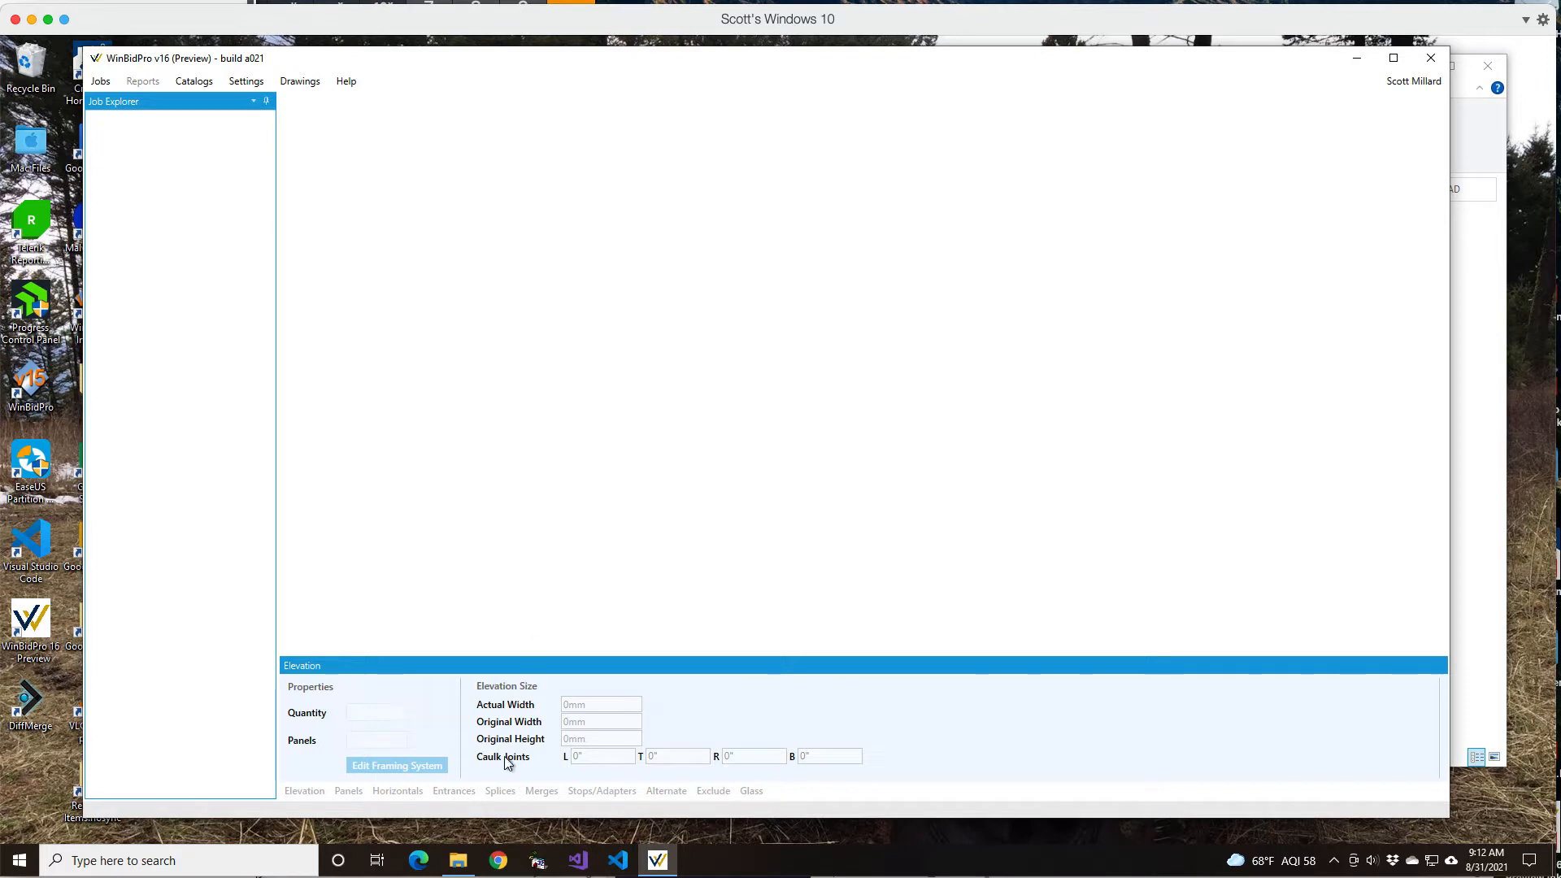
pyautogui.moveTo(575, 368)
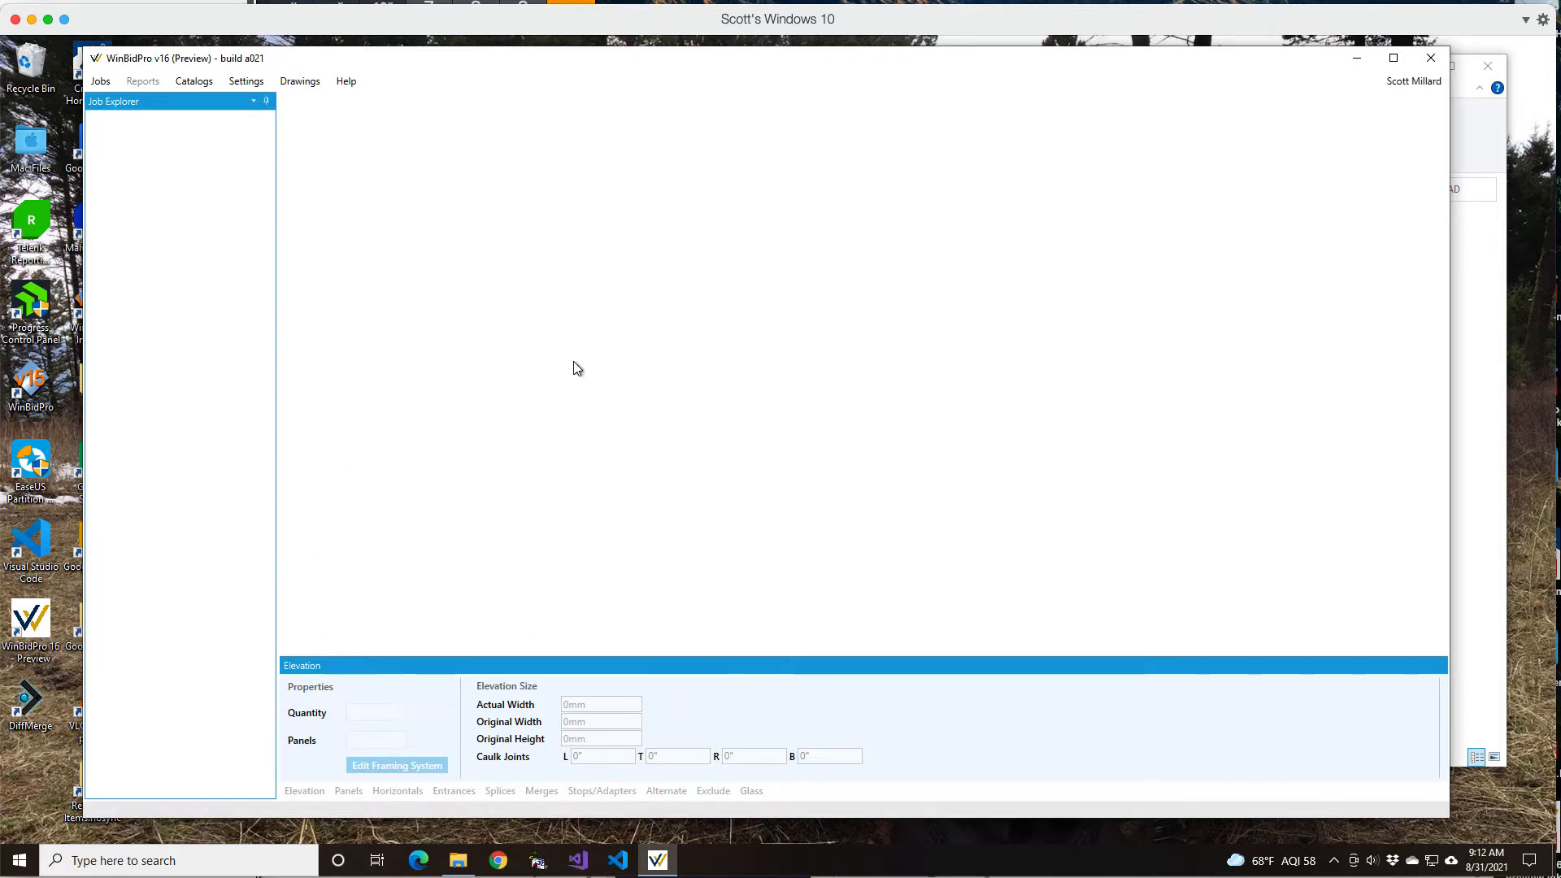
pyautogui.moveTo(509, 565)
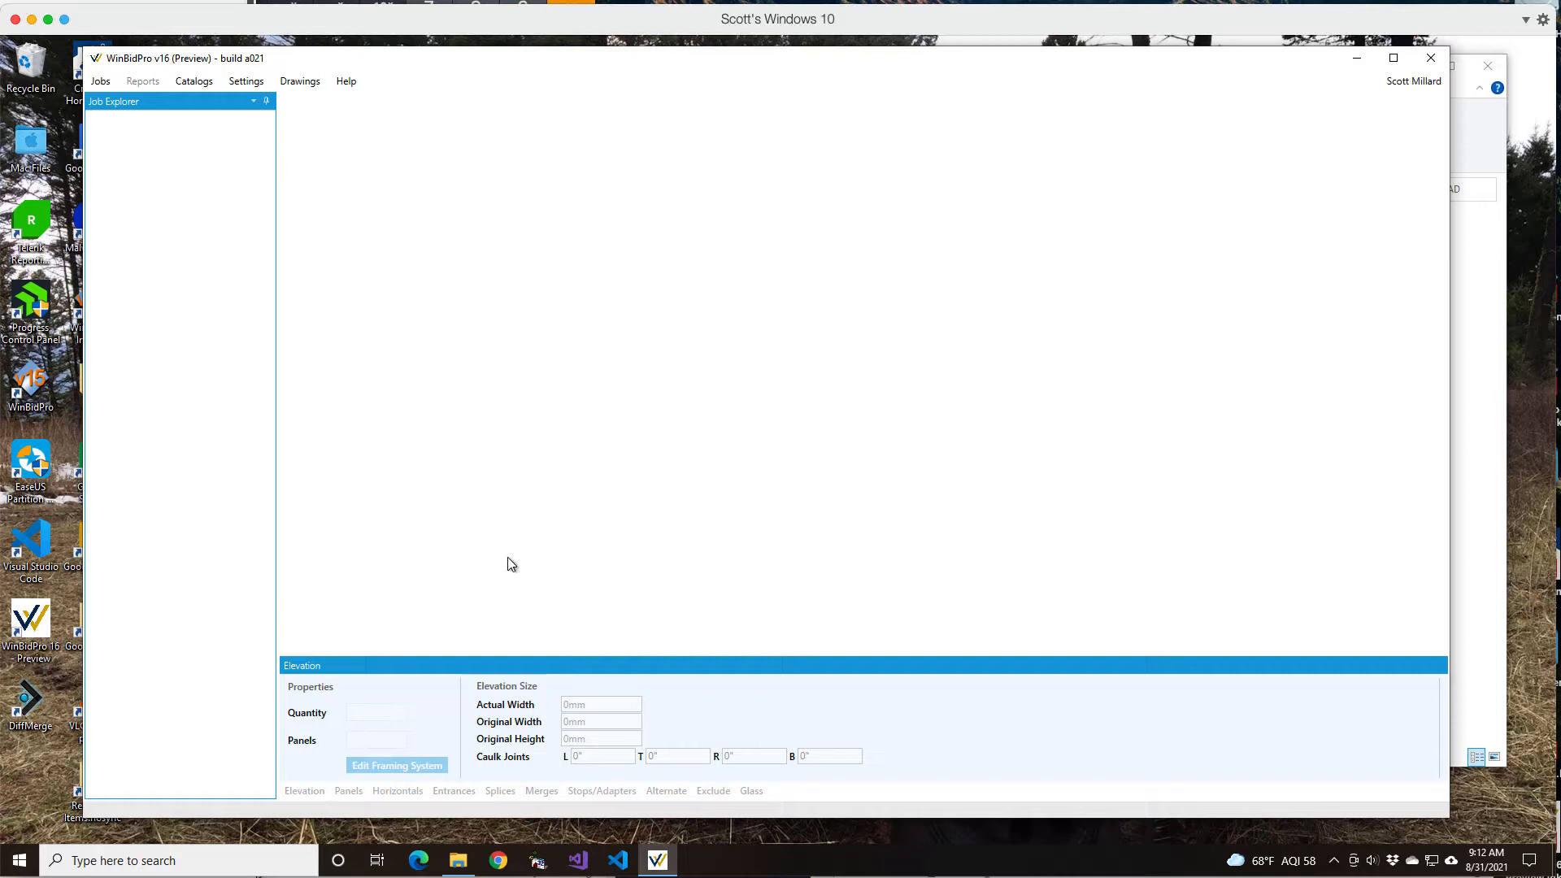
pyautogui.moveTo(299, 44)
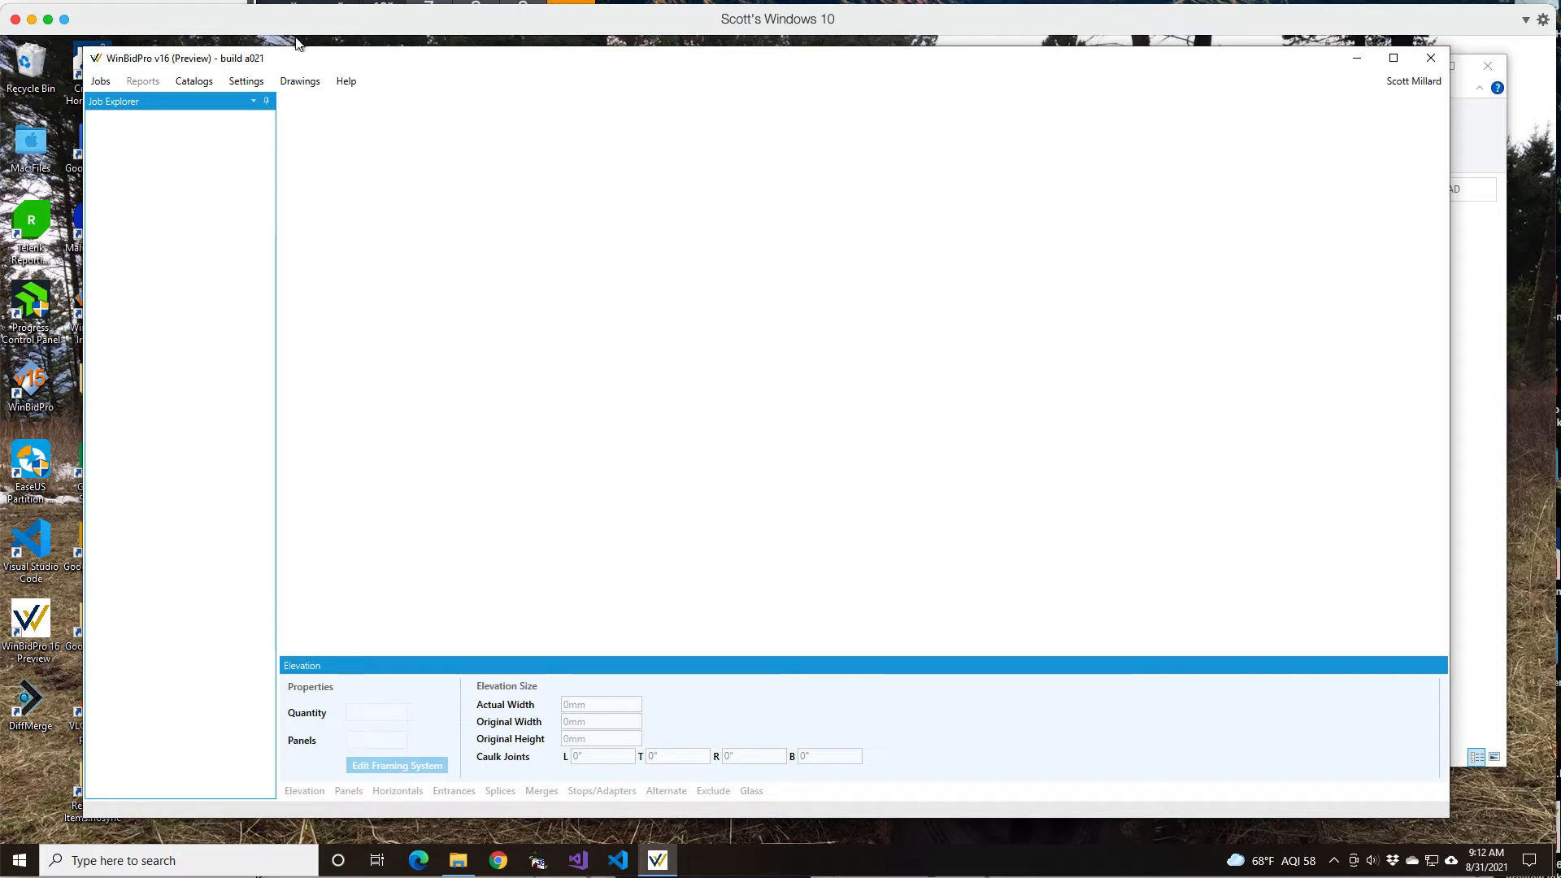
pyautogui.moveTo(359, 513)
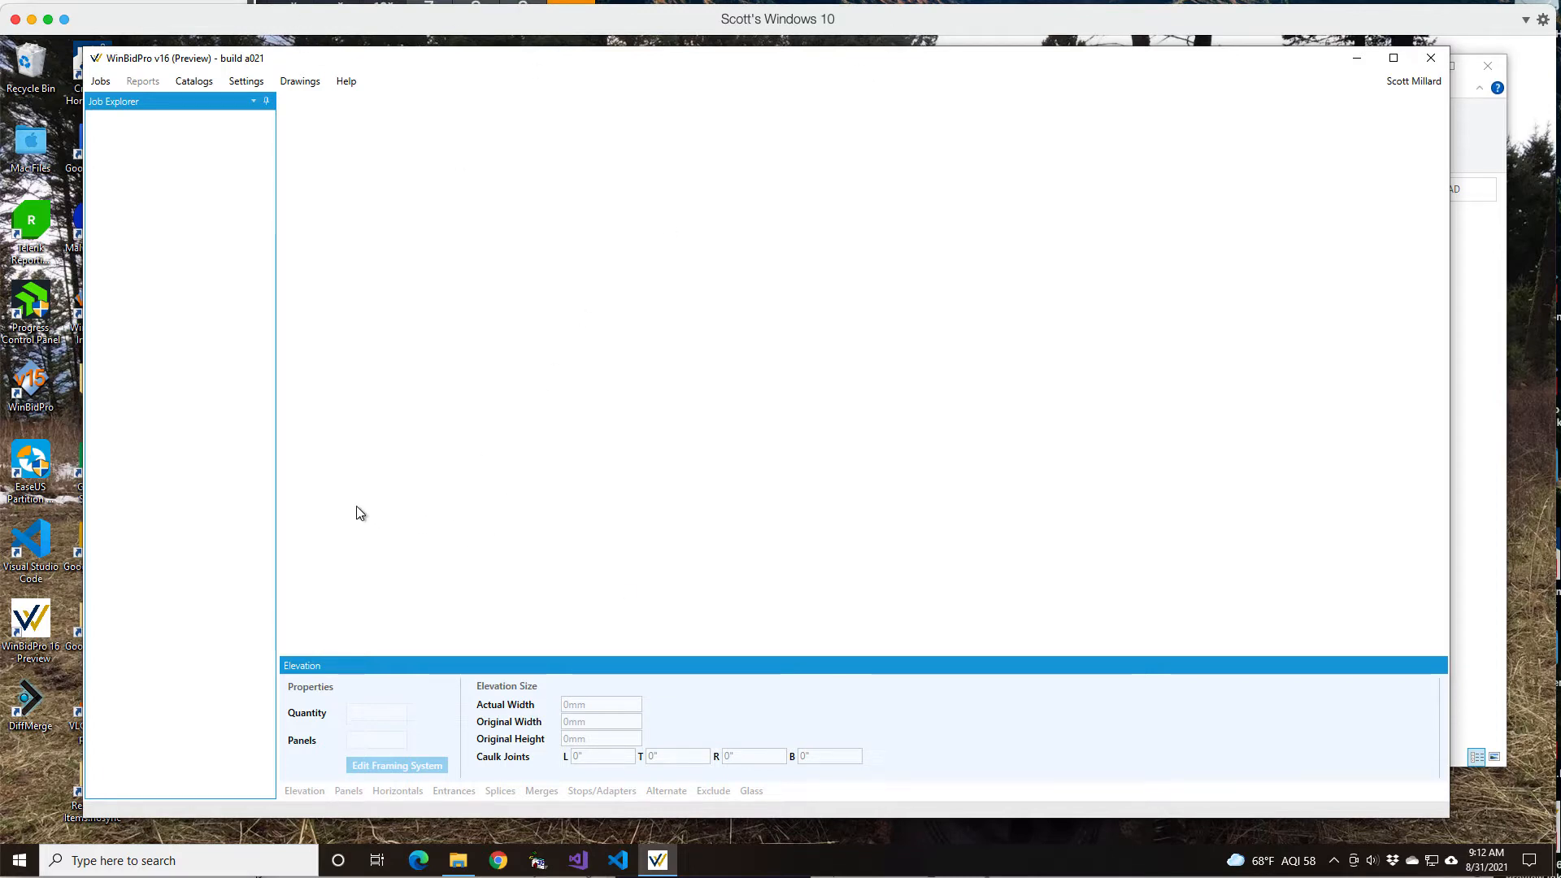
pyautogui.moveTo(125, 58)
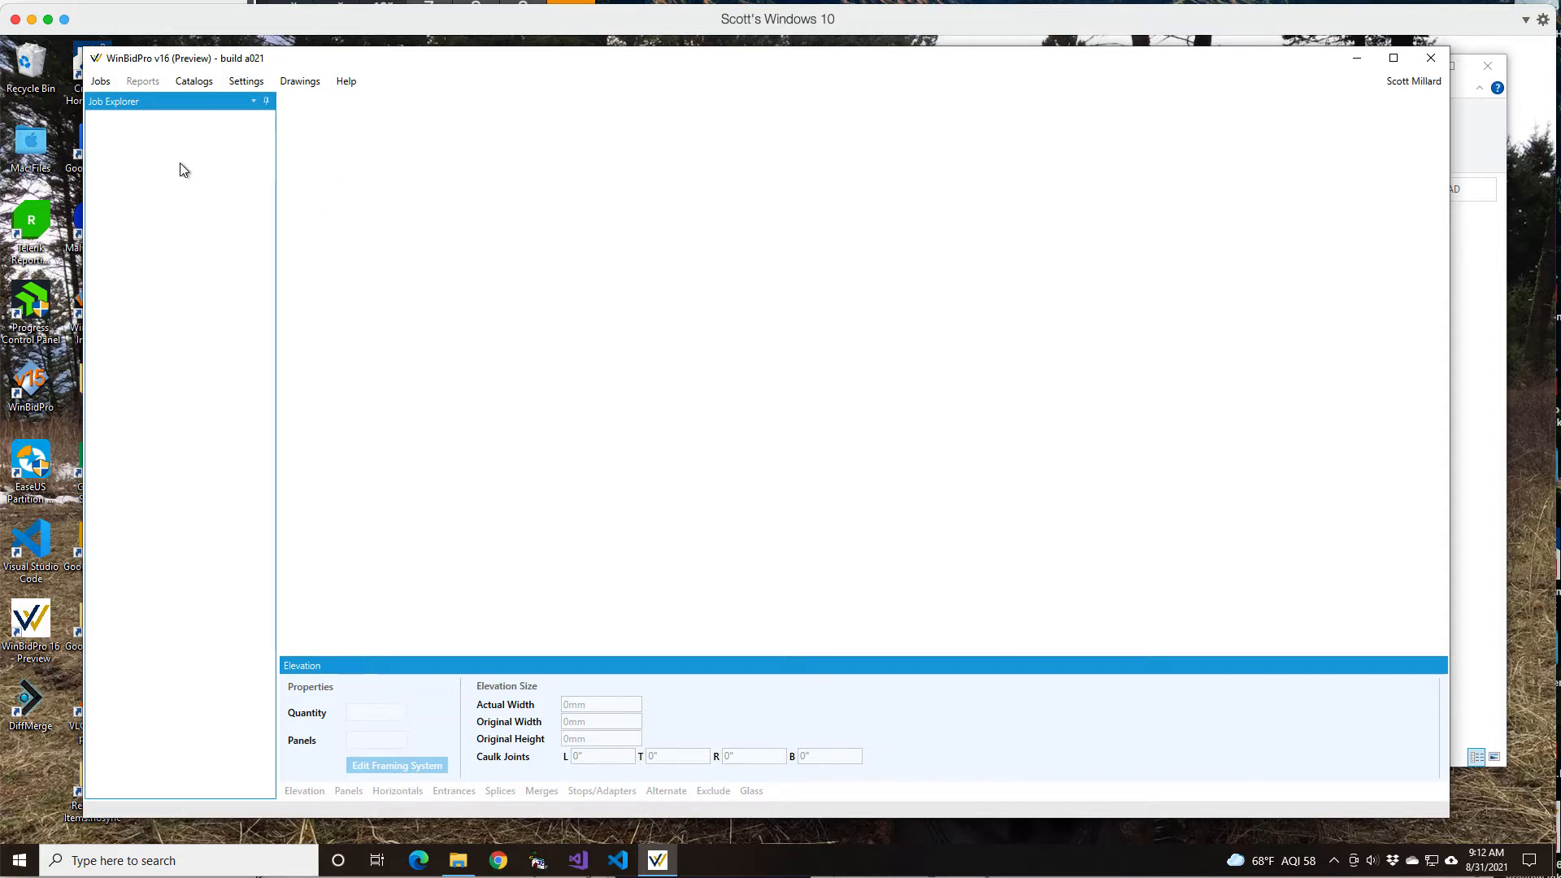
pyautogui.moveTo(148, 339)
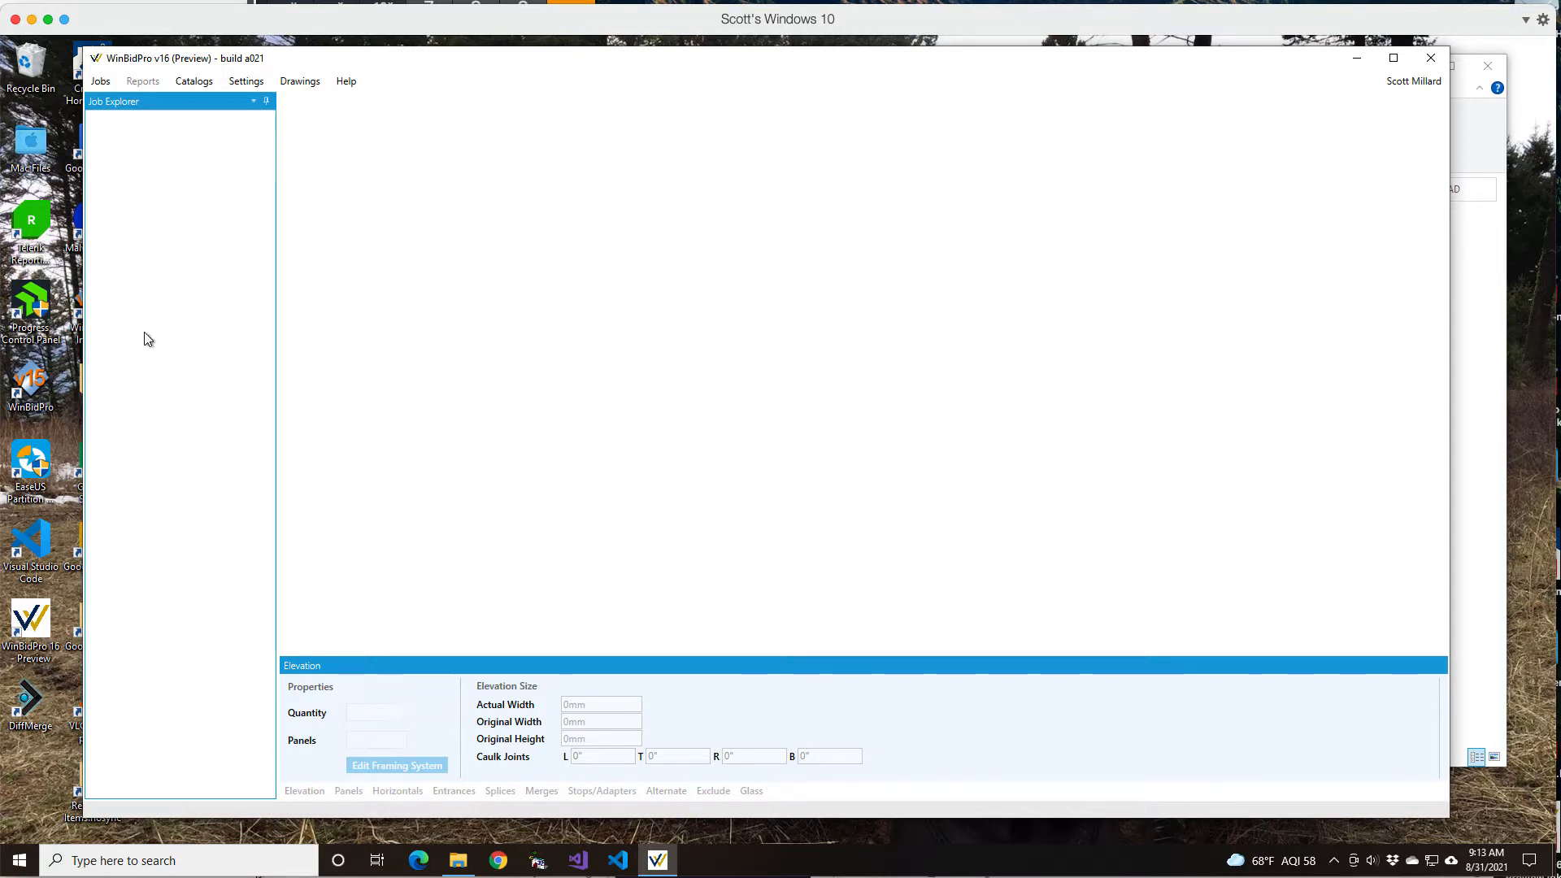
pyautogui.moveTo(35, 642)
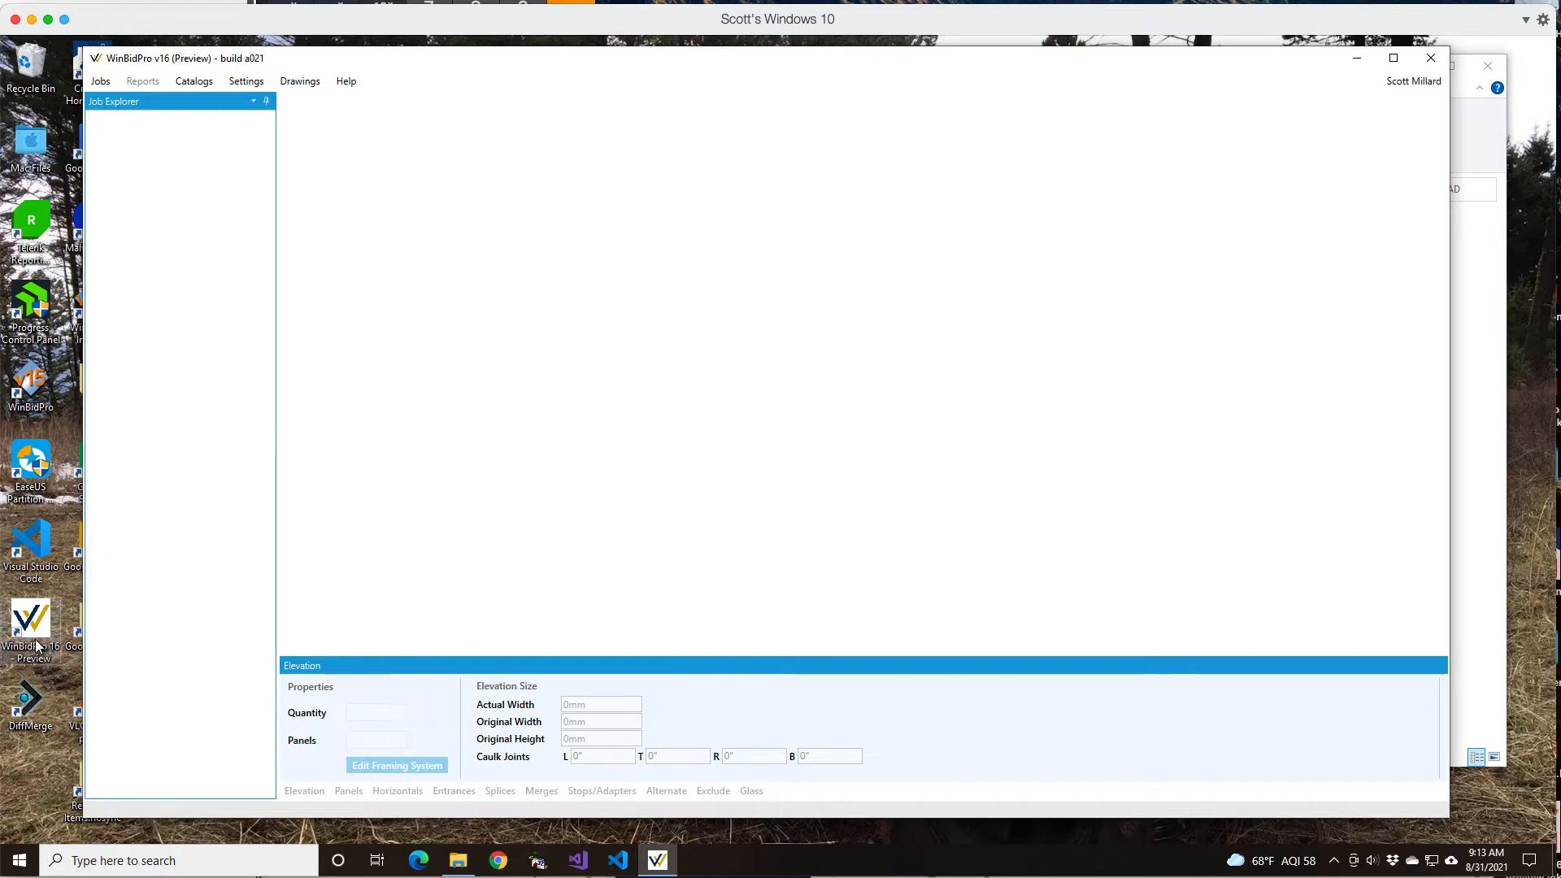
pyautogui.moveTo(266, 480)
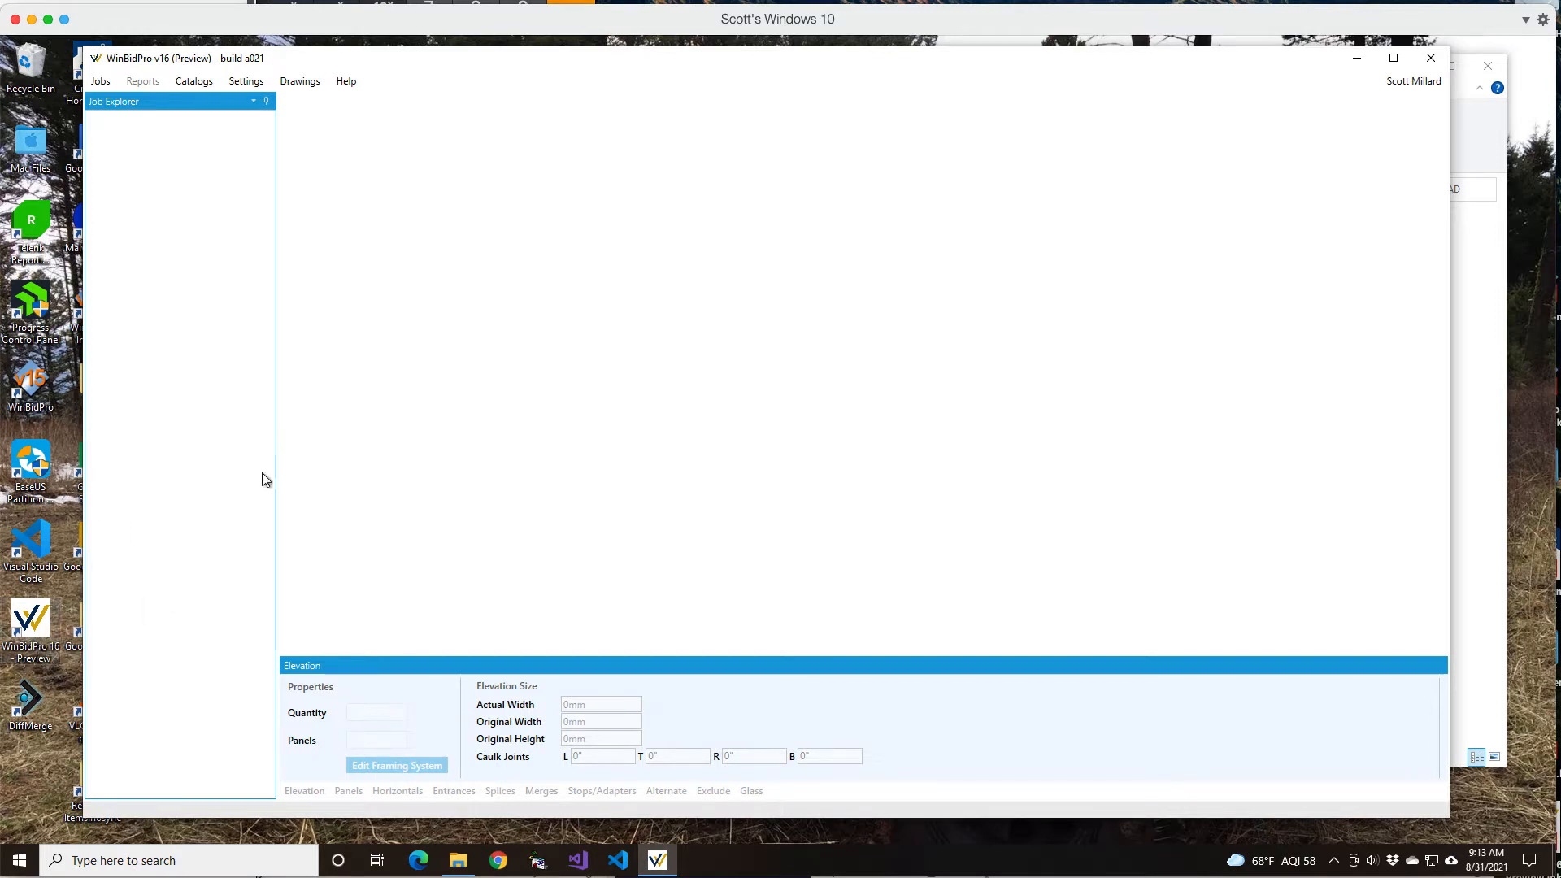
pyautogui.moveTo(295, 214)
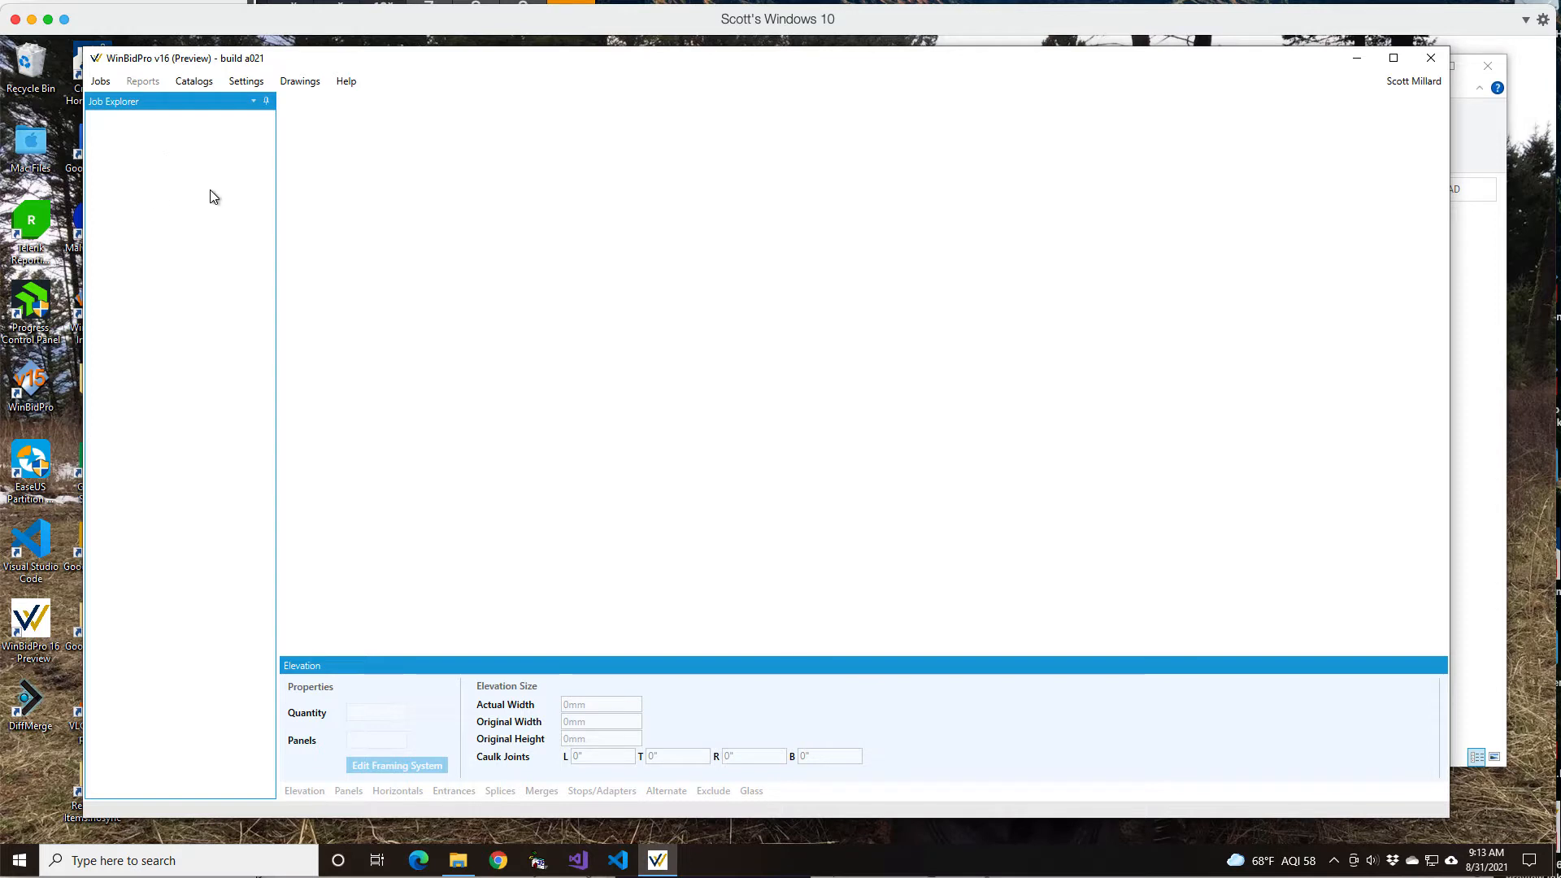
pyautogui.moveTo(194, 80)
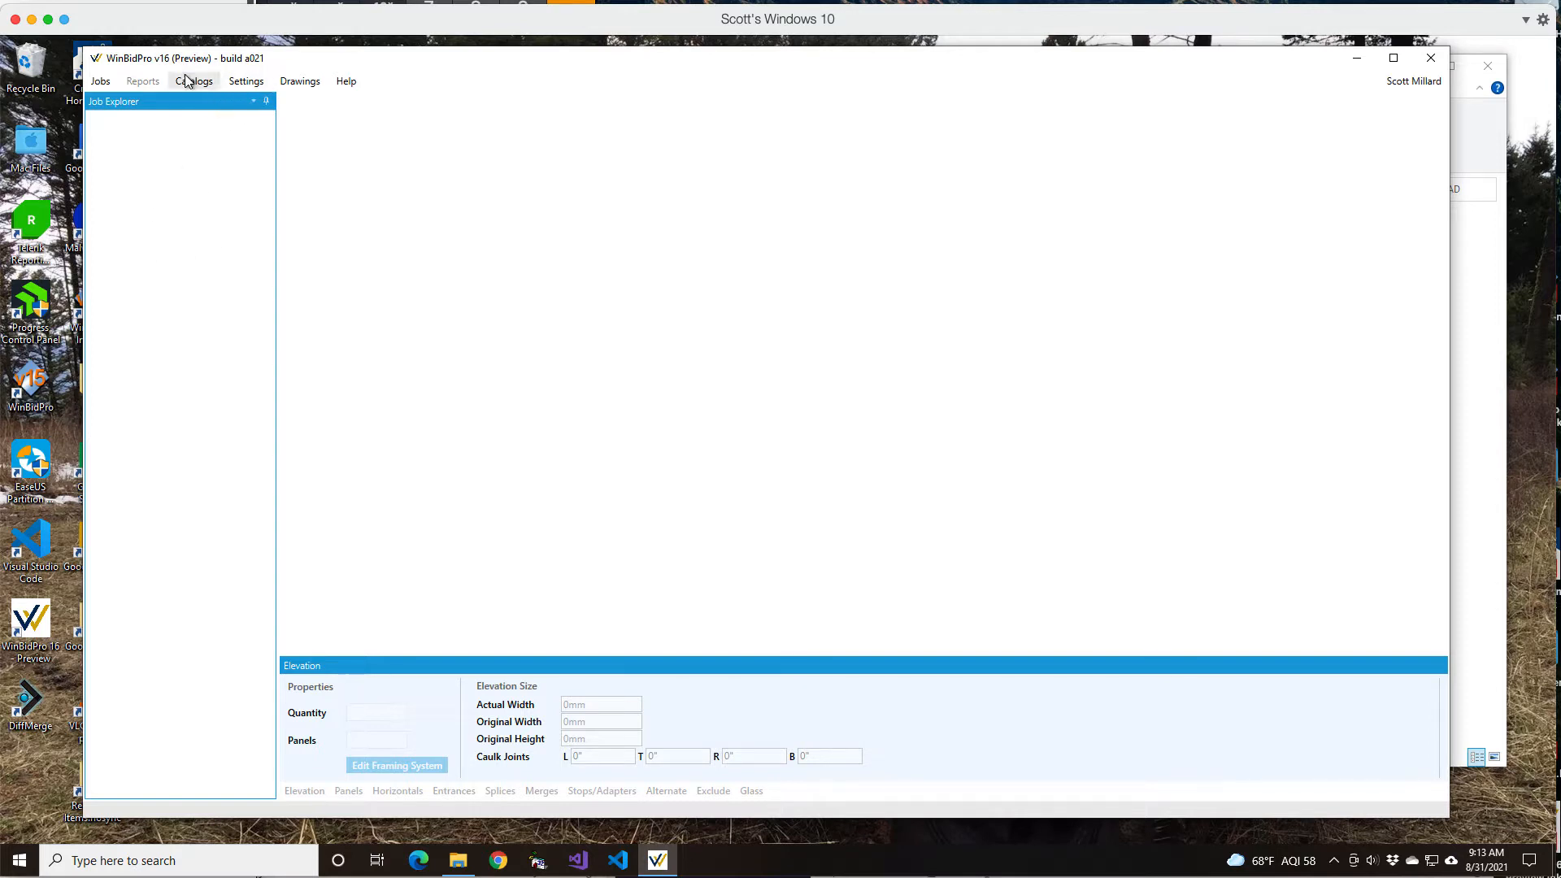
# Step: Open Catalogs > Manage Vendors to list the catalog vendors and saved Tubelite Inc 2021
pyautogui.click(194, 81)
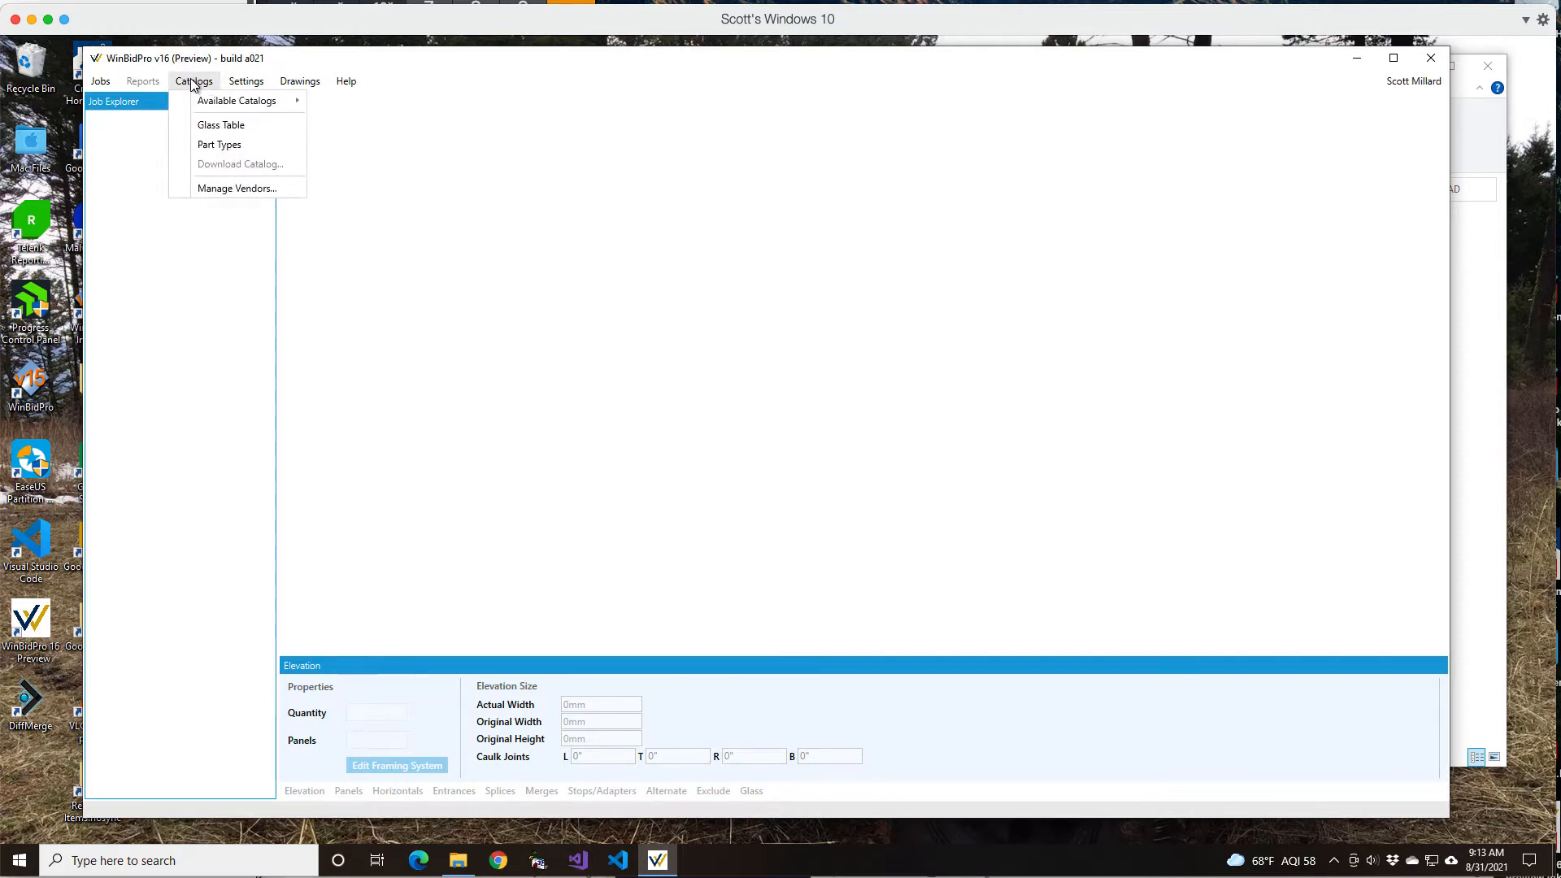
pyautogui.click(236, 188)
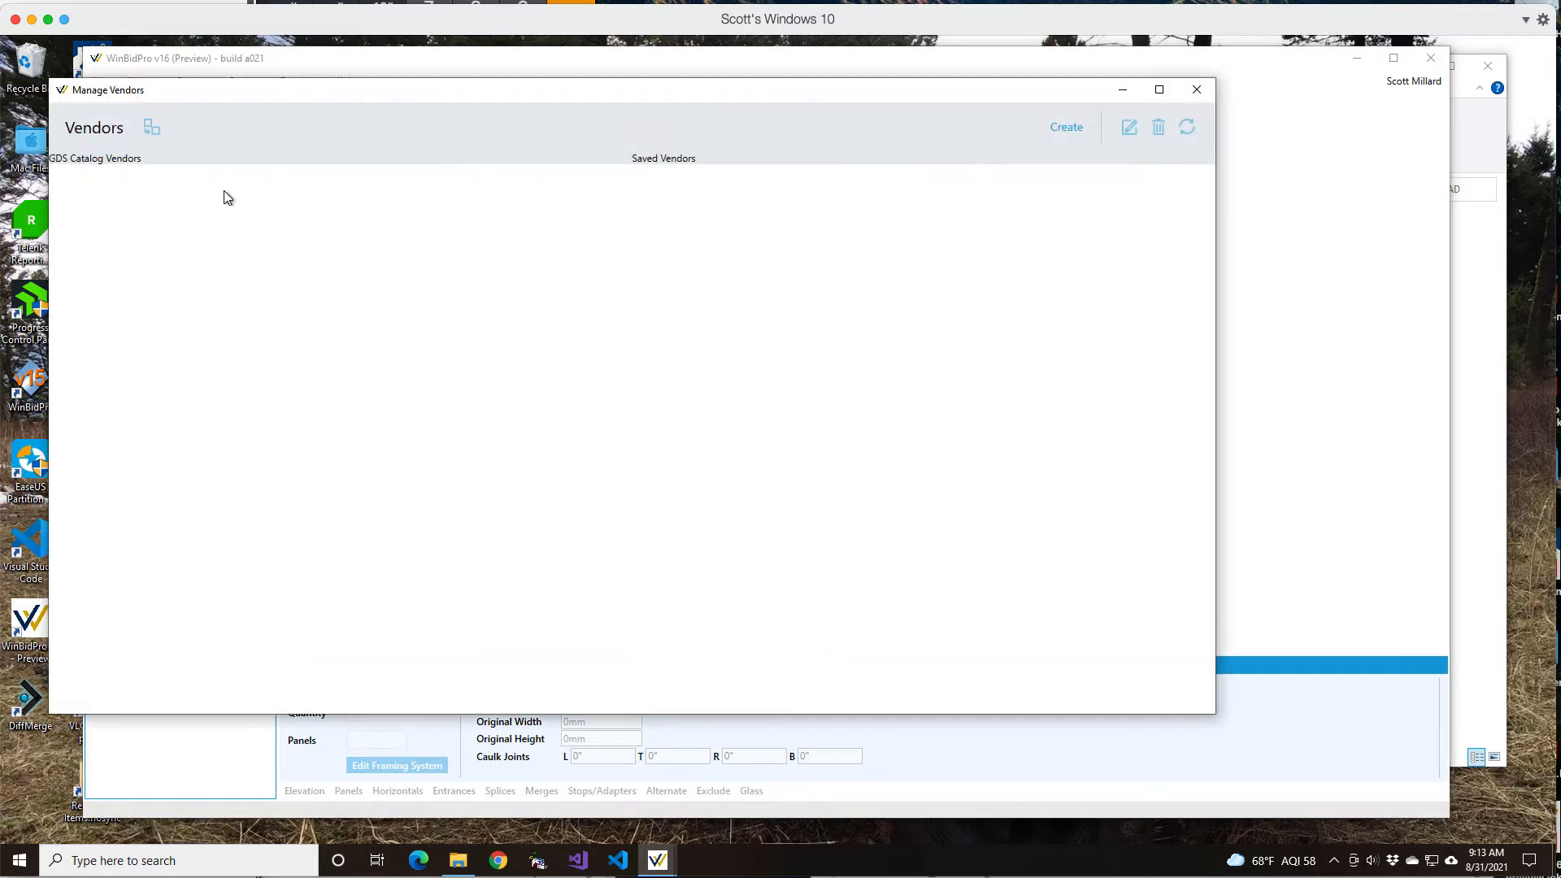
pyautogui.click(1185, 127)
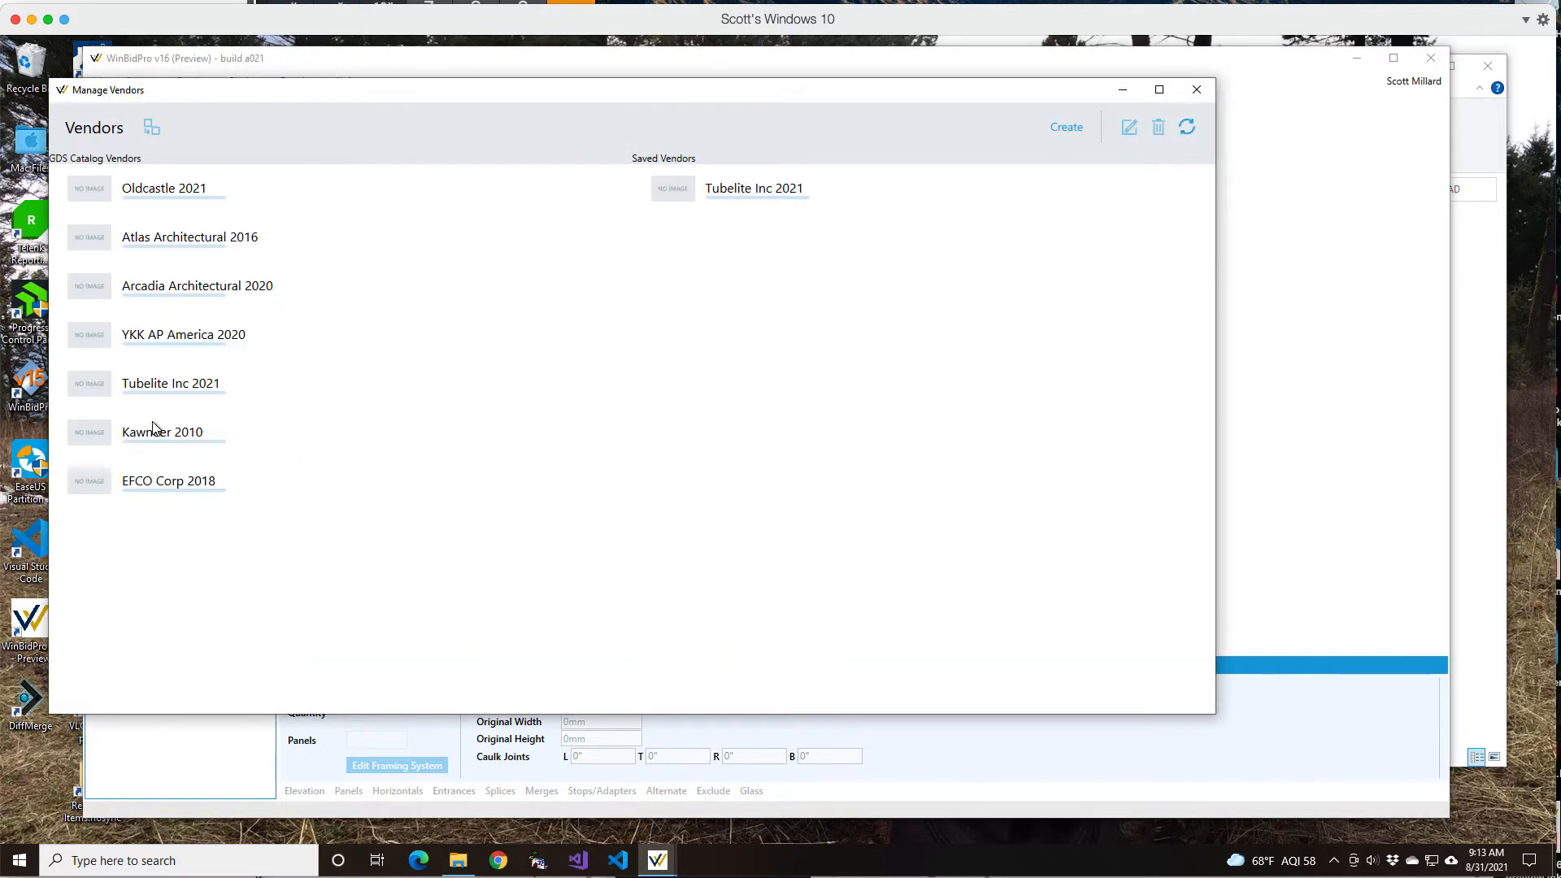
pyautogui.moveTo(164, 423)
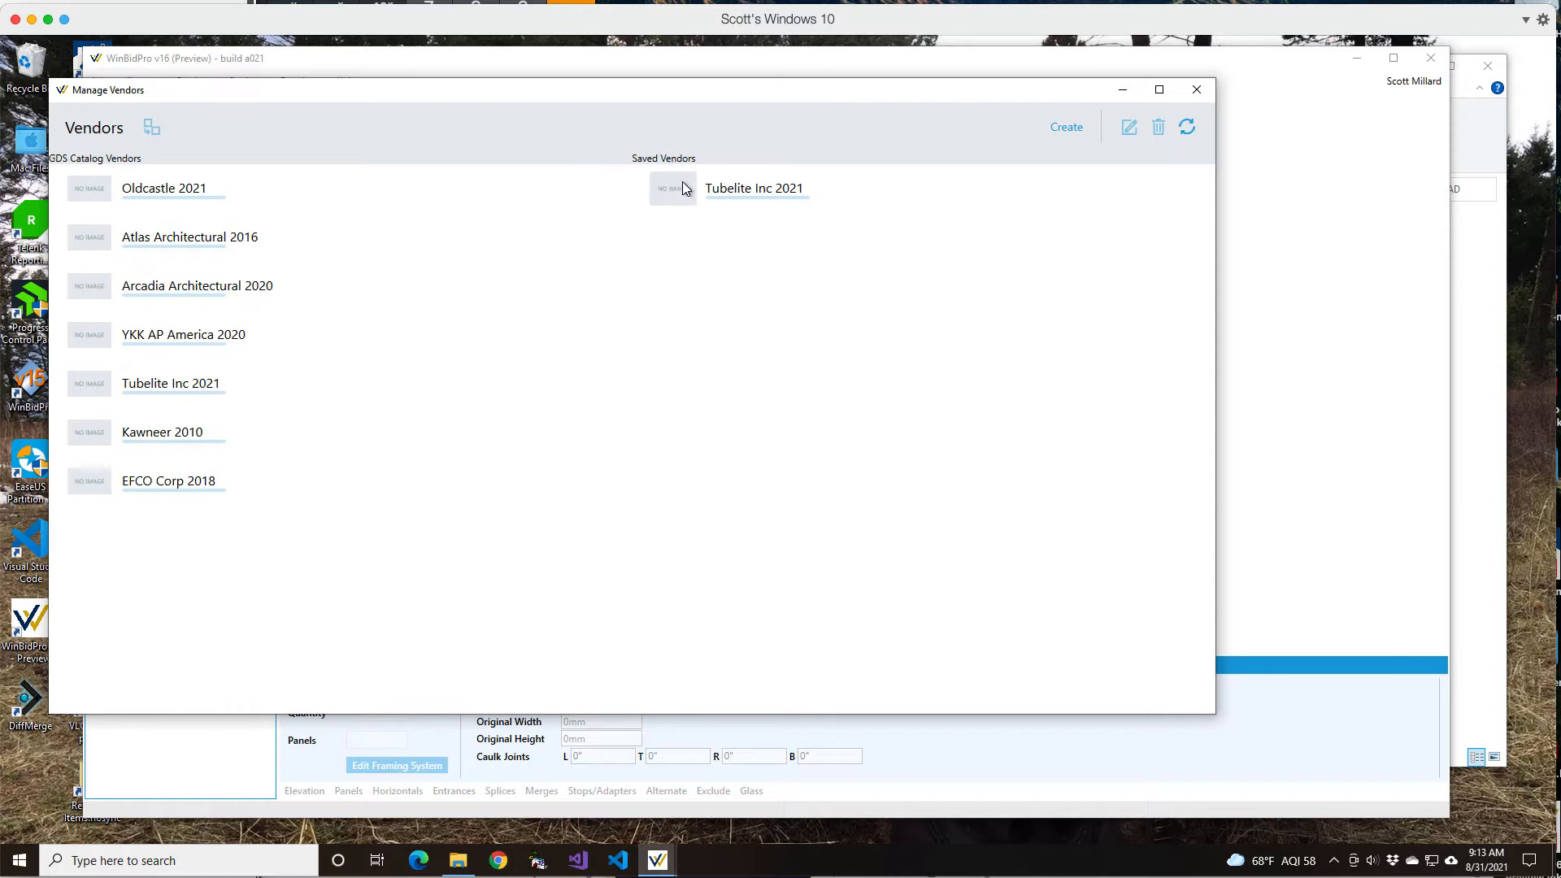
pyautogui.moveTo(117, 173)
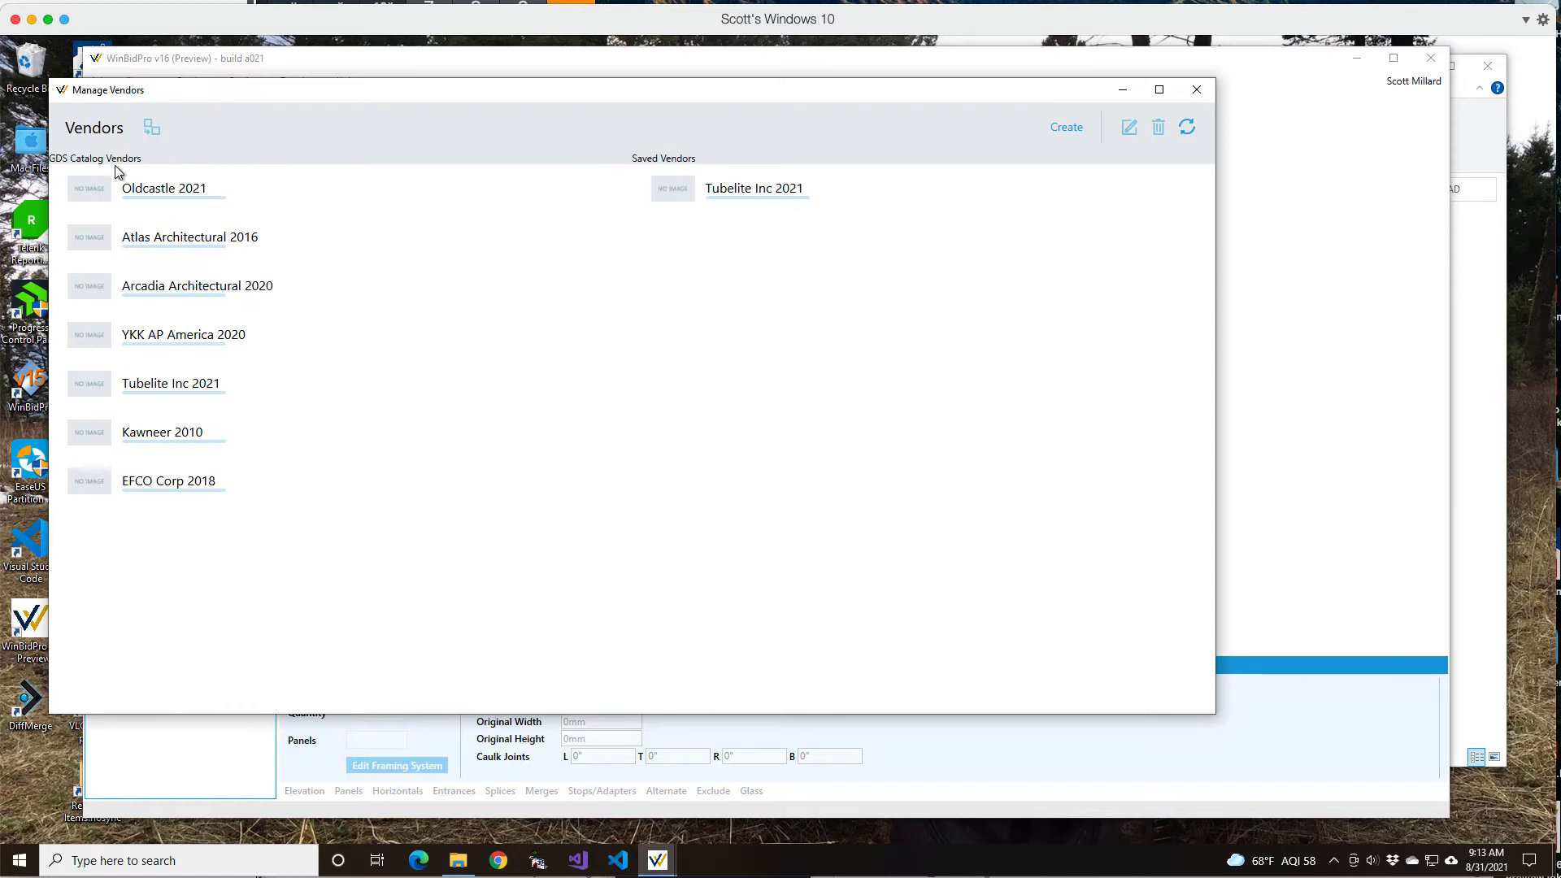
pyautogui.moveTo(146, 356)
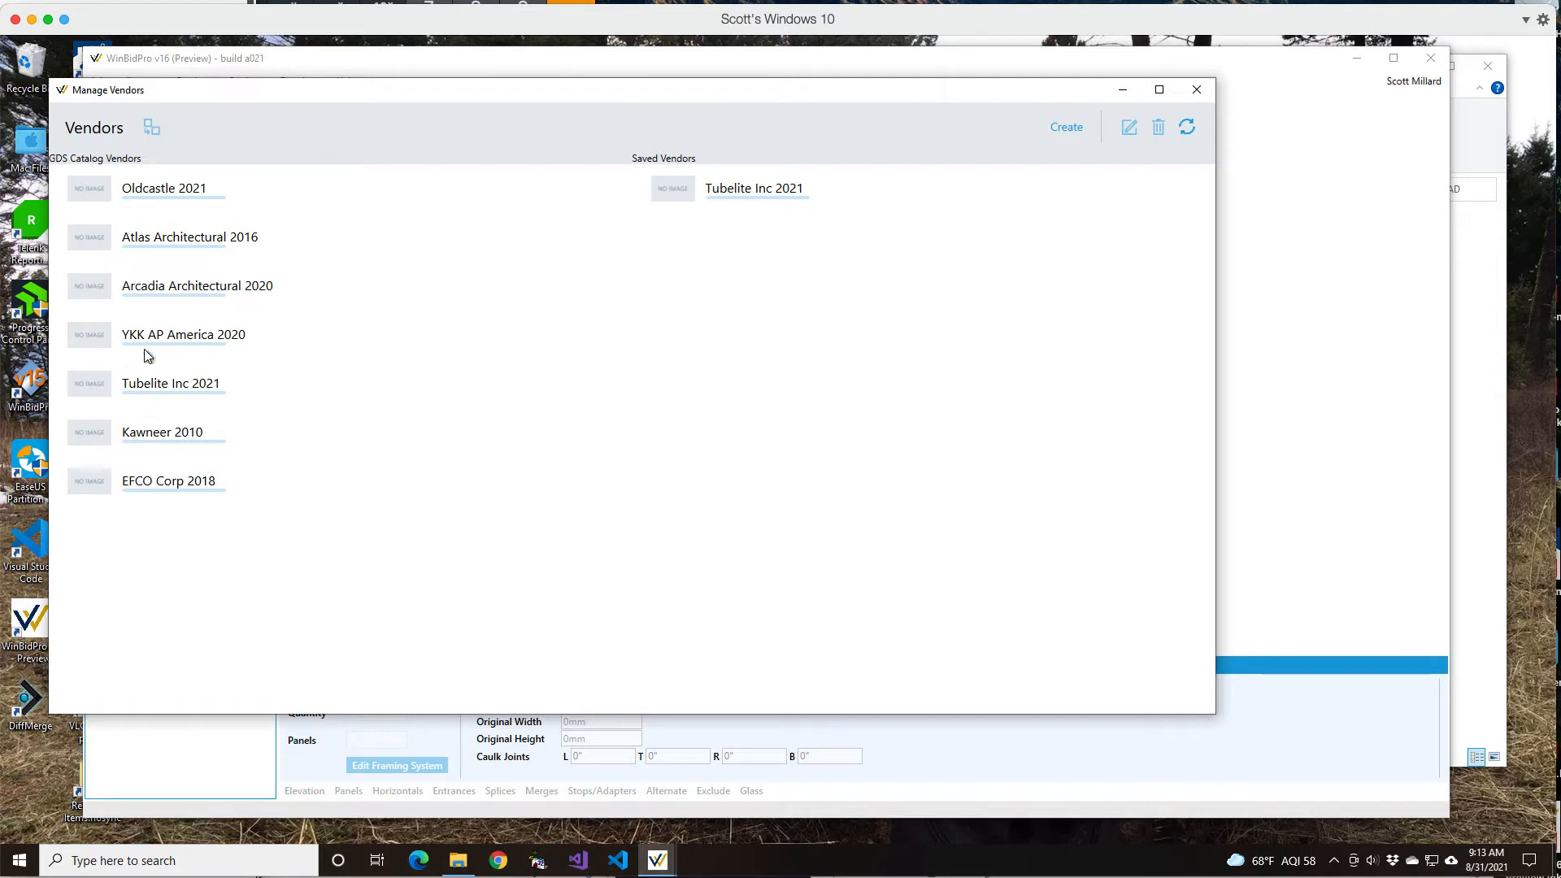
pyautogui.moveTo(145, 515)
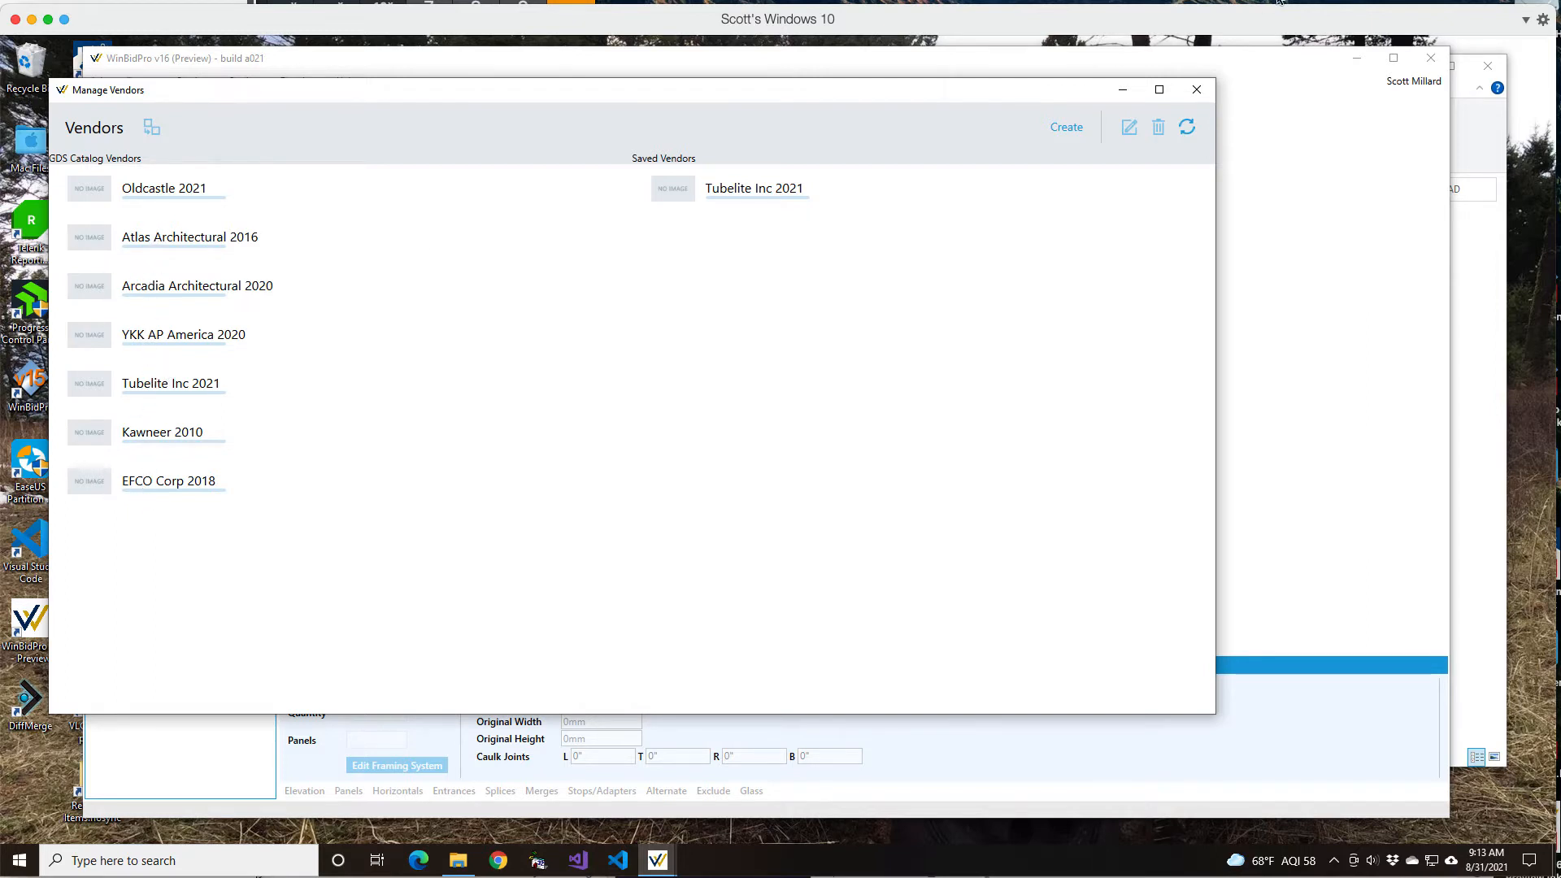
pyautogui.moveTo(1197, 89)
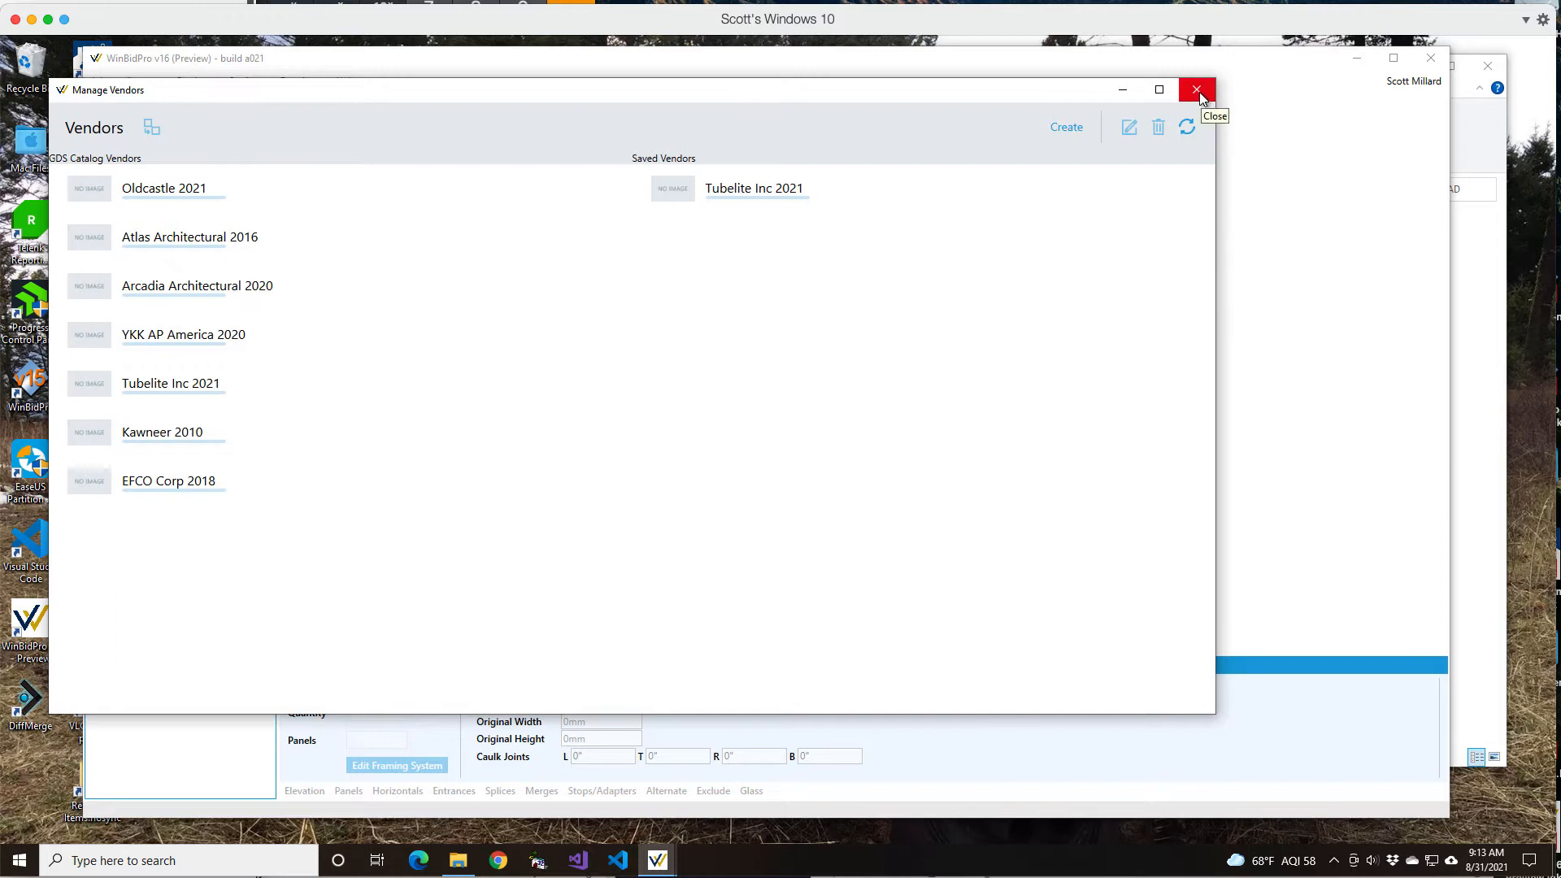
pyautogui.click(1196, 90)
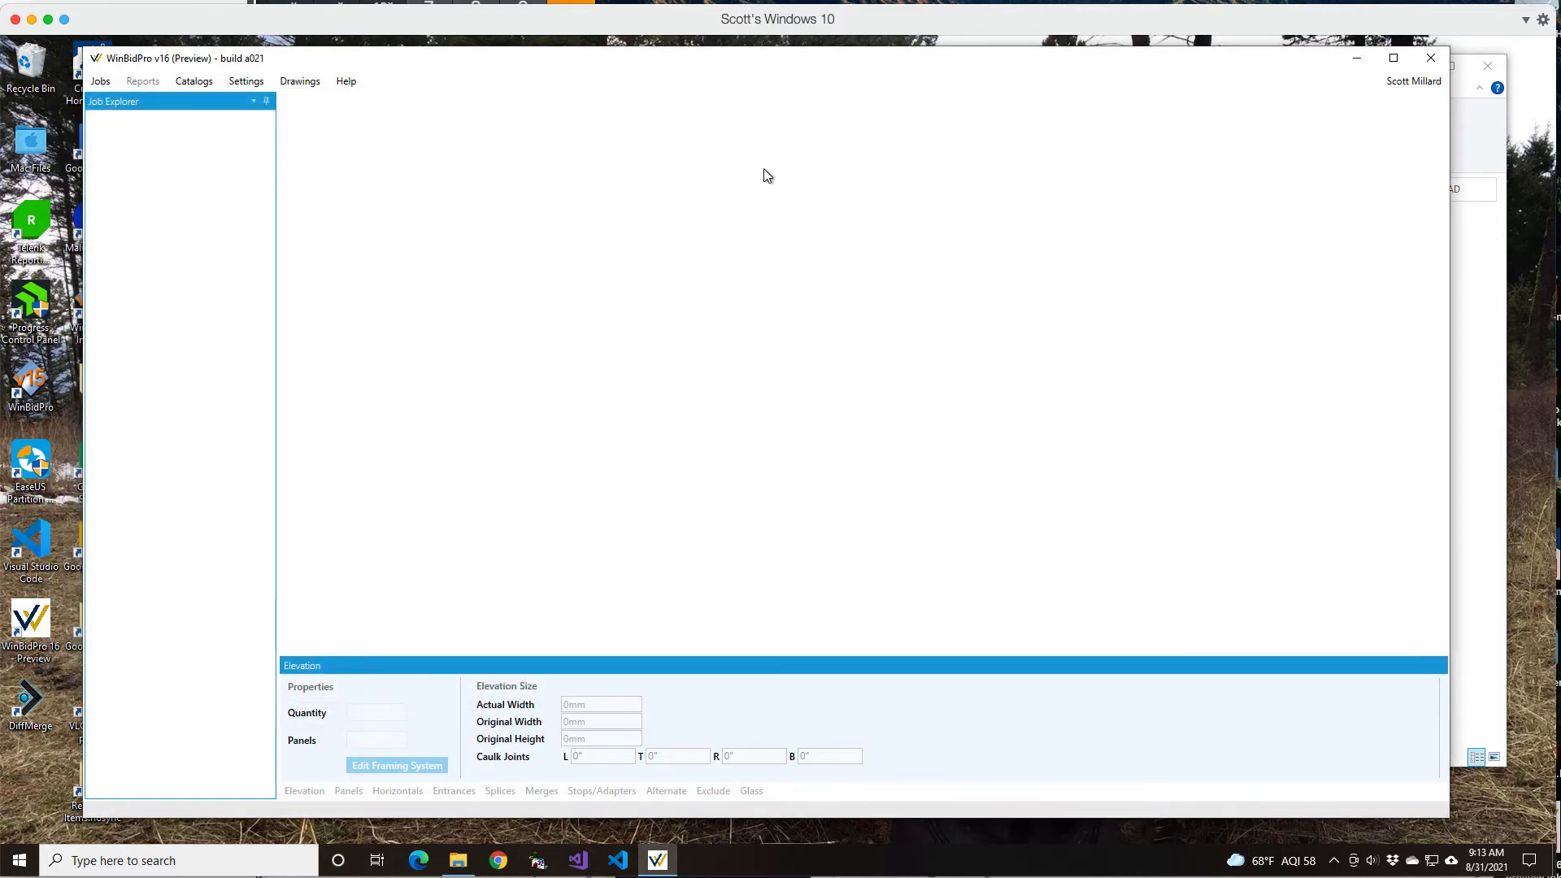
pyautogui.moveTo(887, 125)
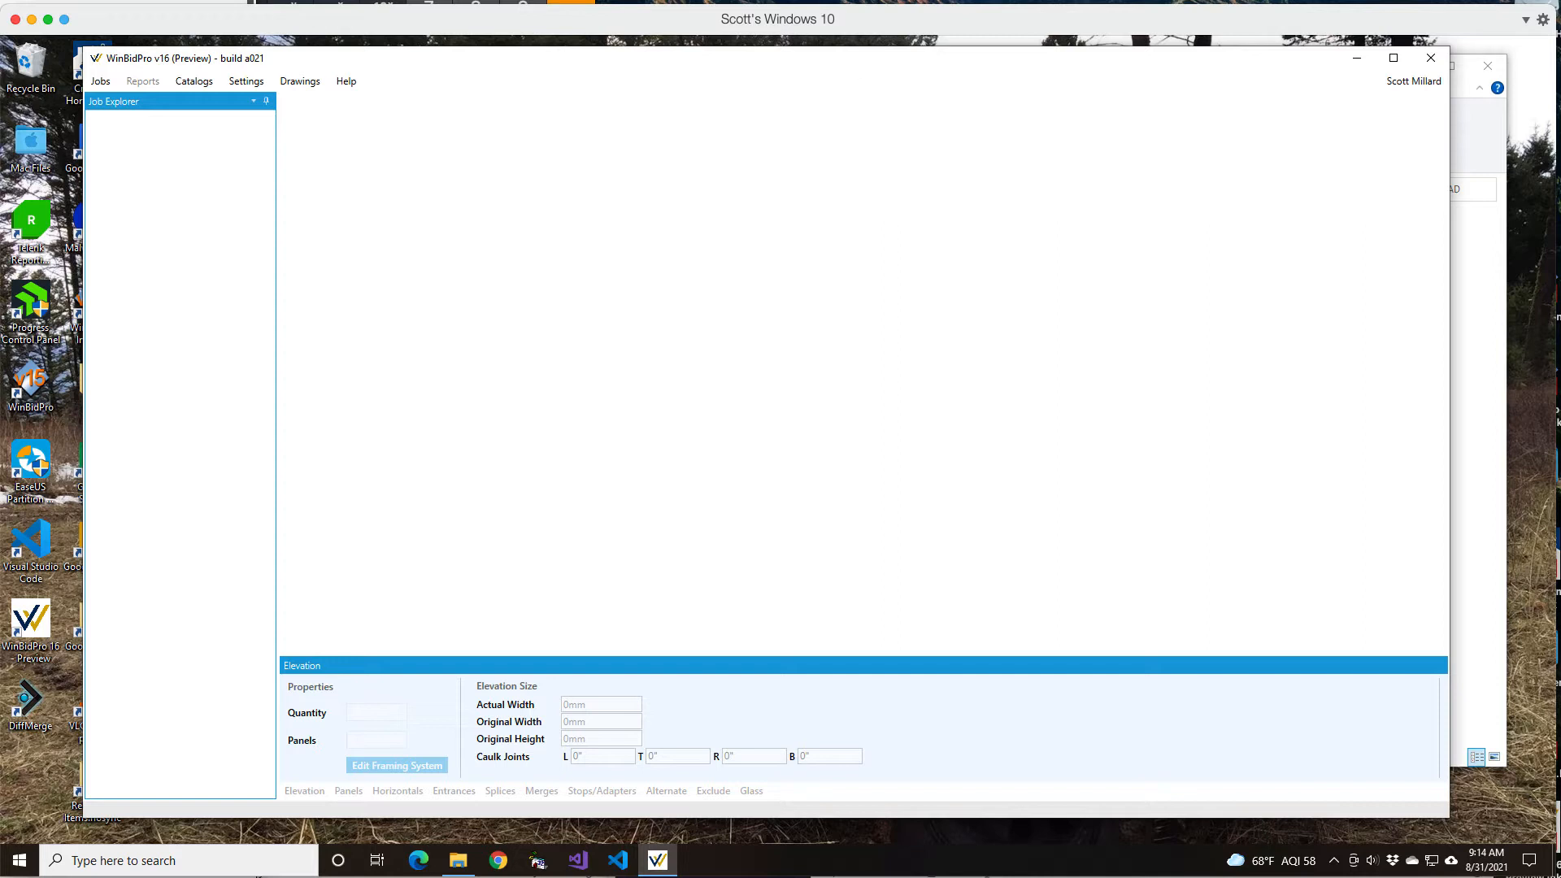
pyautogui.moveTo(179, 200)
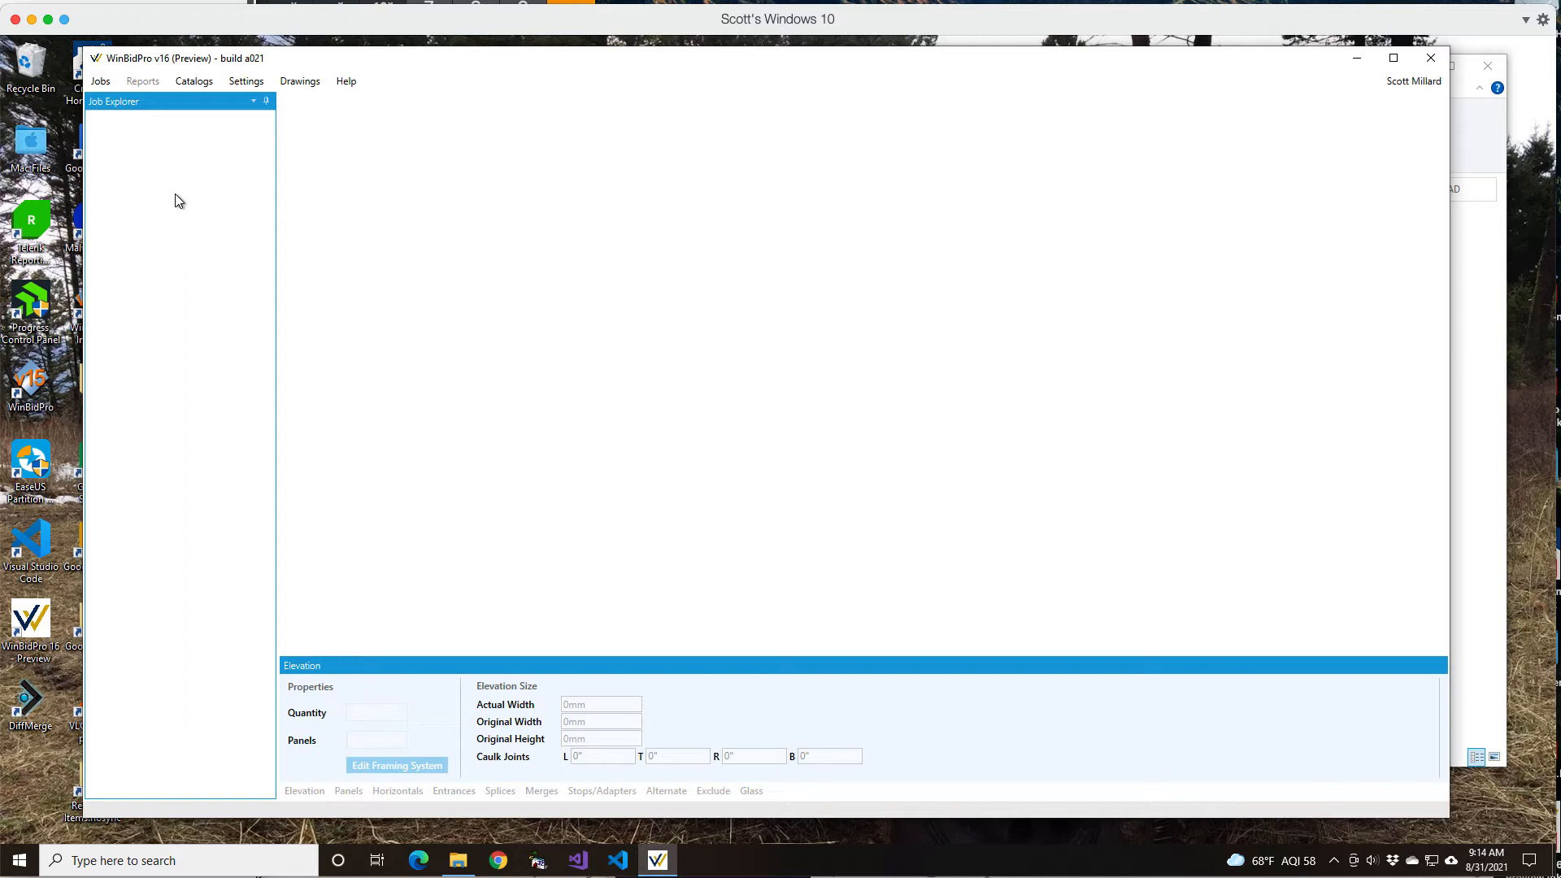
pyautogui.moveTo(163, 127)
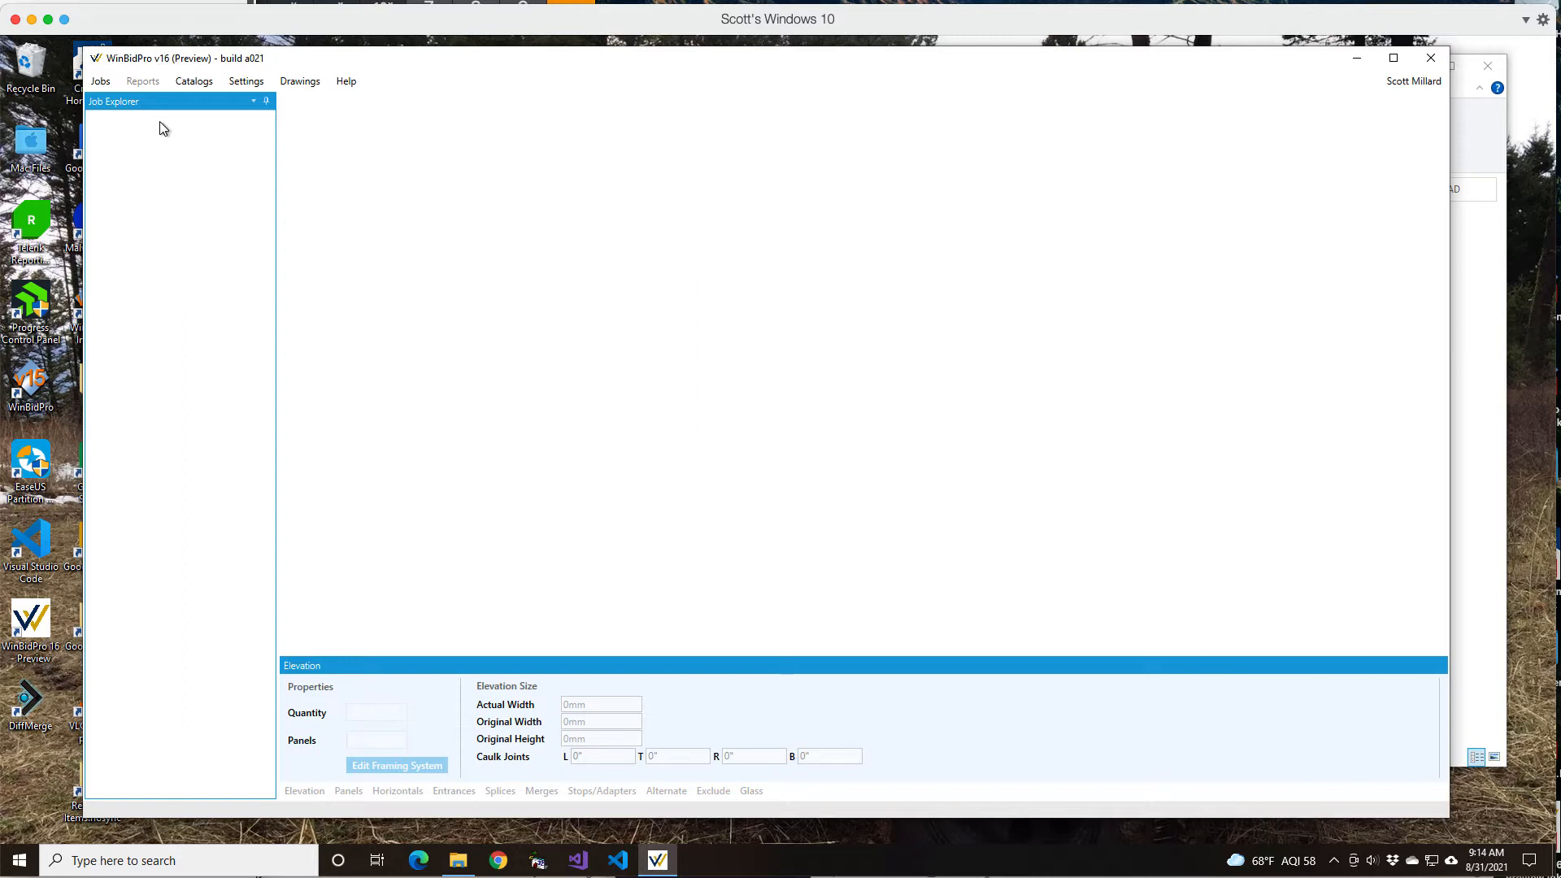
# Step: Create a new job named 'Test Job' with the C2-Clear finish
pyautogui.click(99, 80)
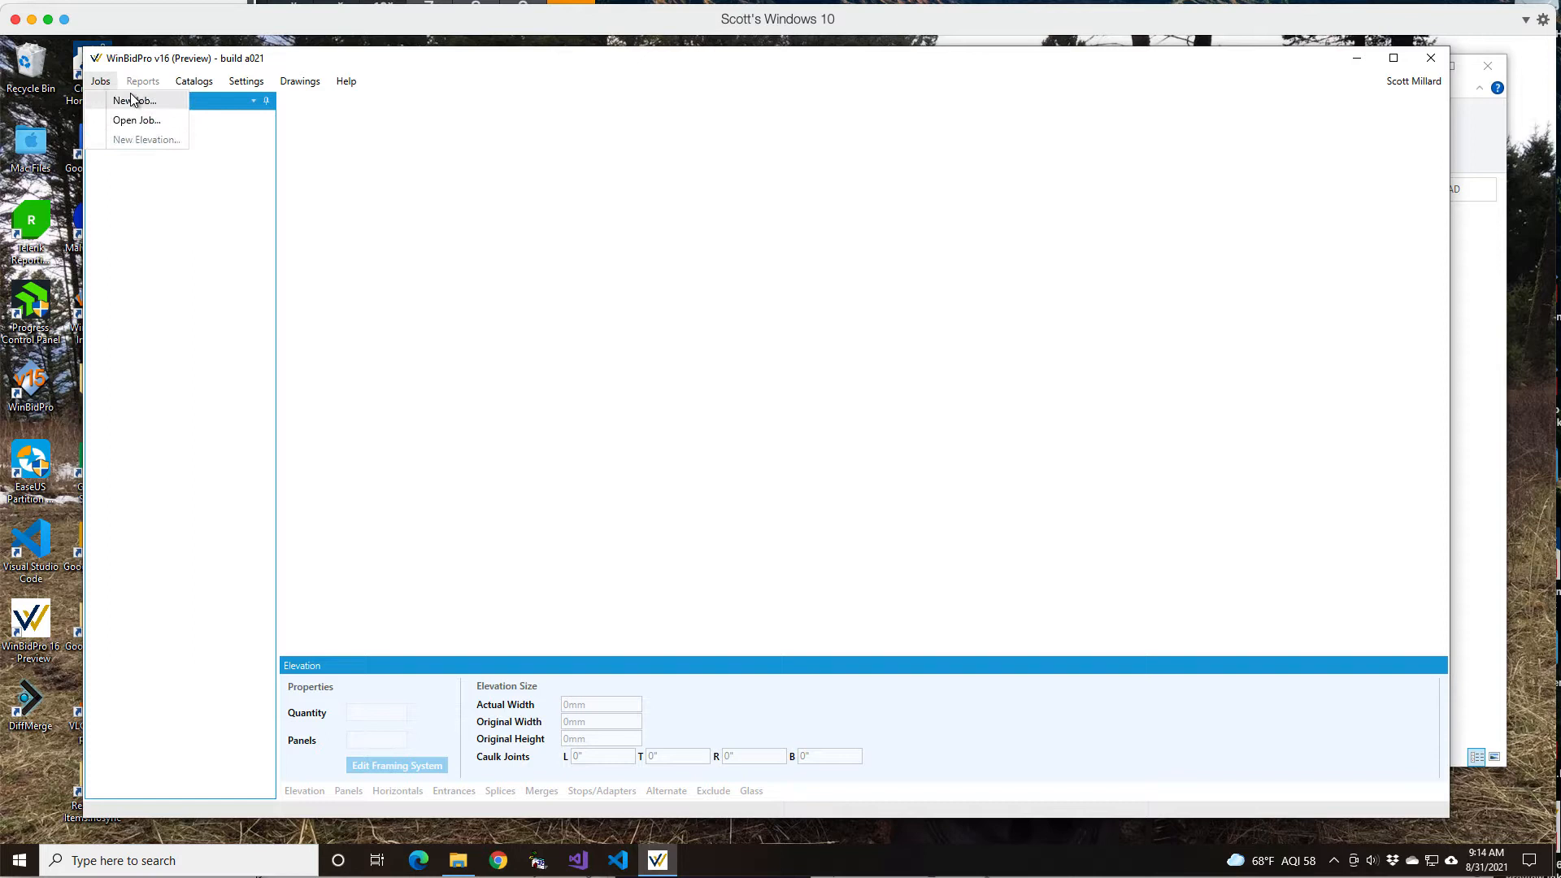
pyautogui.click(134, 101)
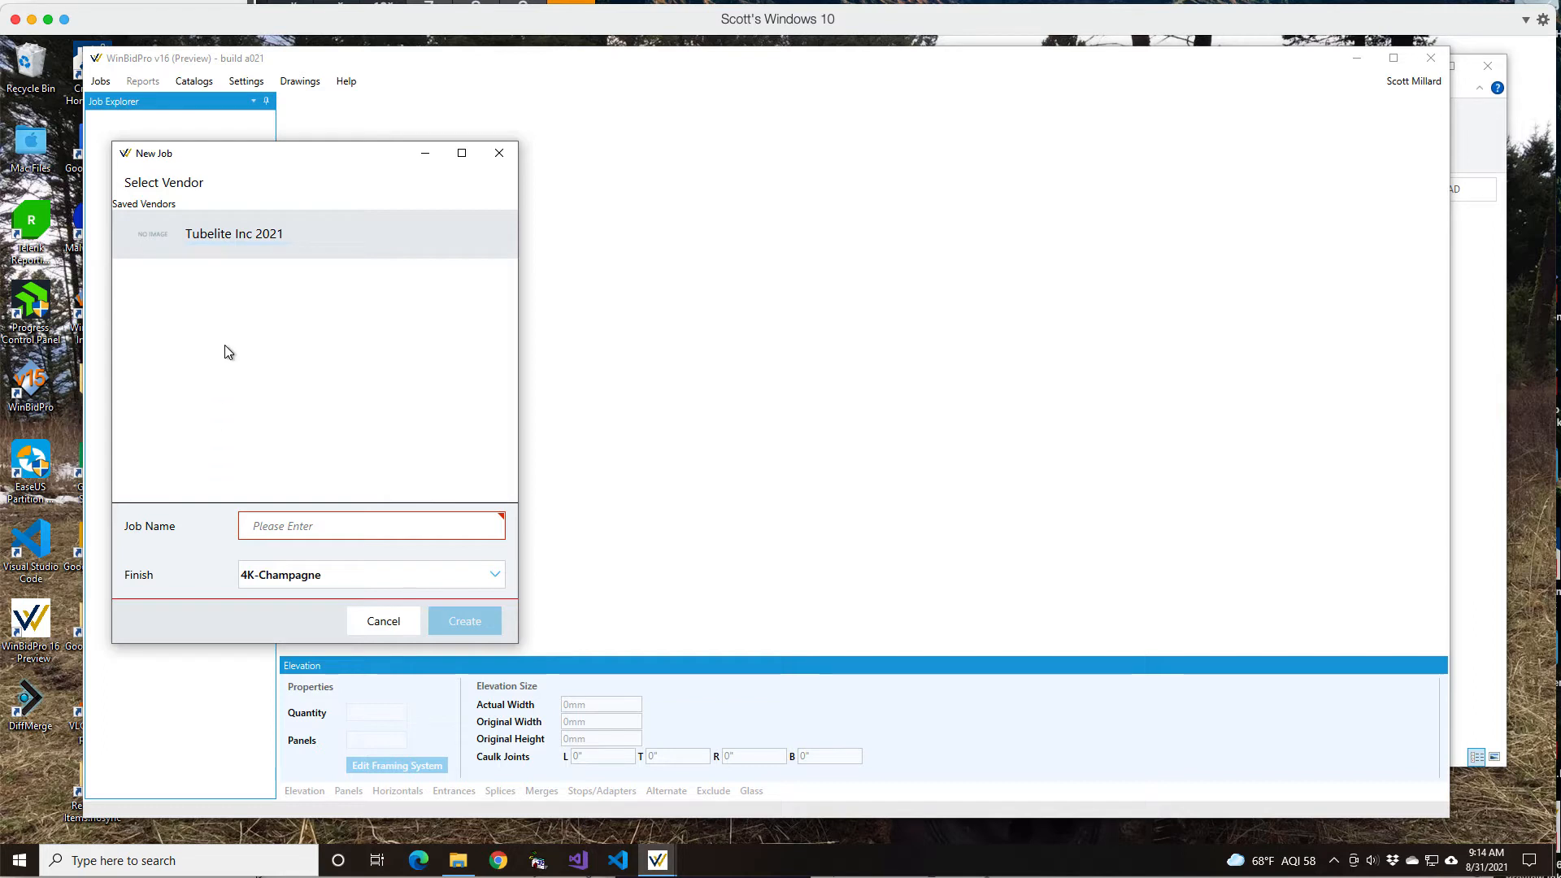
pyautogui.moveTo(219, 310)
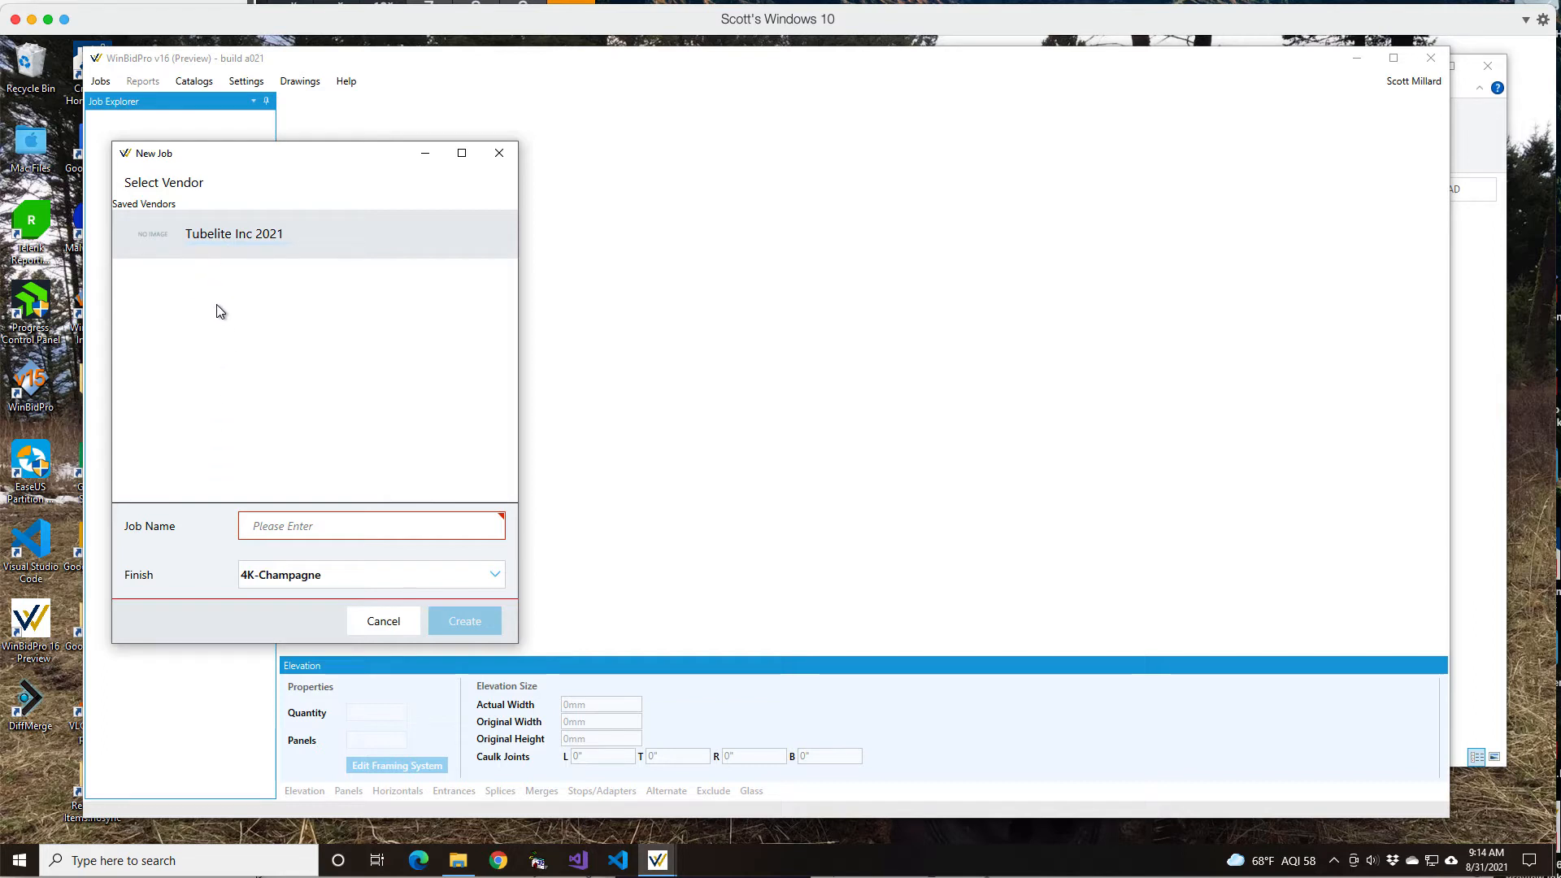
pyautogui.moveTo(276, 262)
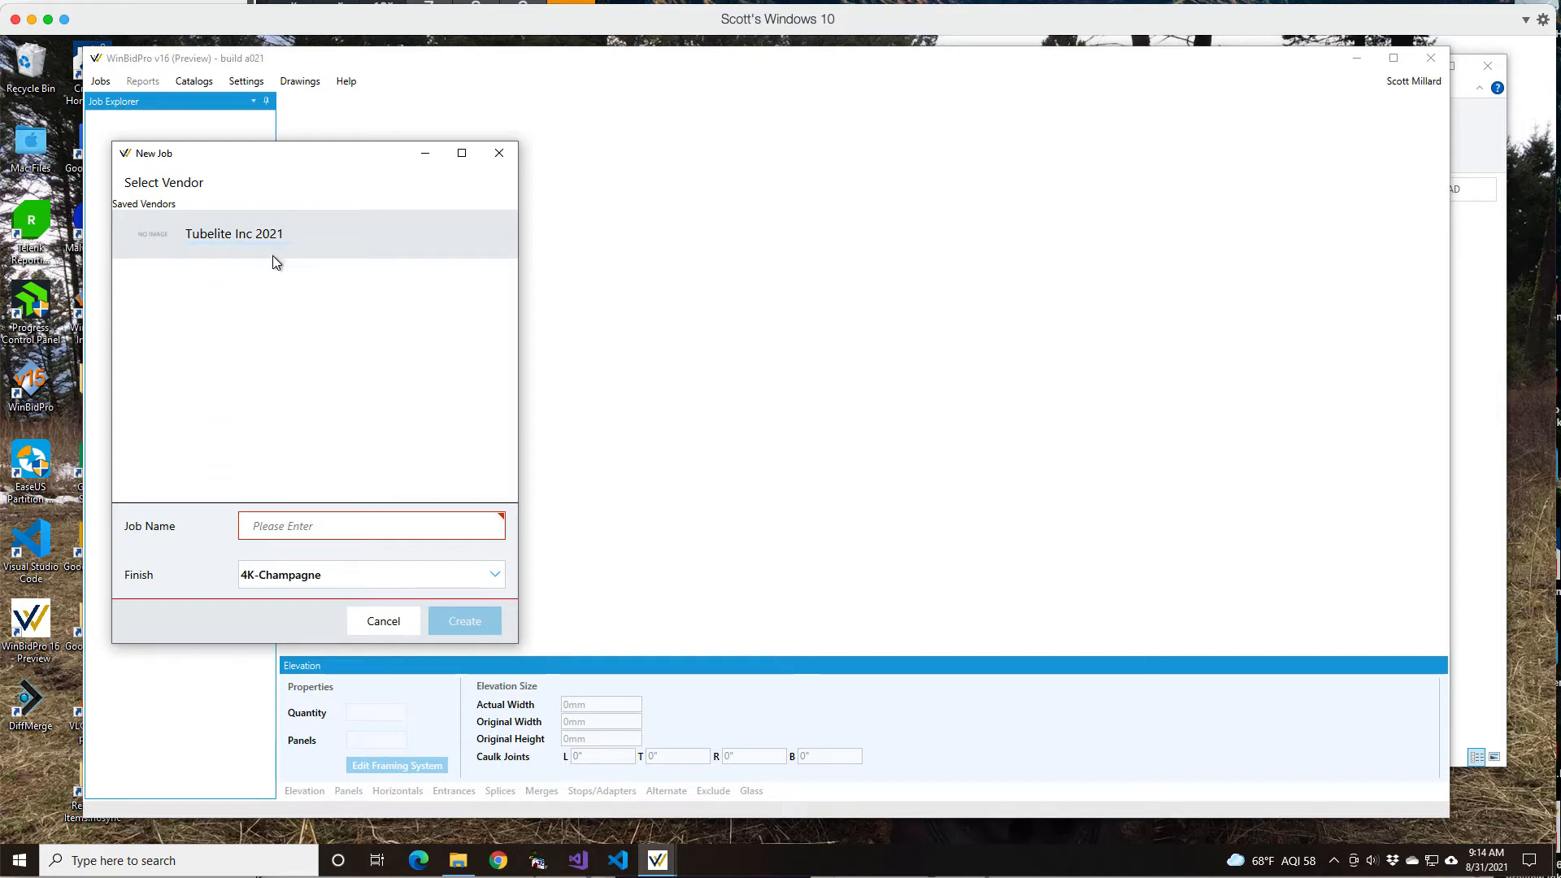
pyautogui.moveTo(361, 507)
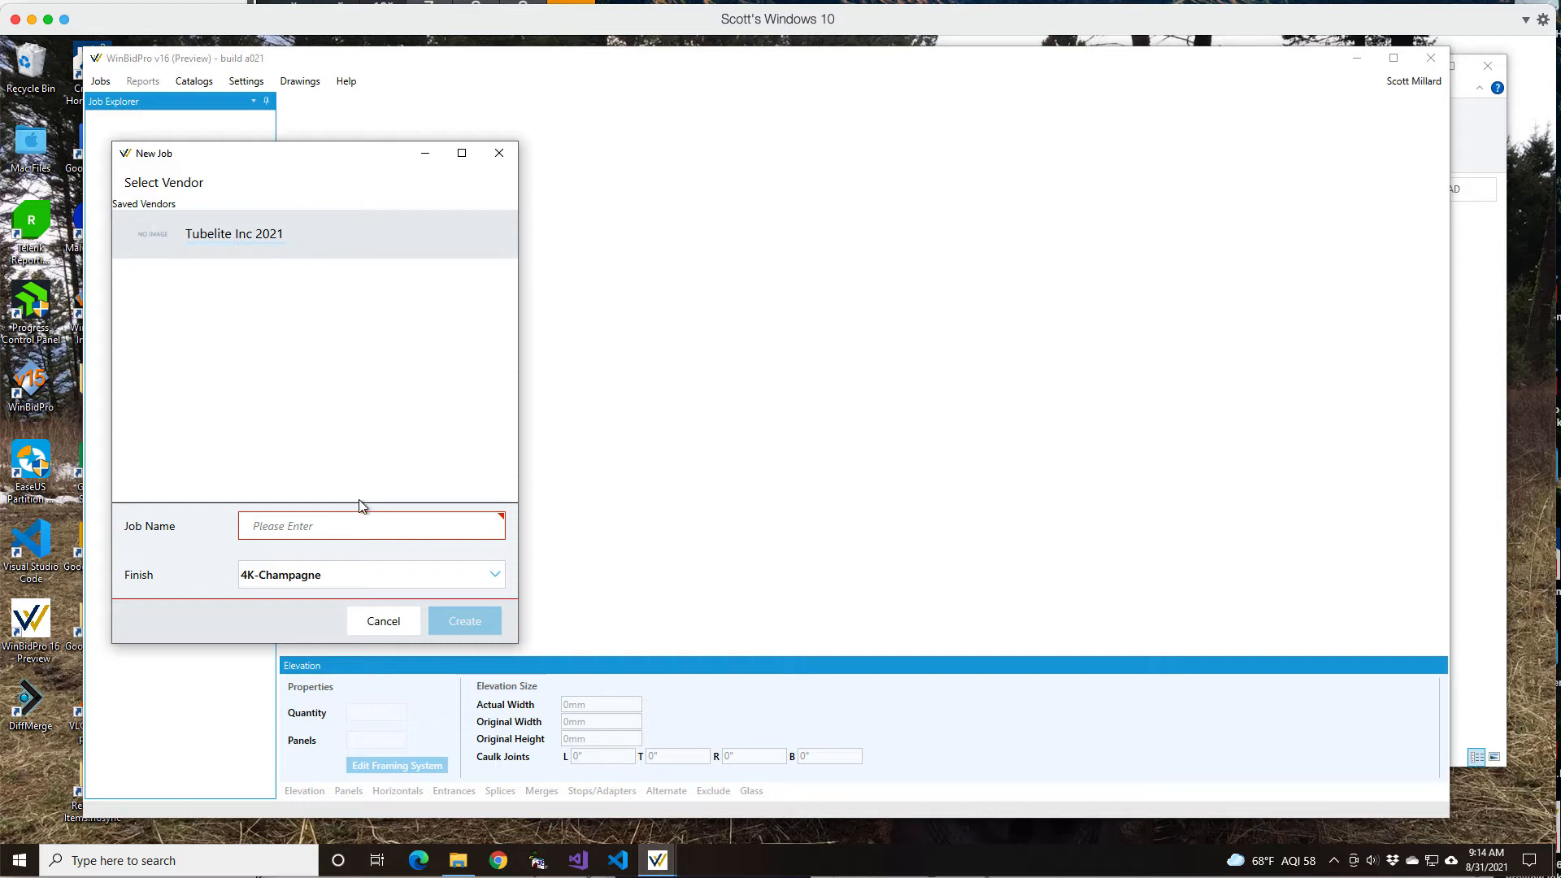
pyautogui.moveTo(386, 400)
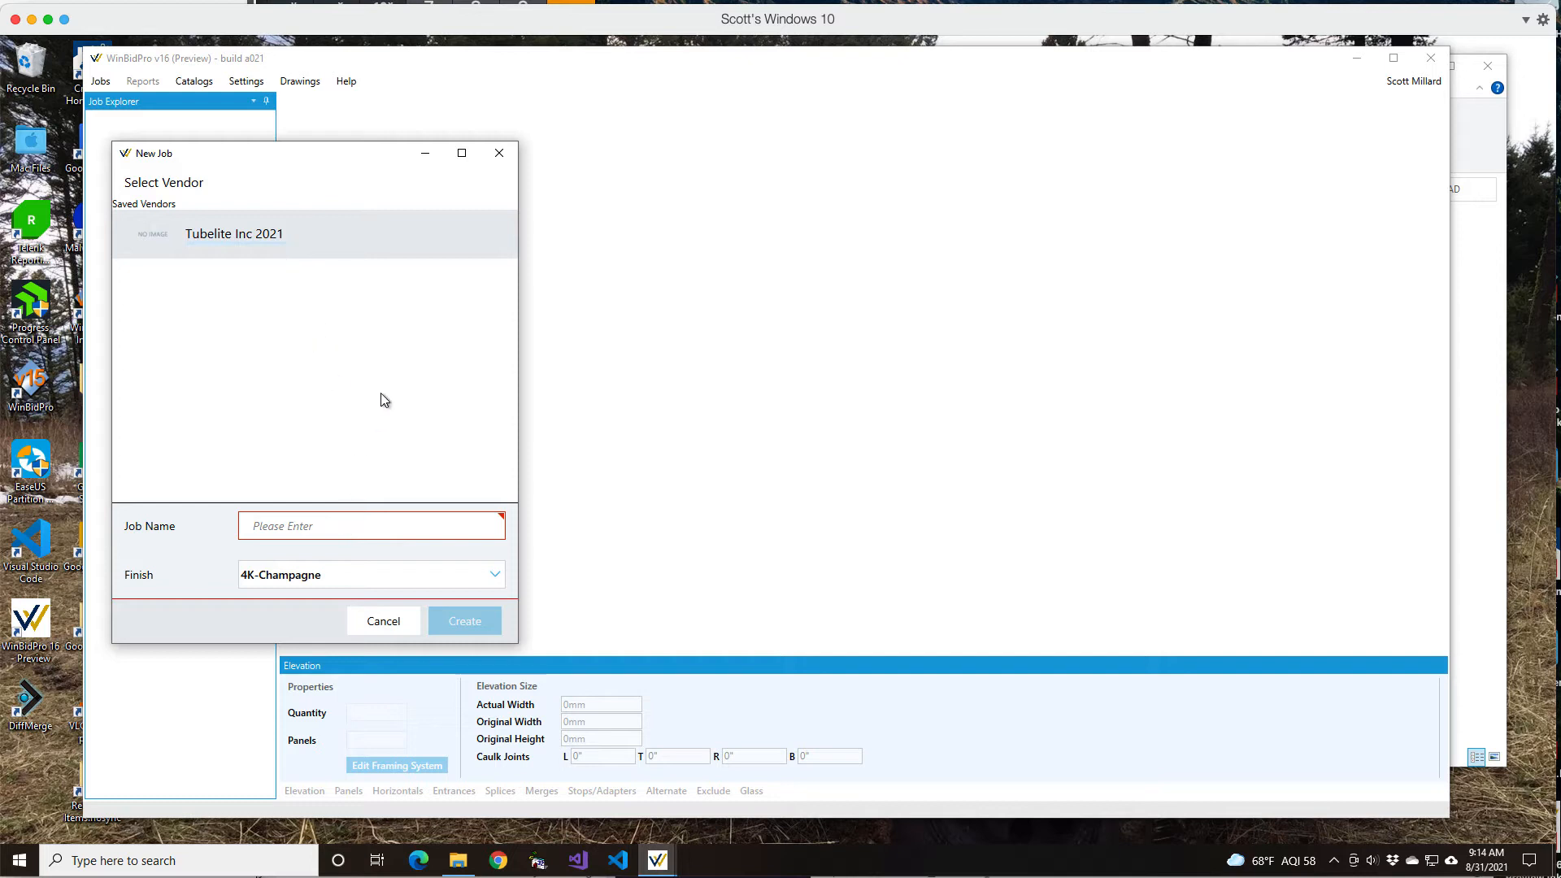
pyautogui.moveTo(378, 426)
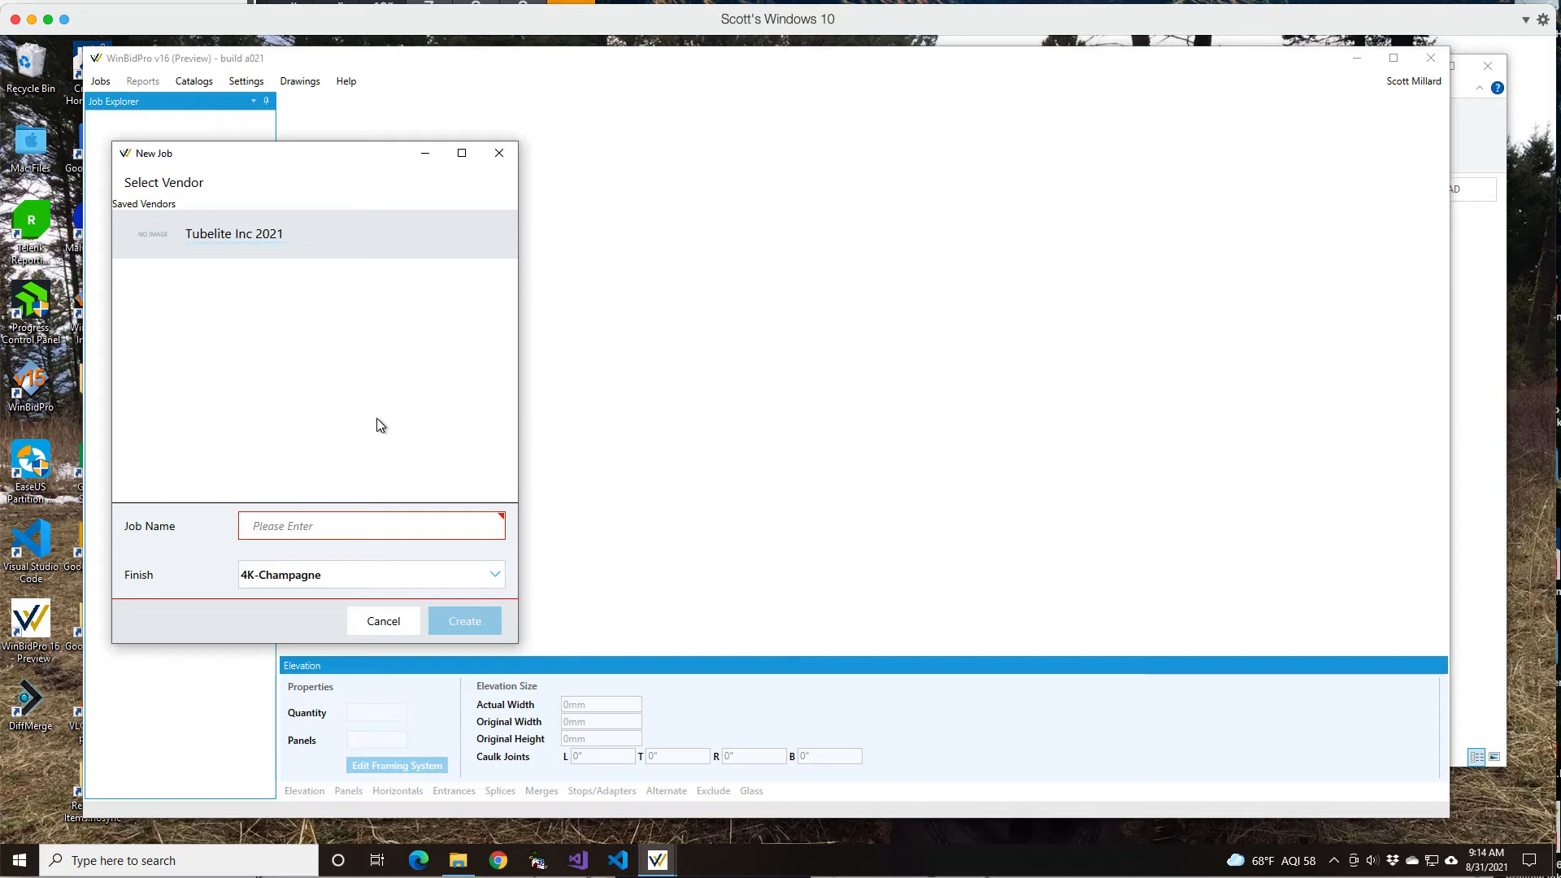
pyautogui.moveTo(291, 390)
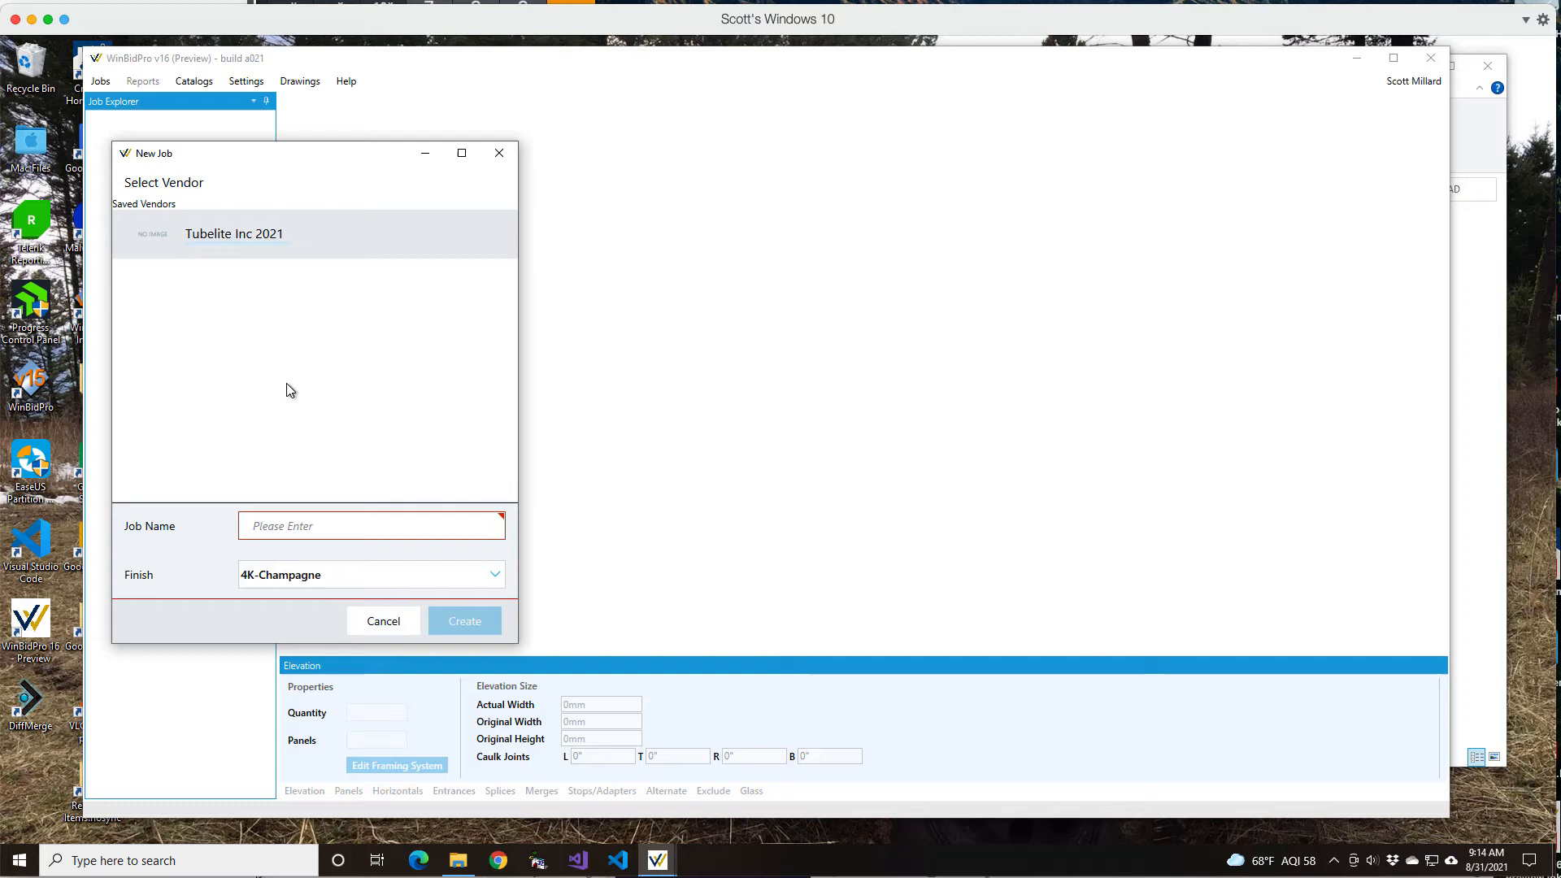
pyautogui.moveTo(449, 526)
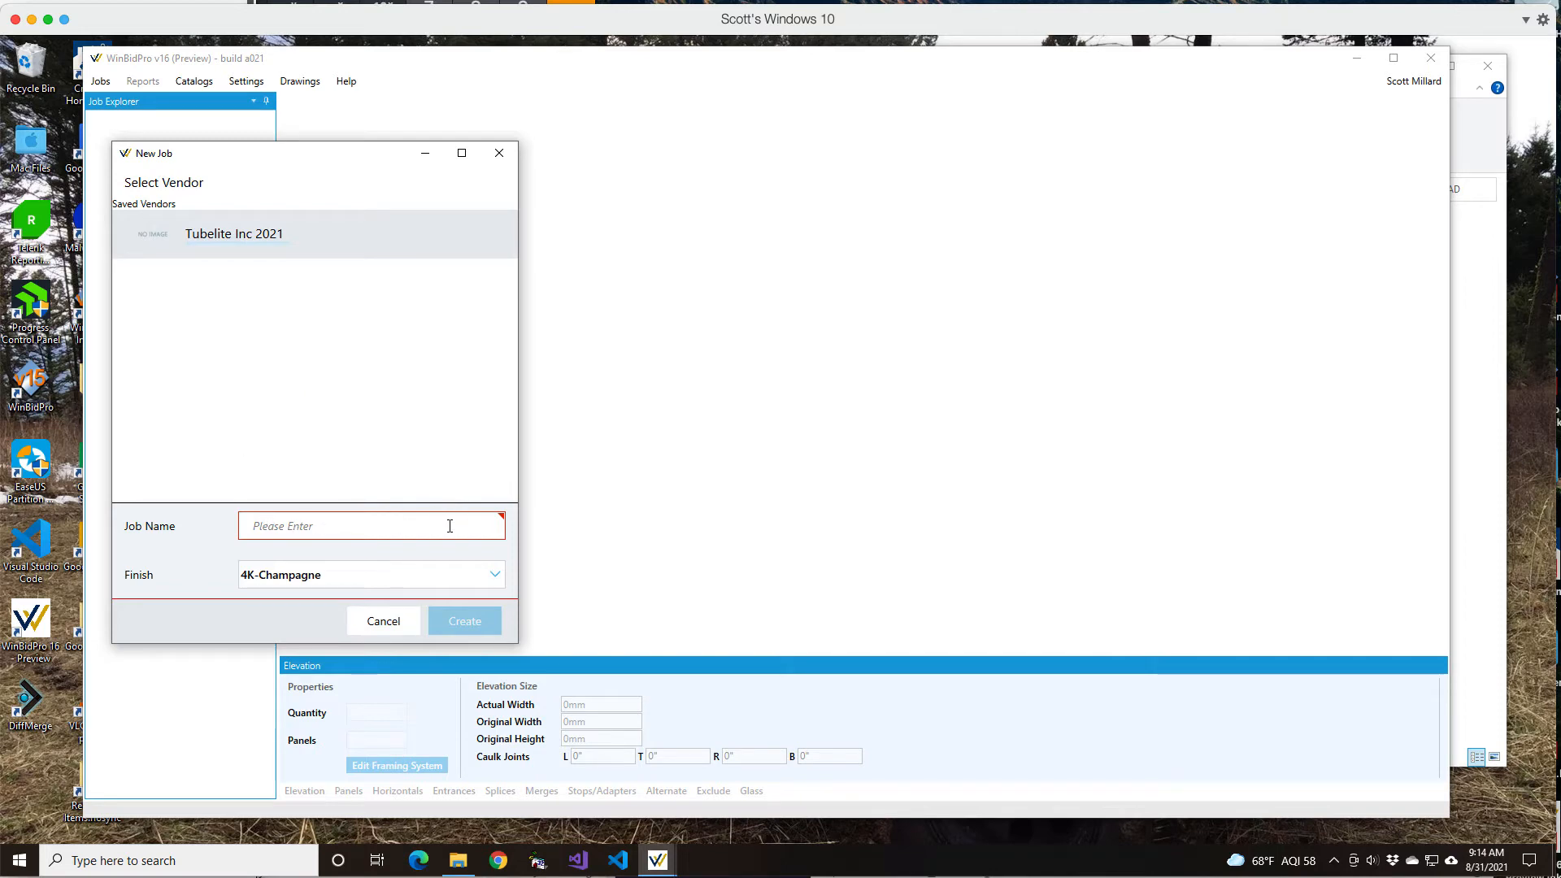
pyautogui.click(372, 526)
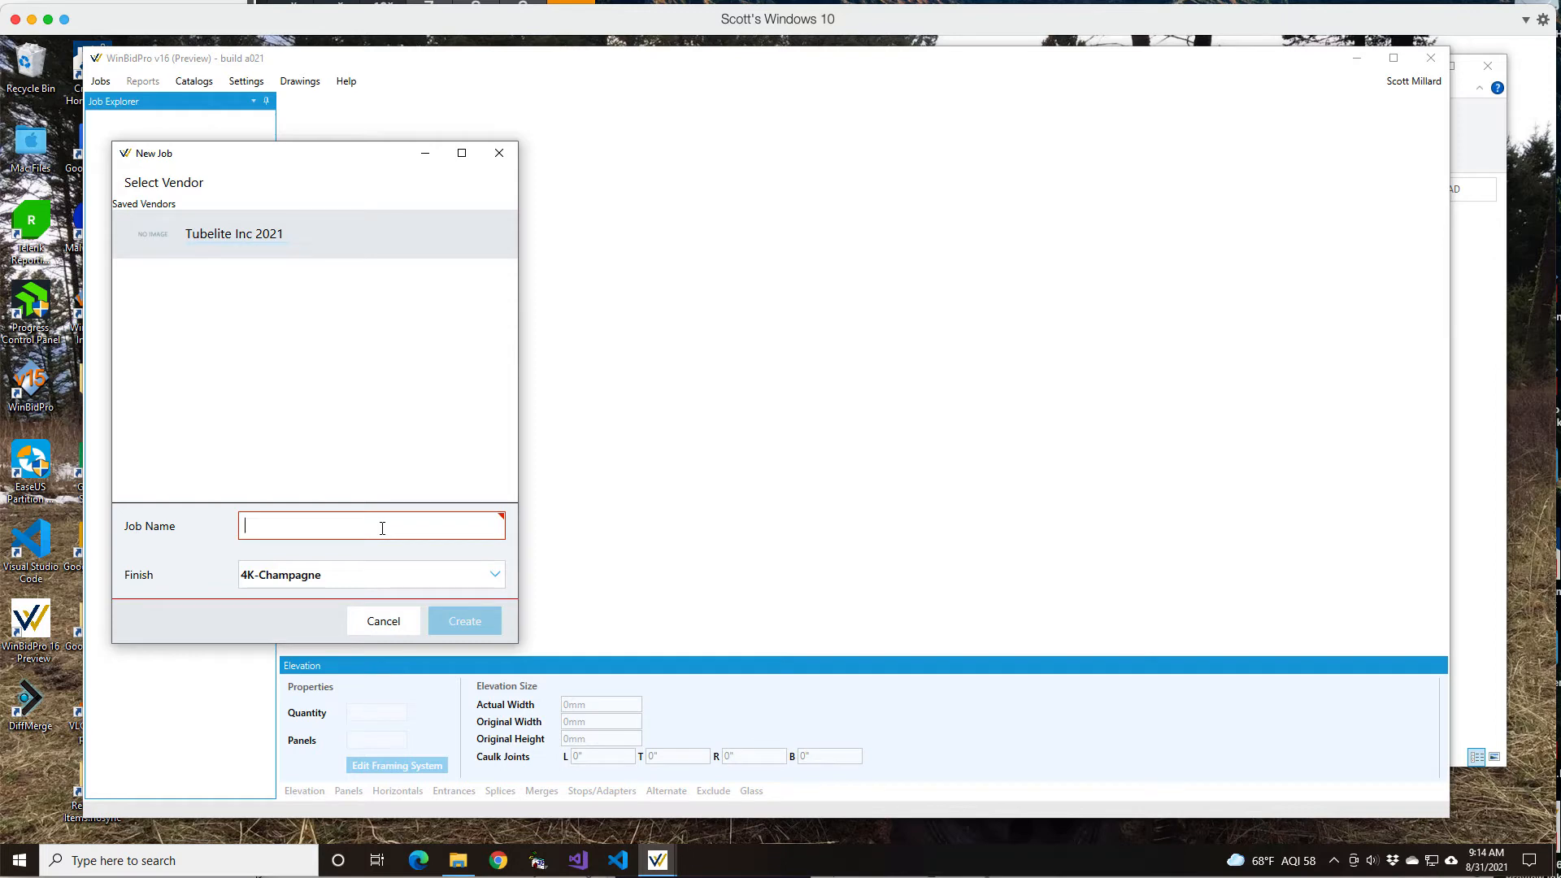
pyautogui.write('Test')
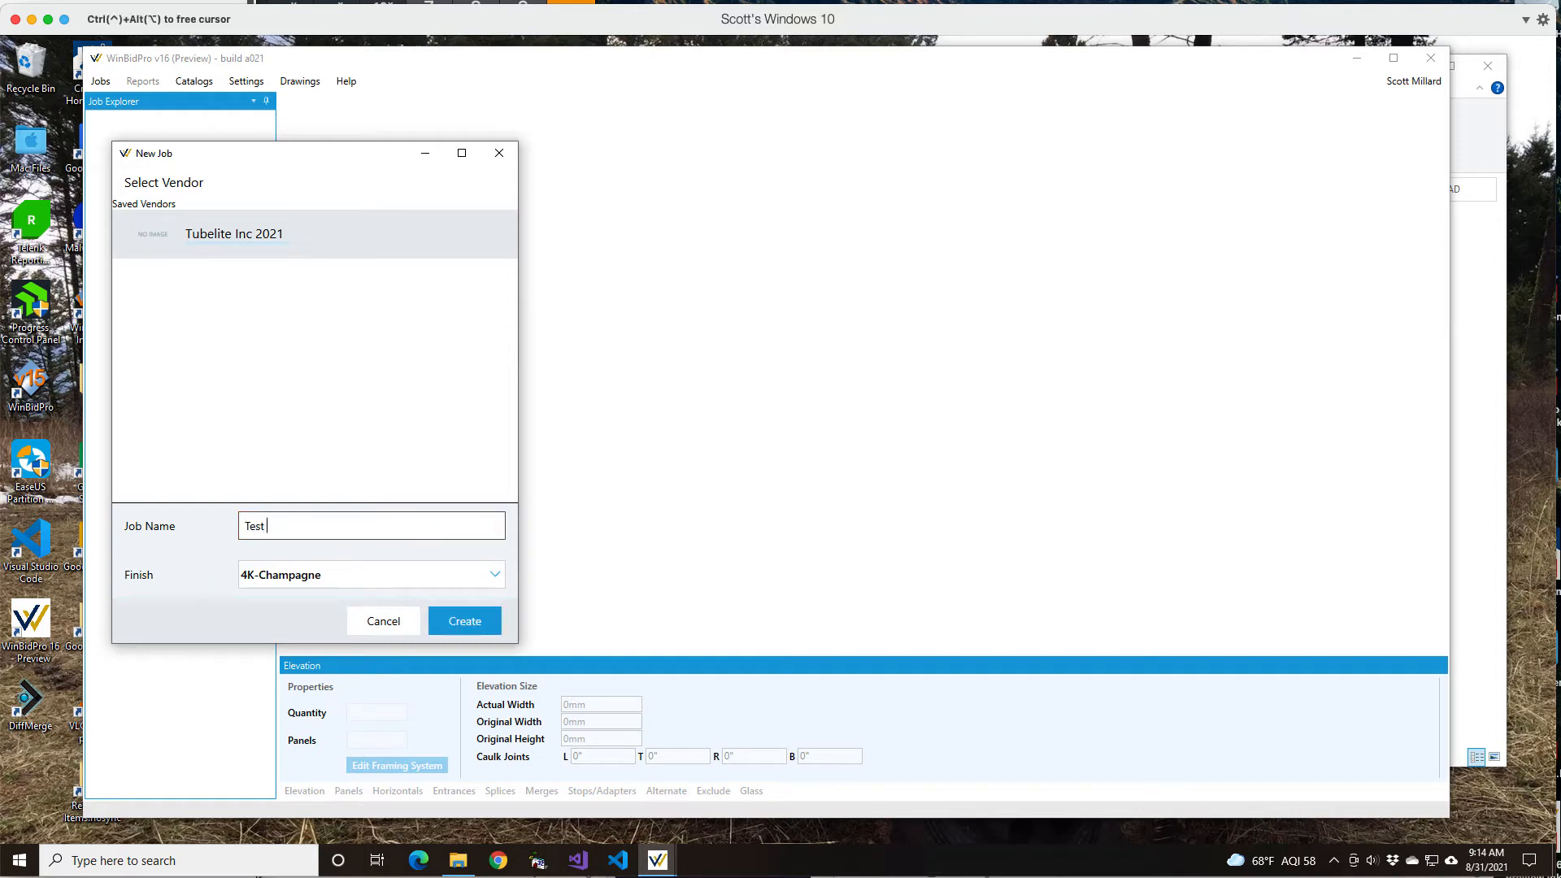
pyautogui.click(494, 575)
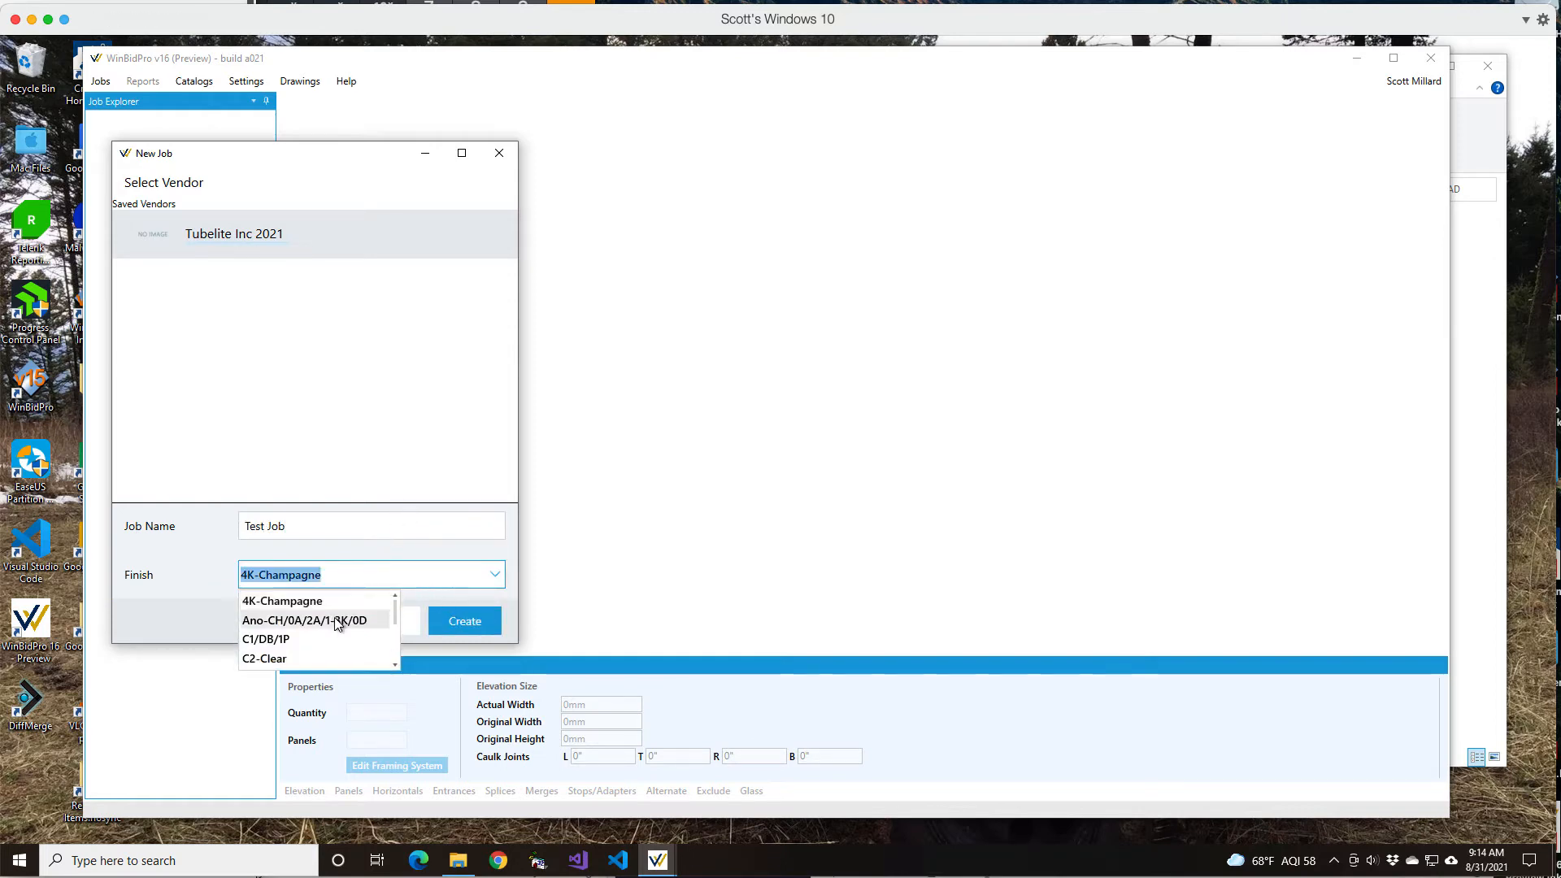
pyautogui.click(264, 658)
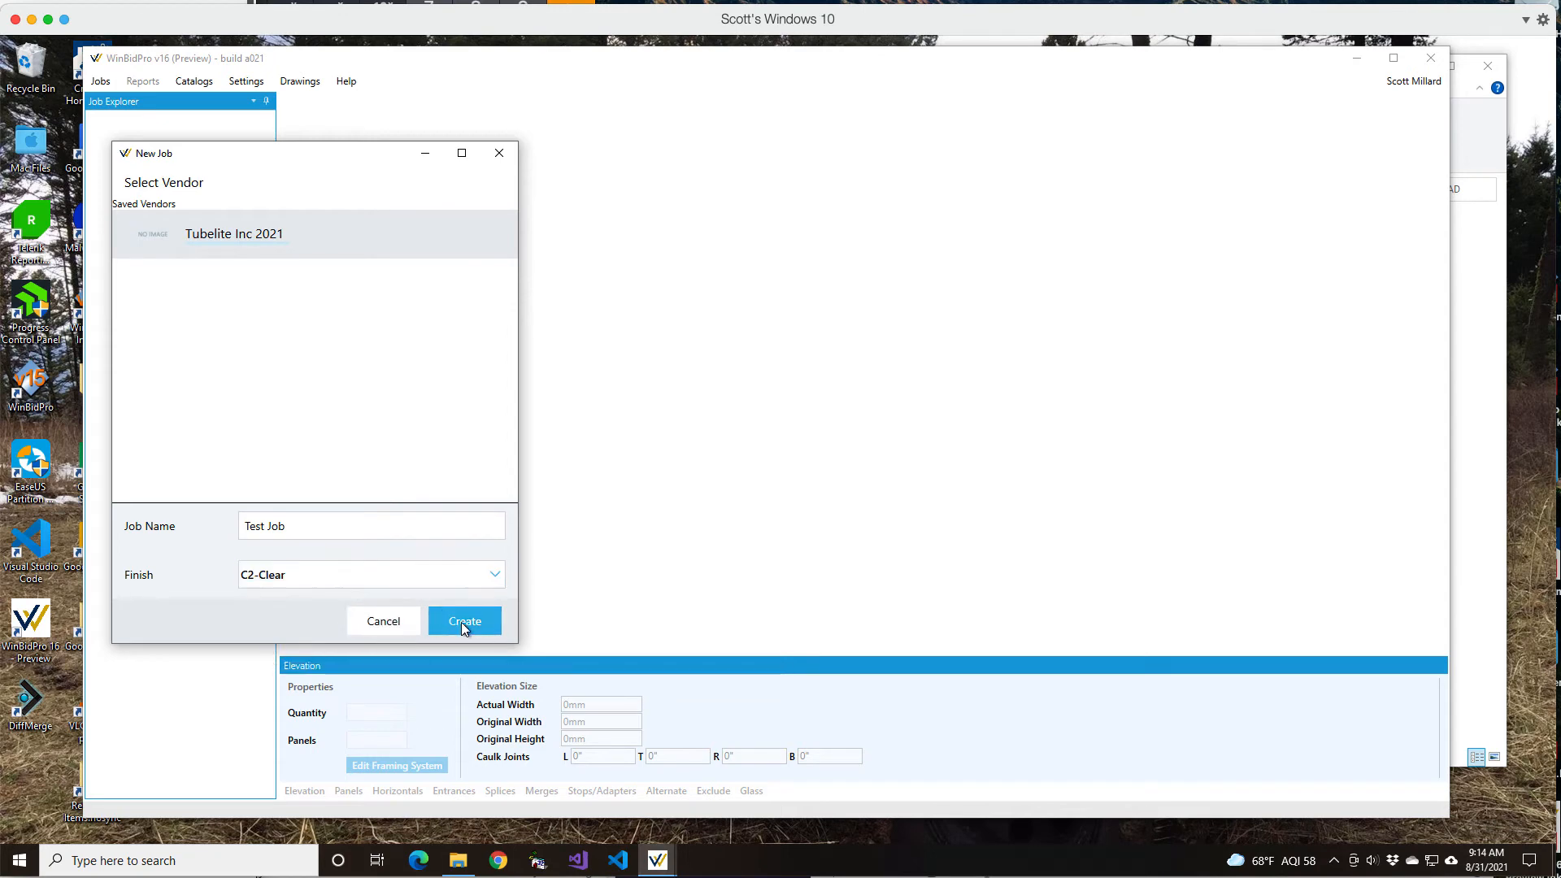
pyautogui.click(463, 620)
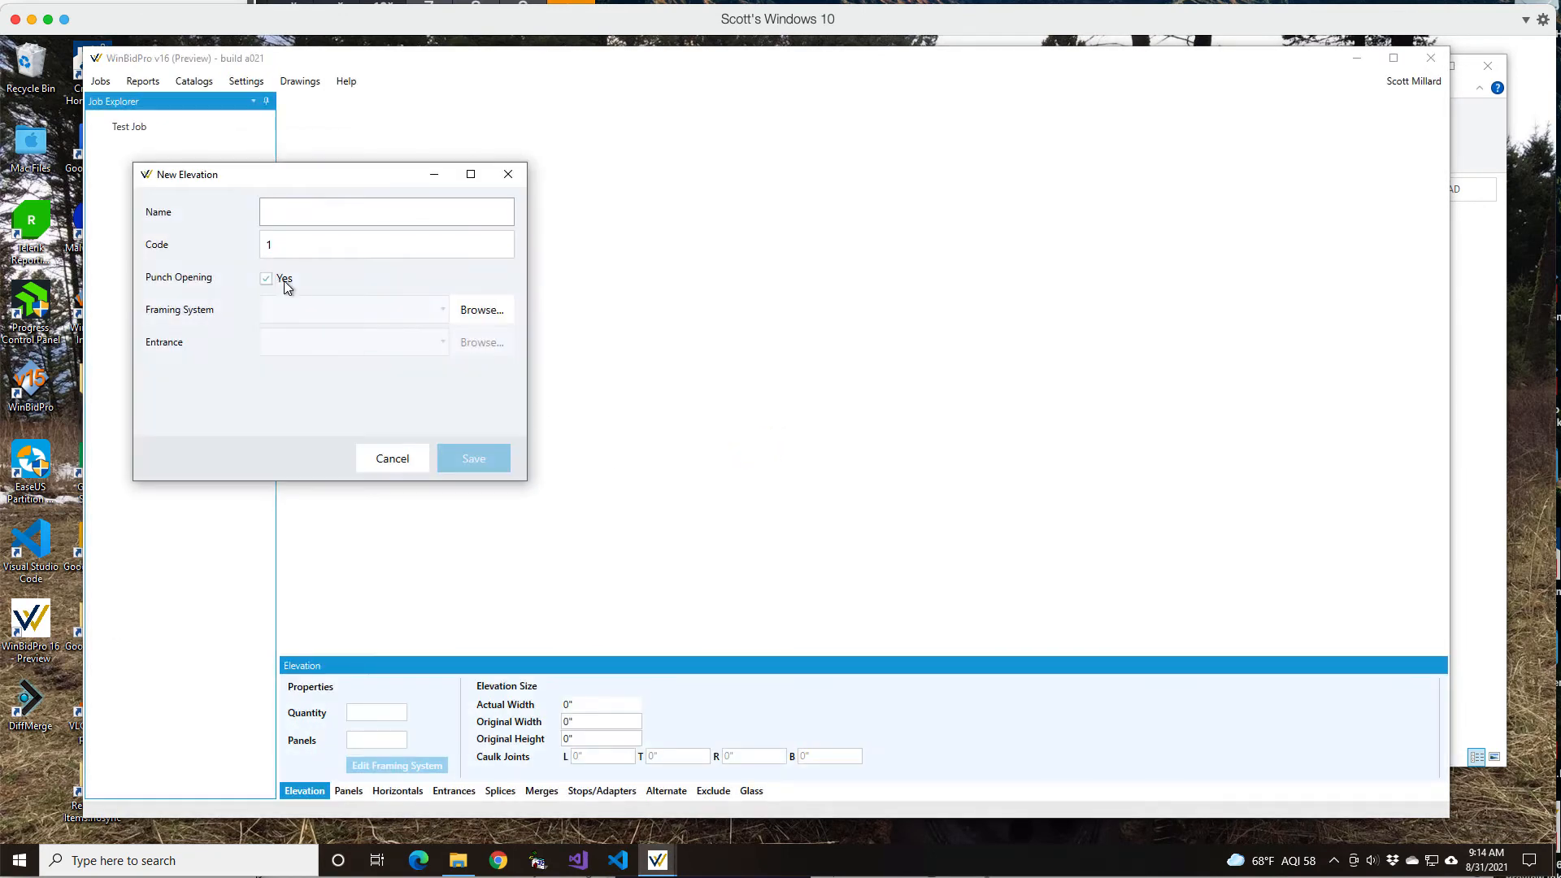
# Step: Name the new elevation 'First' and leave Punch Opening unchecked
pyautogui.click(266, 279)
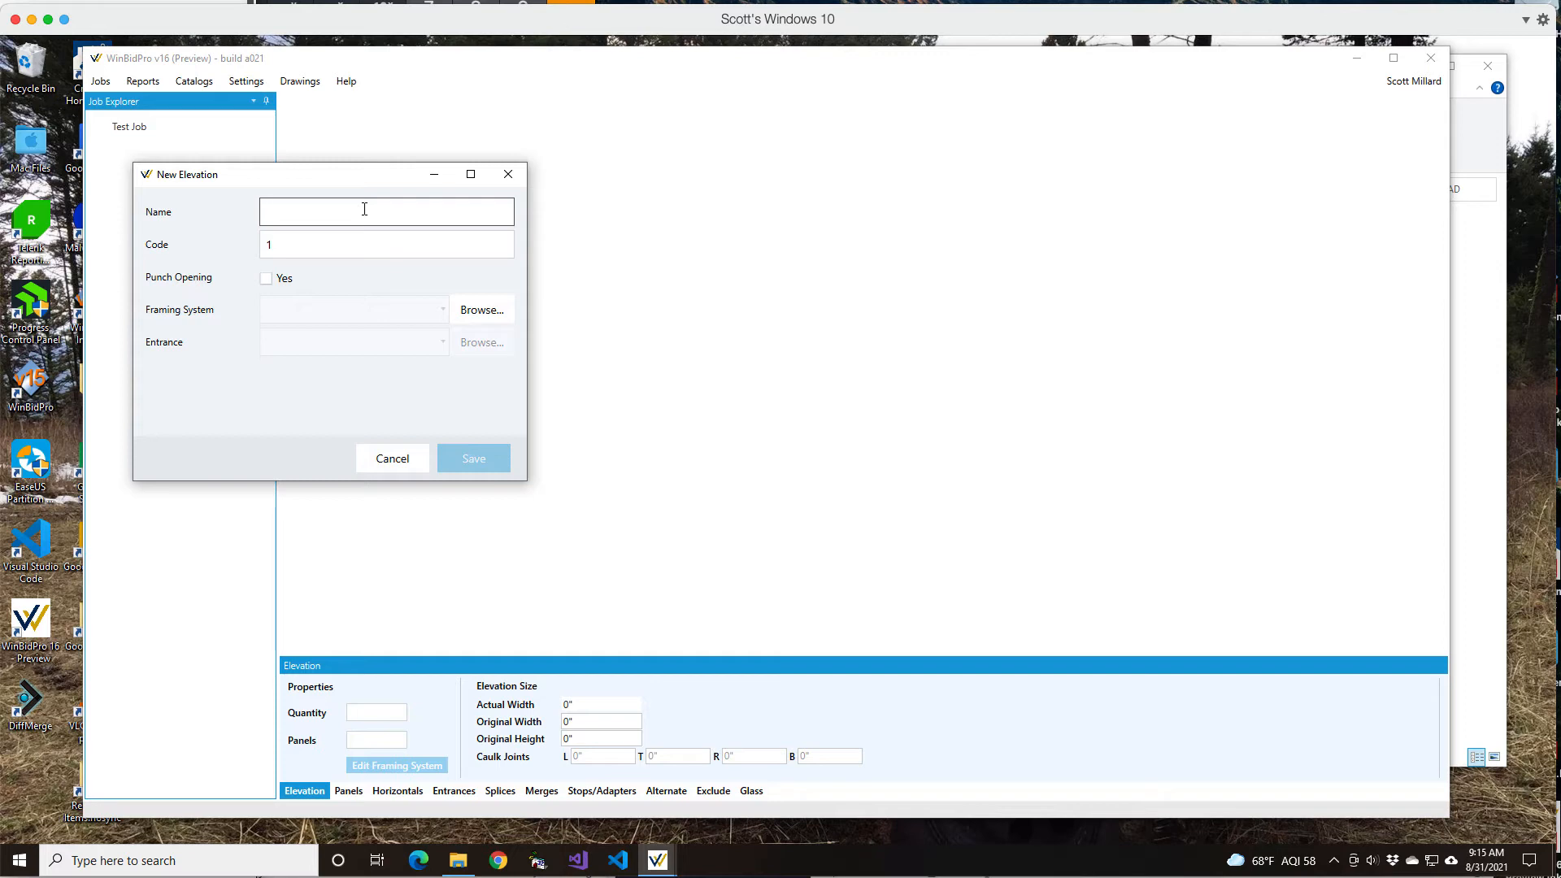
pyautogui.write('First')
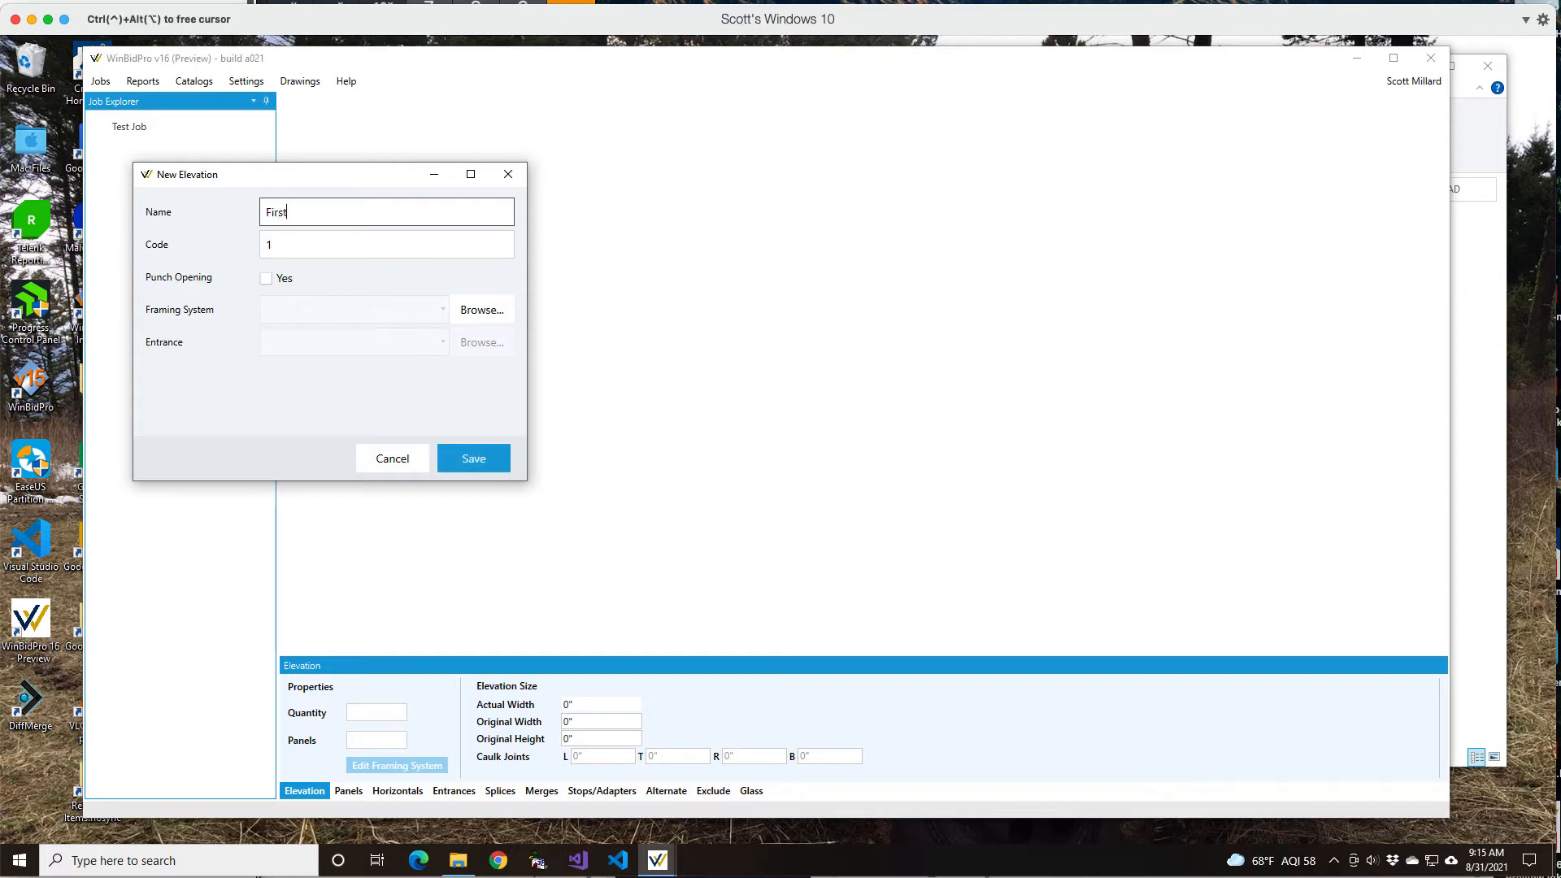
pyautogui.click(386, 244)
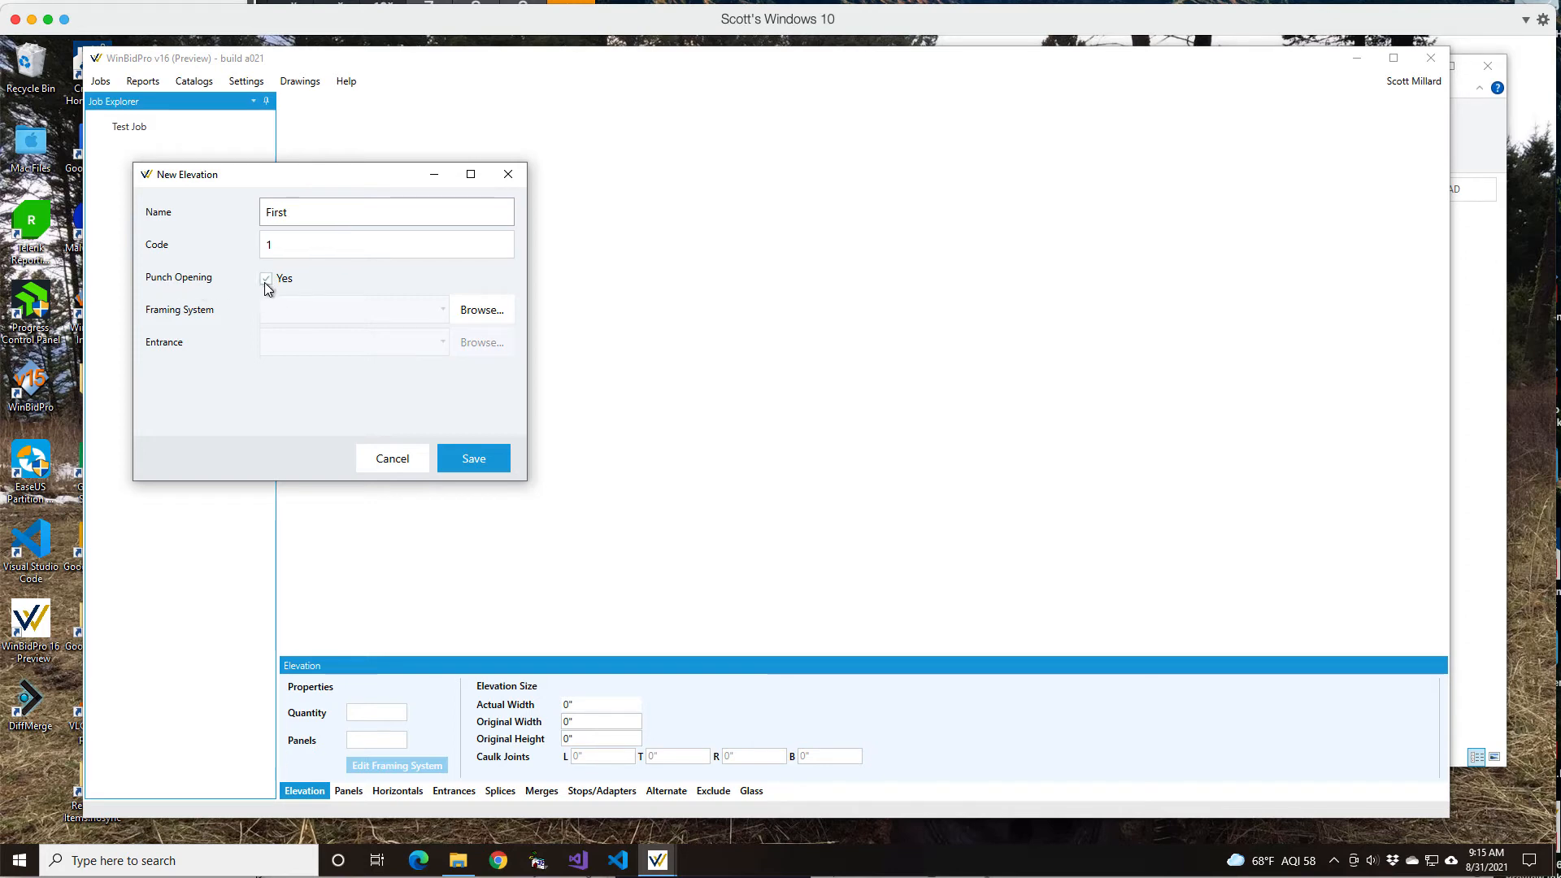
pyautogui.click(265, 278)
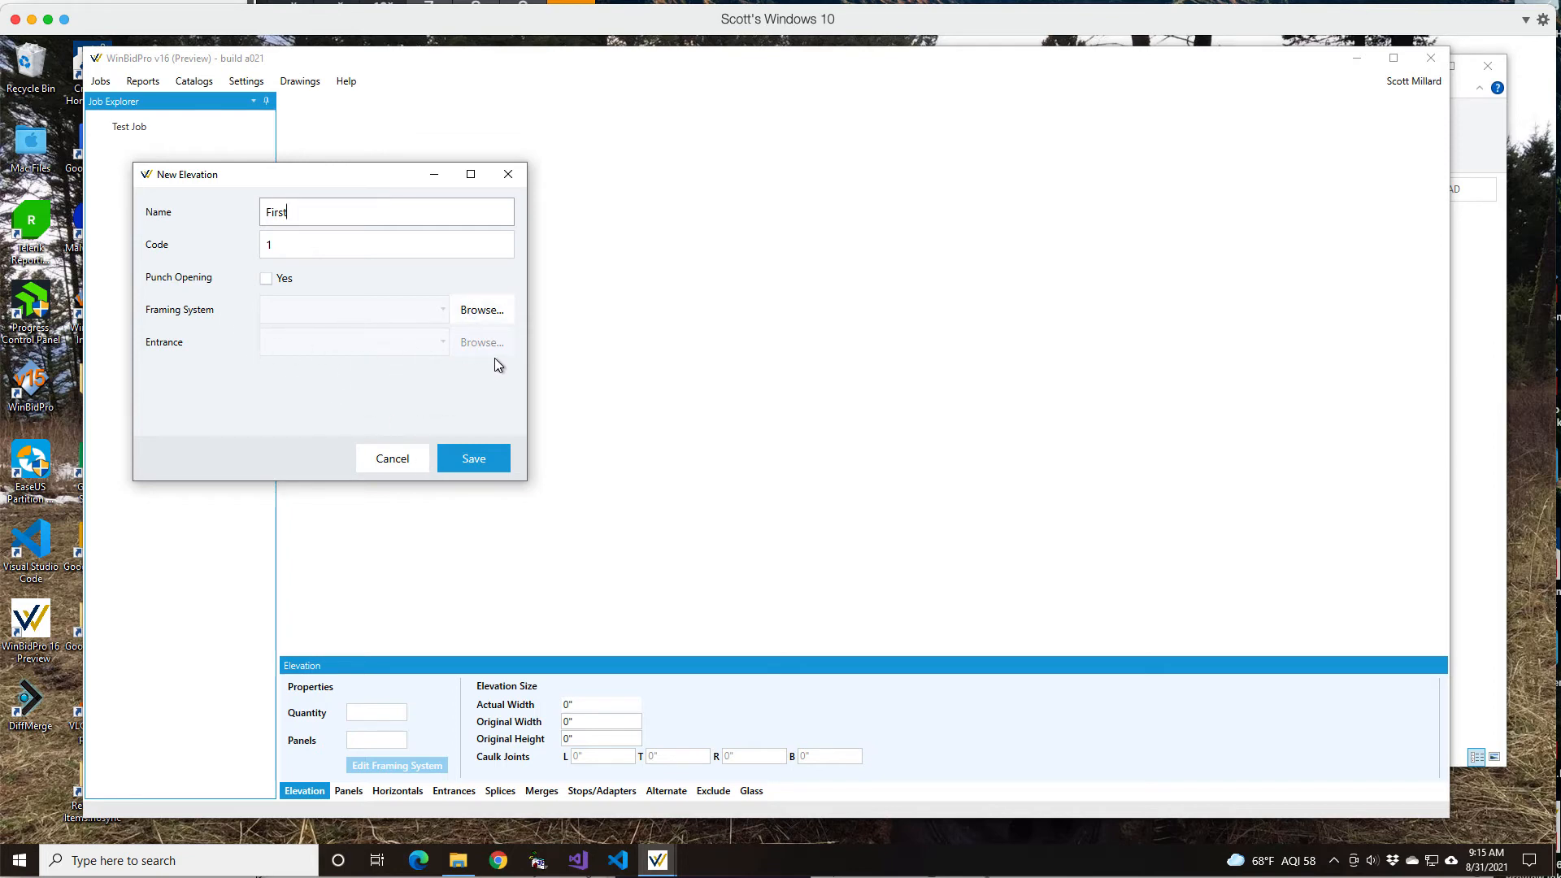
pyautogui.moveTo(487, 360)
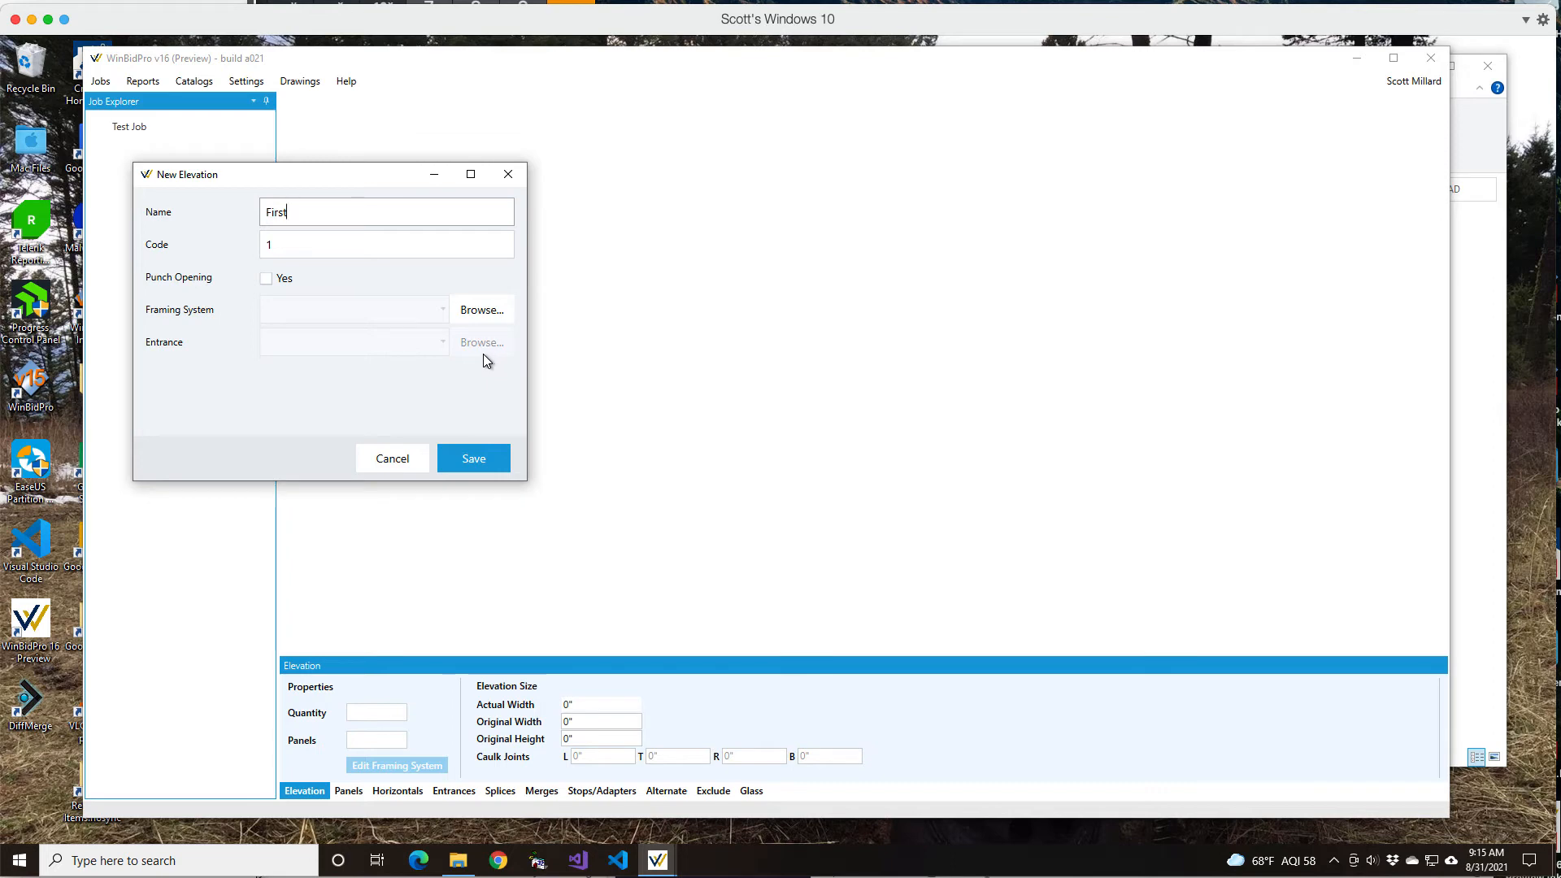
pyautogui.moveTo(471, 337)
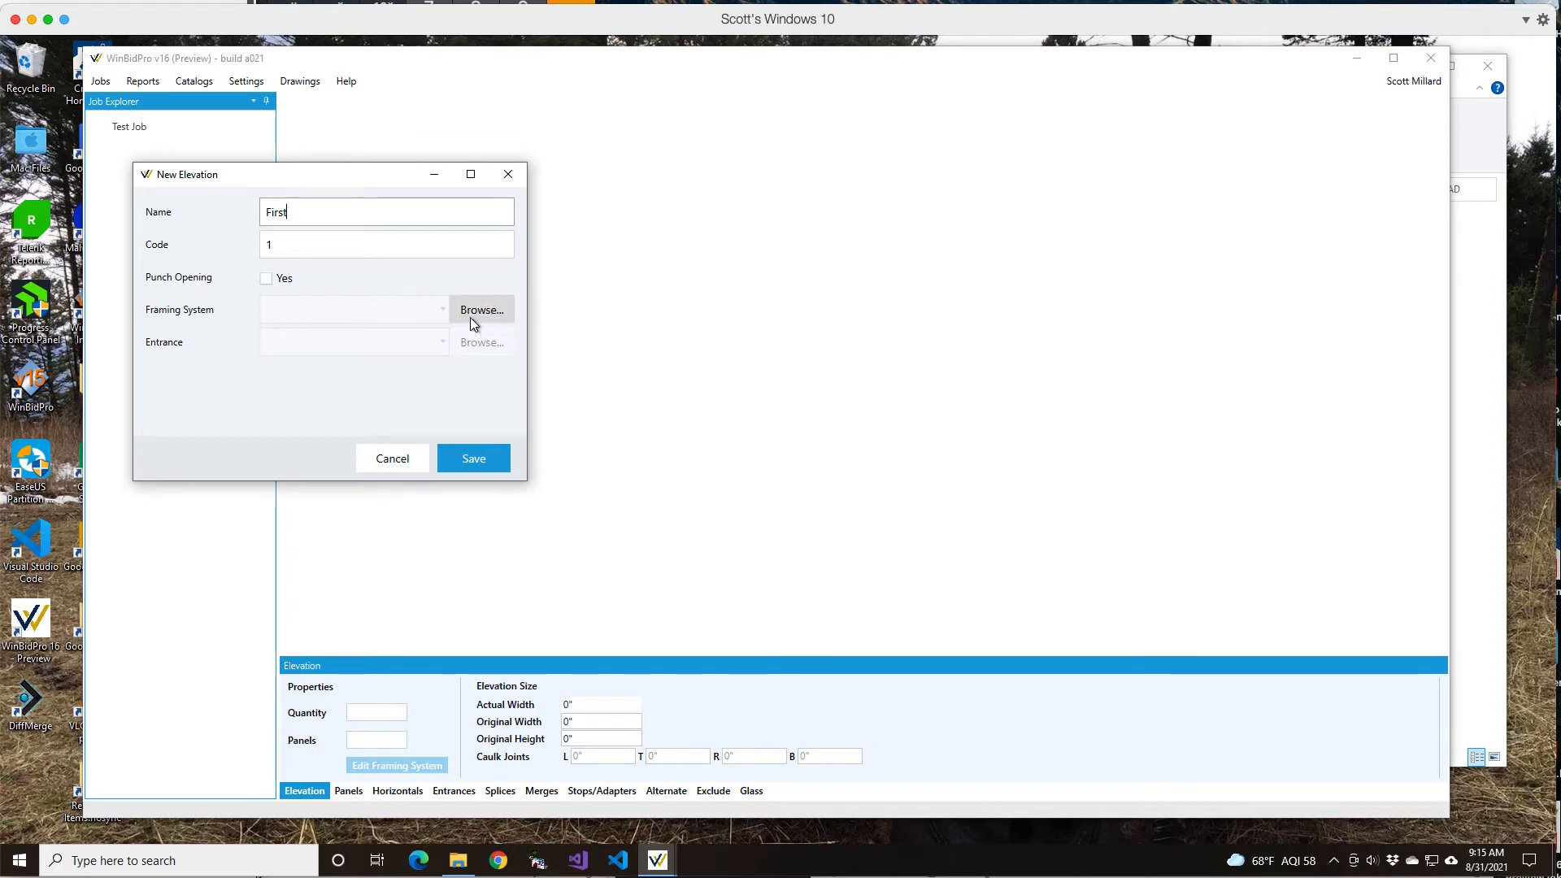
pyautogui.moveTo(482, 316)
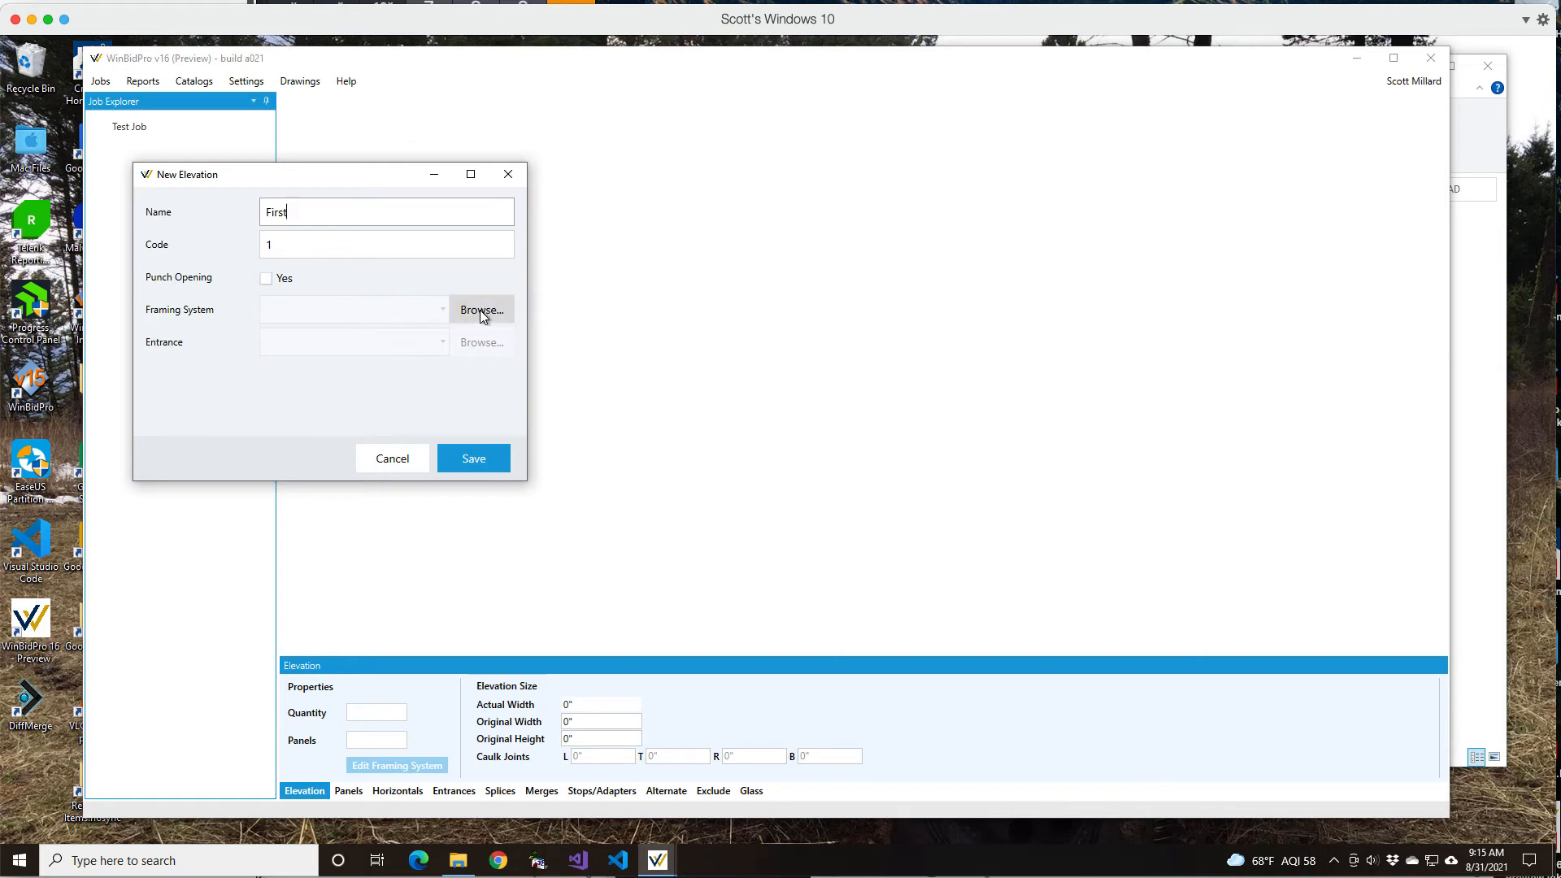
# Step: Open framing system lookup, filter Profile to 2-inch, and begin searching 'store'
pyautogui.click(481, 310)
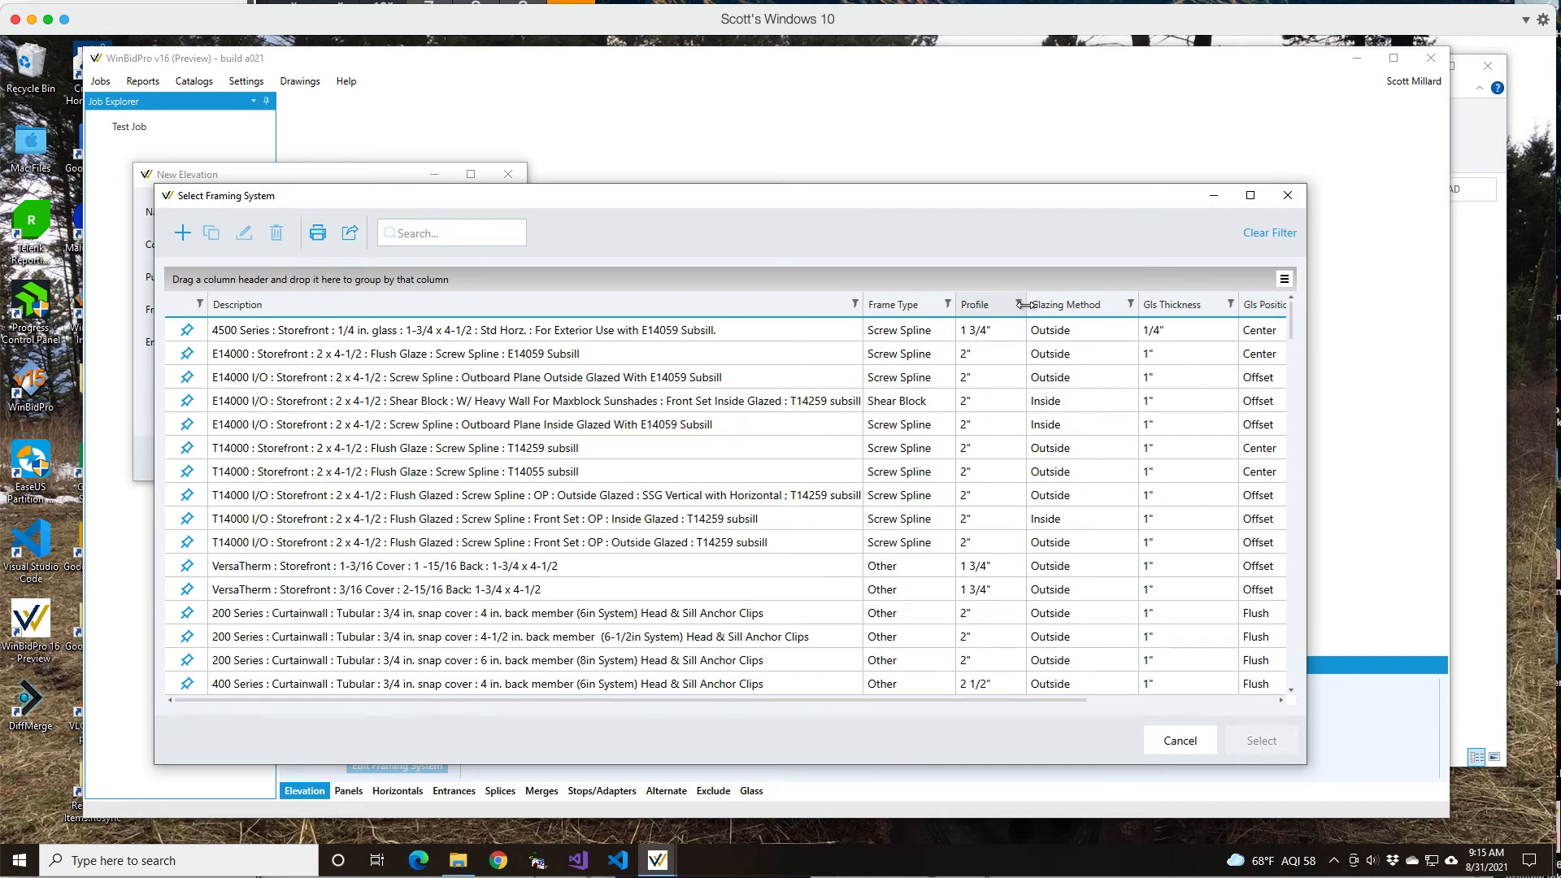
pyautogui.click(1019, 305)
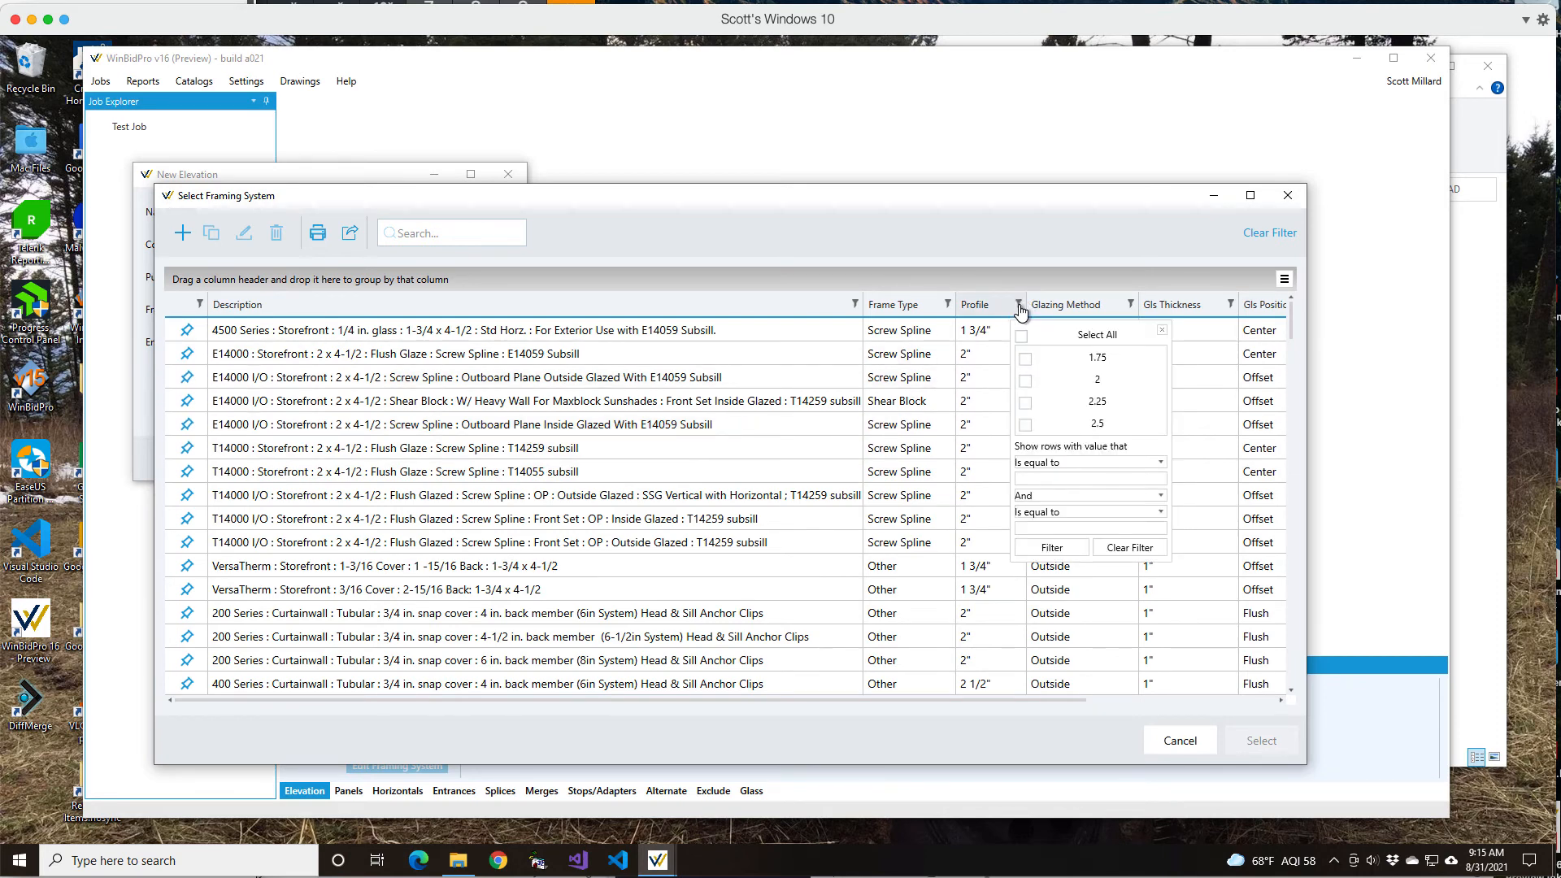
pyautogui.click(1025, 379)
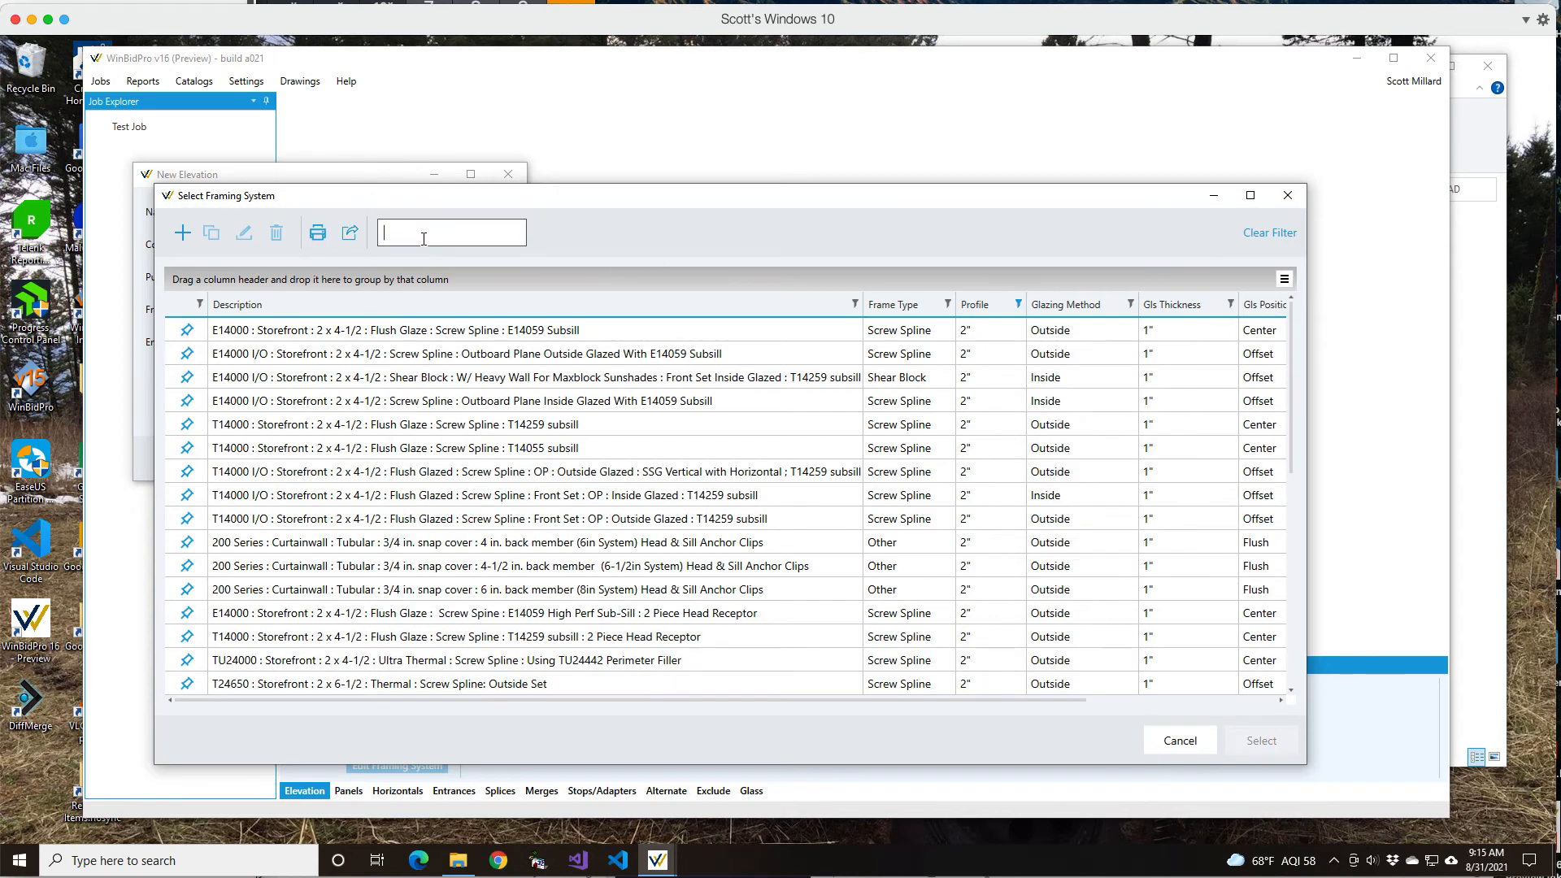
pyautogui.write('store')
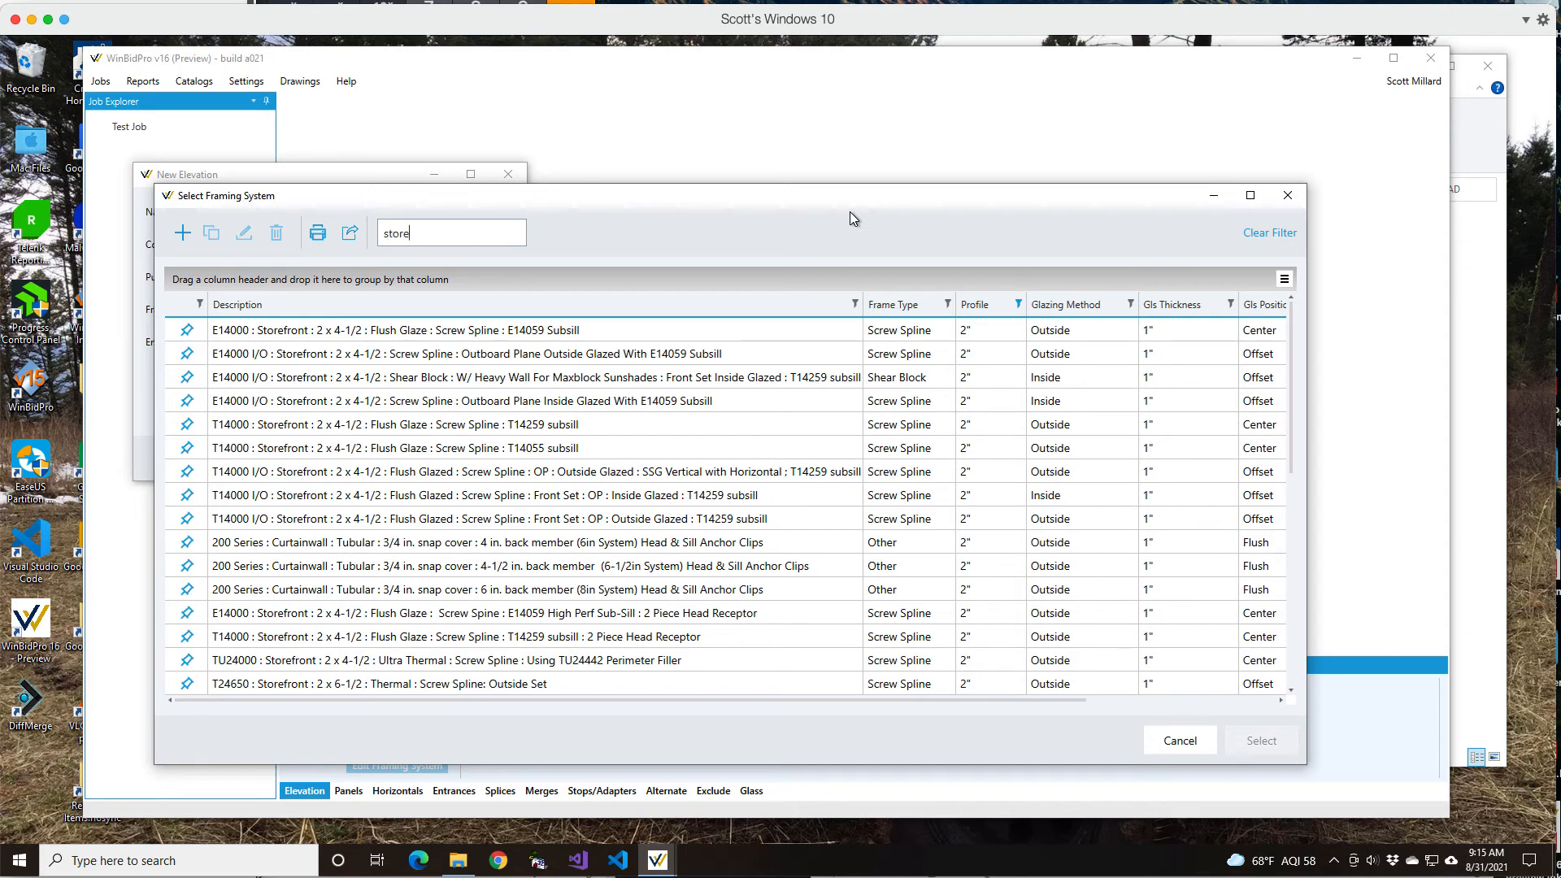
# Step: Finish the 'storefront' search, filter Glazing Method to Inside, and select E24650
pyautogui.write('front')
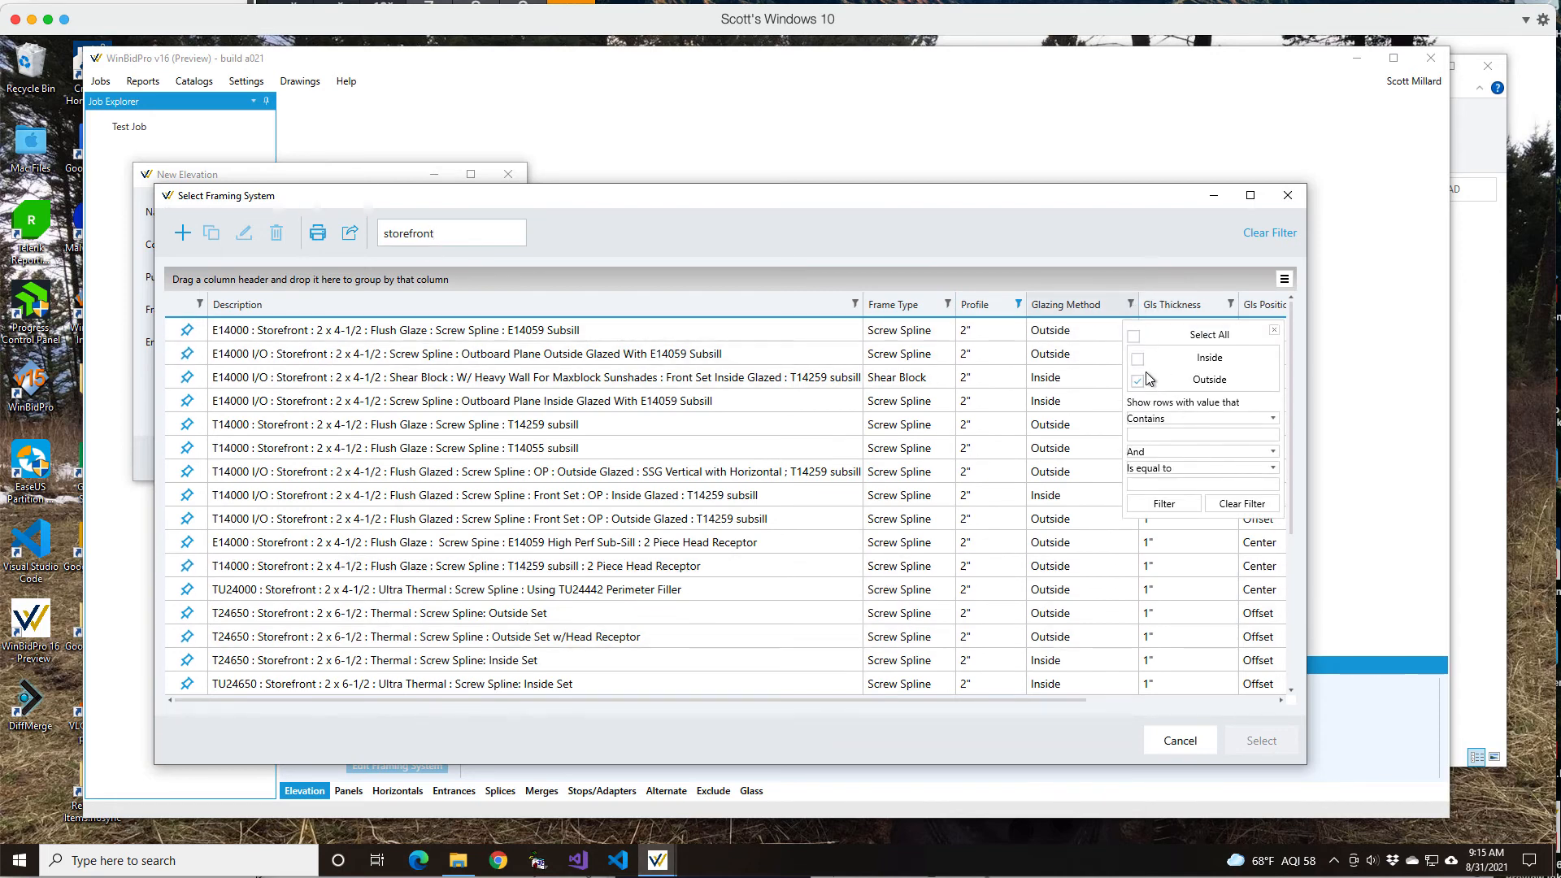
pyautogui.click(1136, 379)
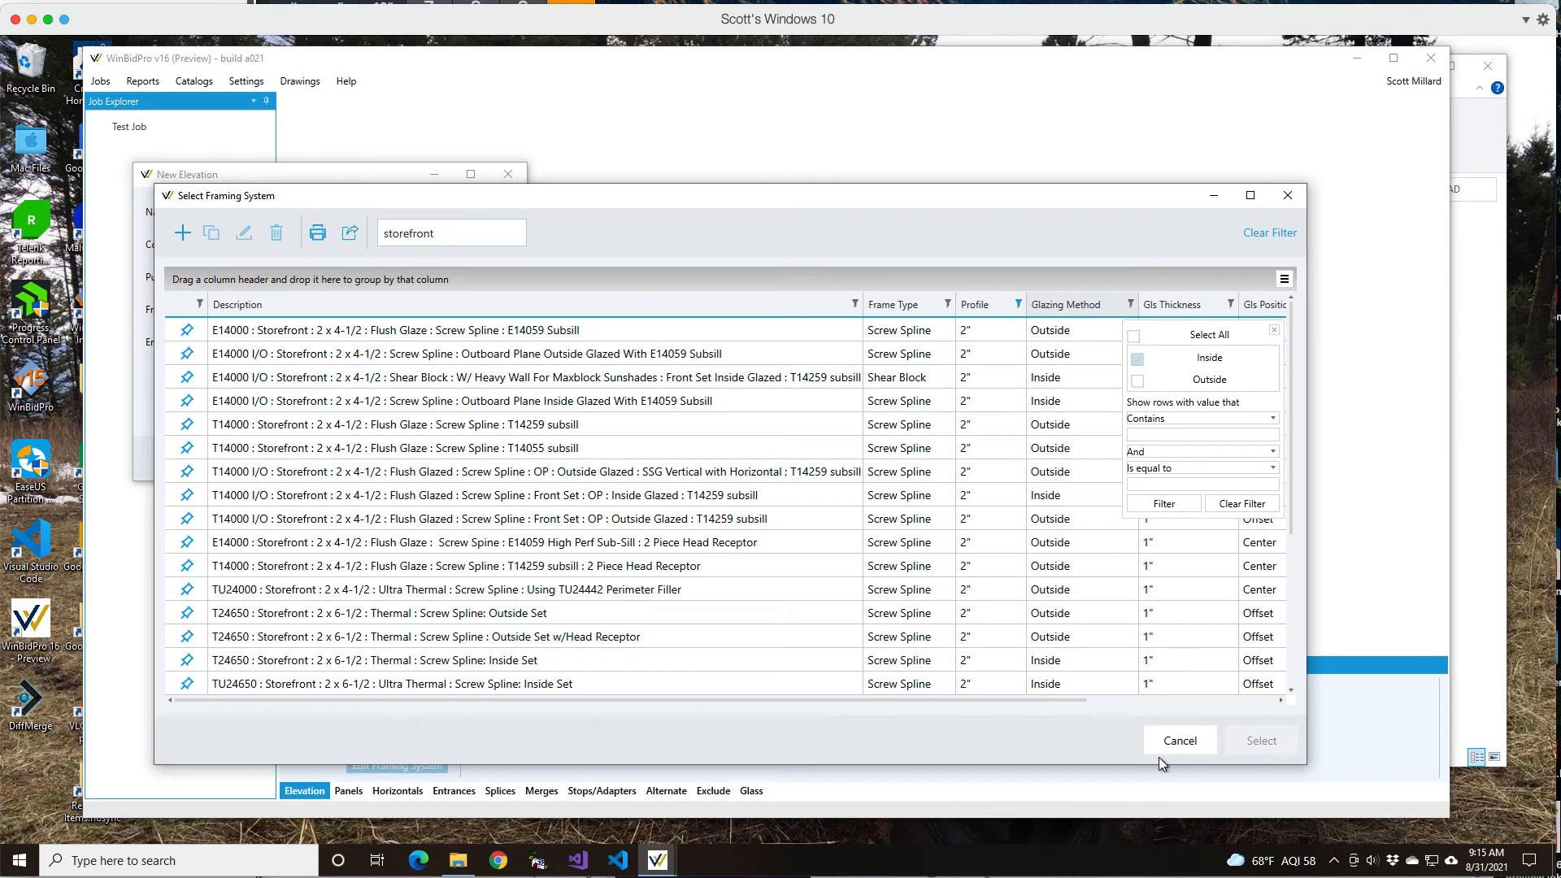
pyautogui.click(1136, 357)
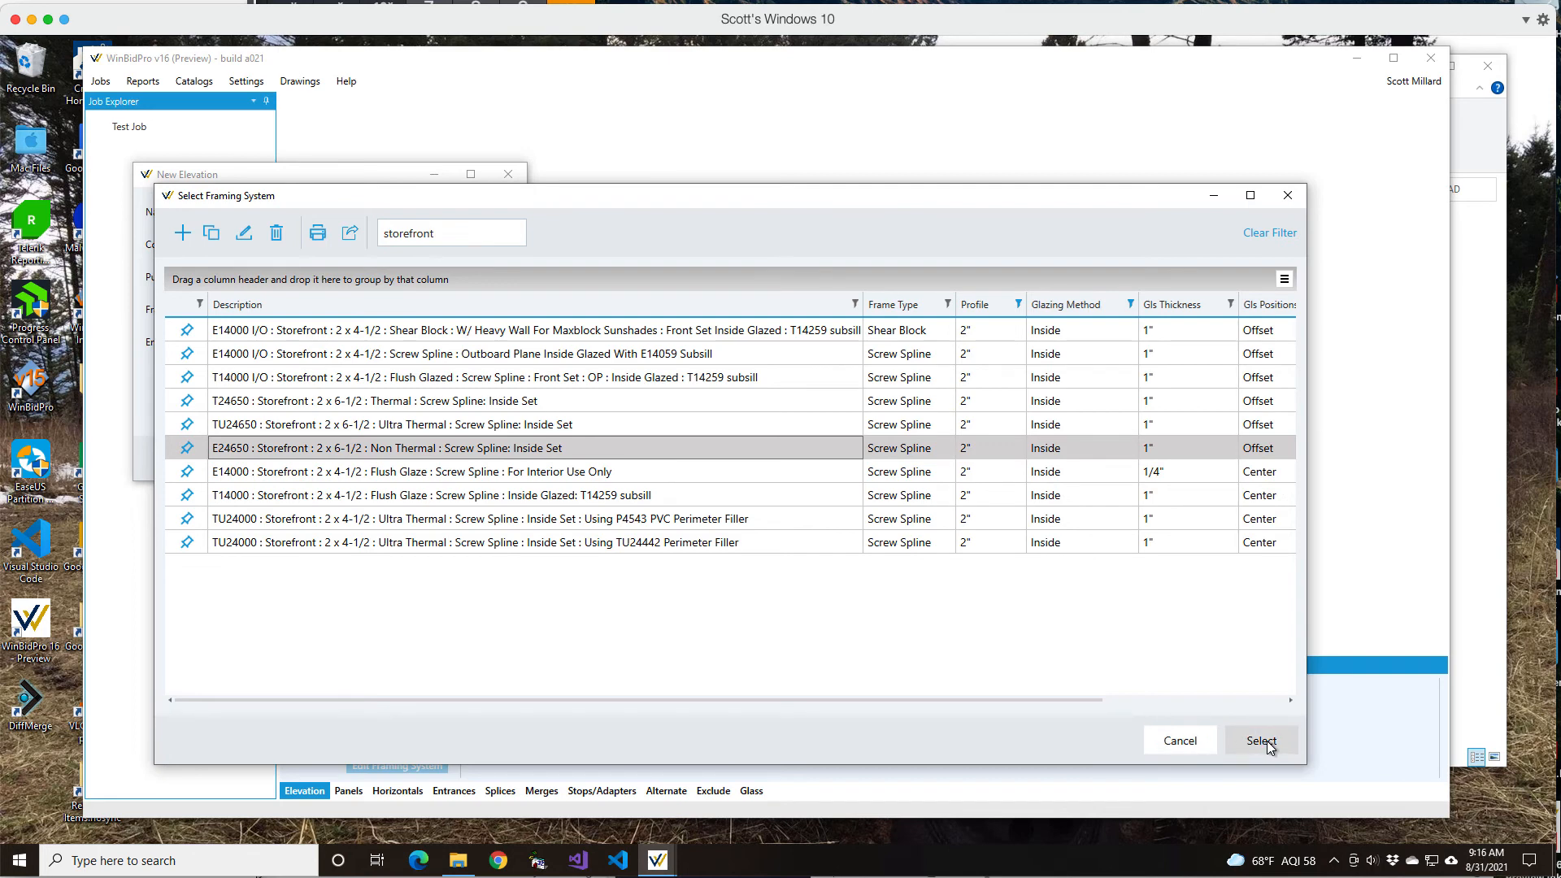
pyautogui.click(1260, 741)
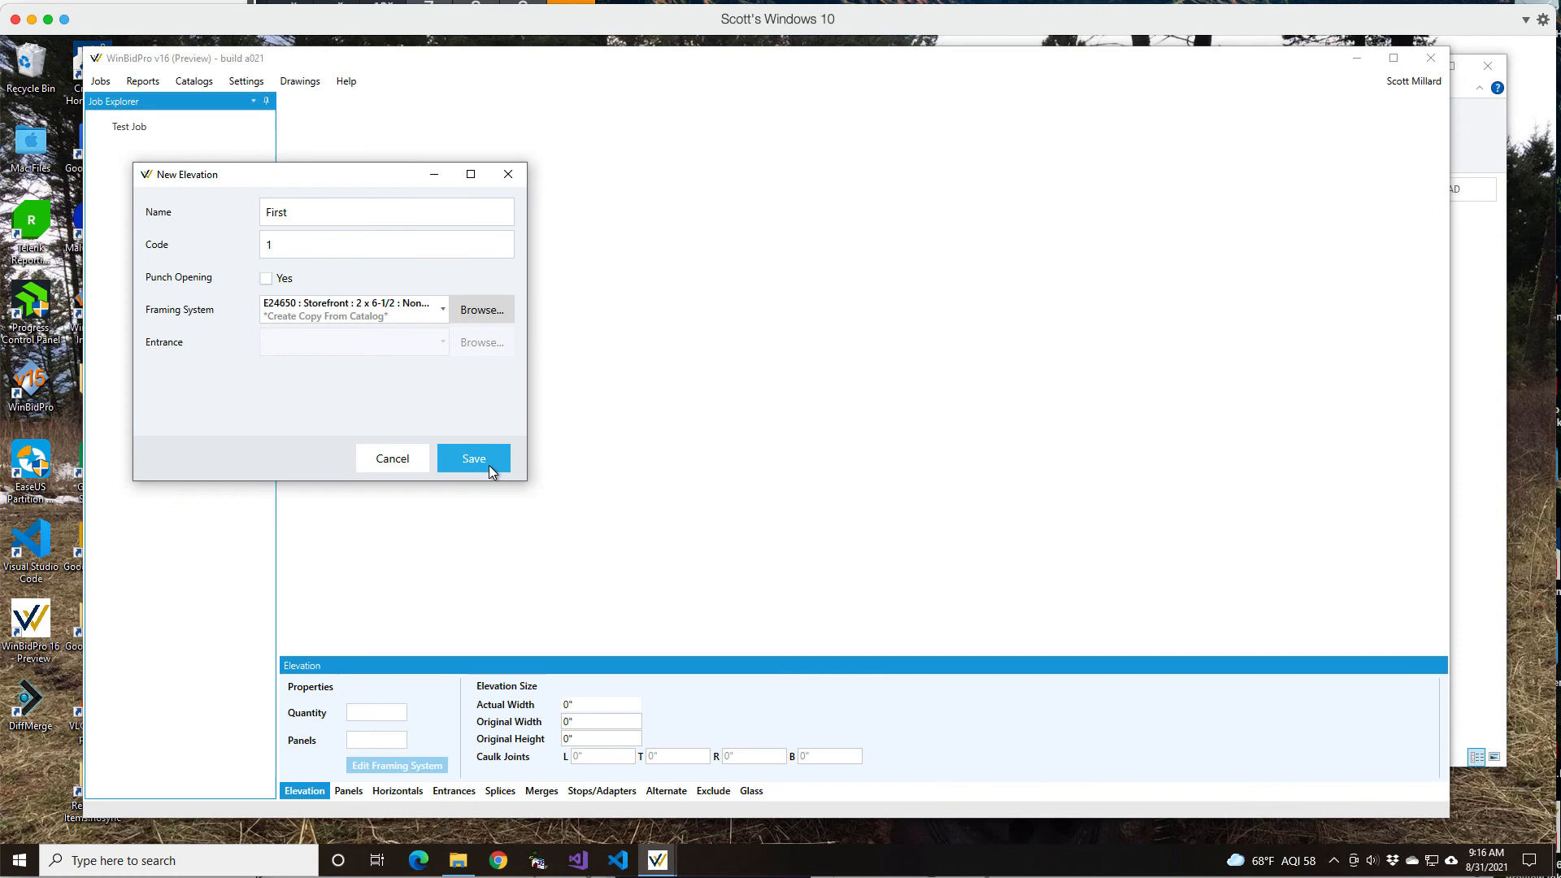
# Step: Save elevation 'First' to open its 150 x 110 four-lite storefront drawing
pyautogui.click(473, 457)
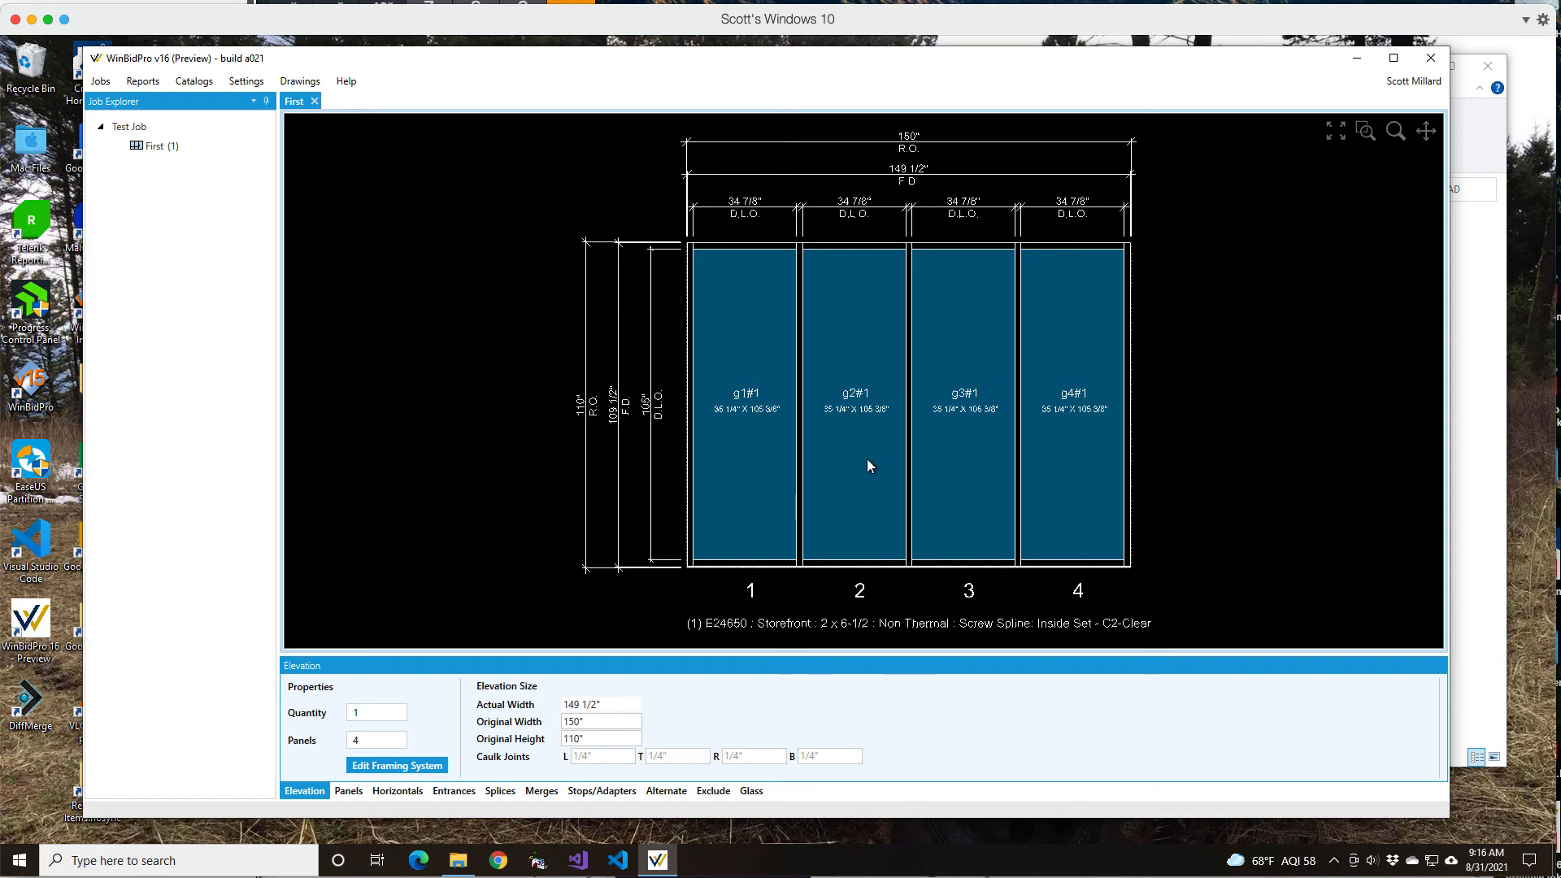
pyautogui.moveTo(909, 262)
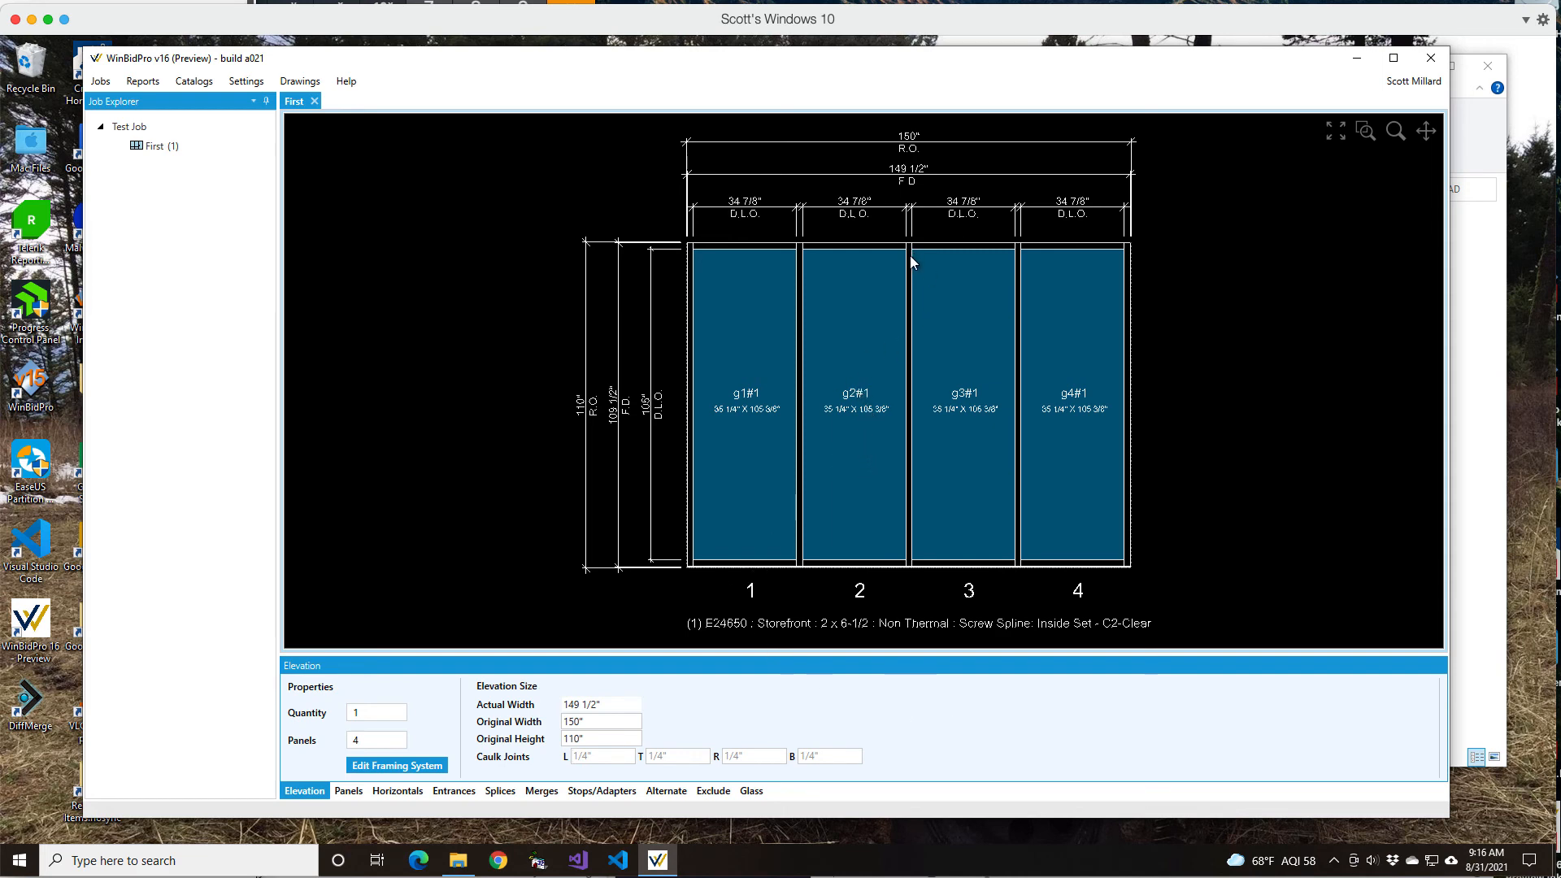
pyautogui.moveTo(906, 355)
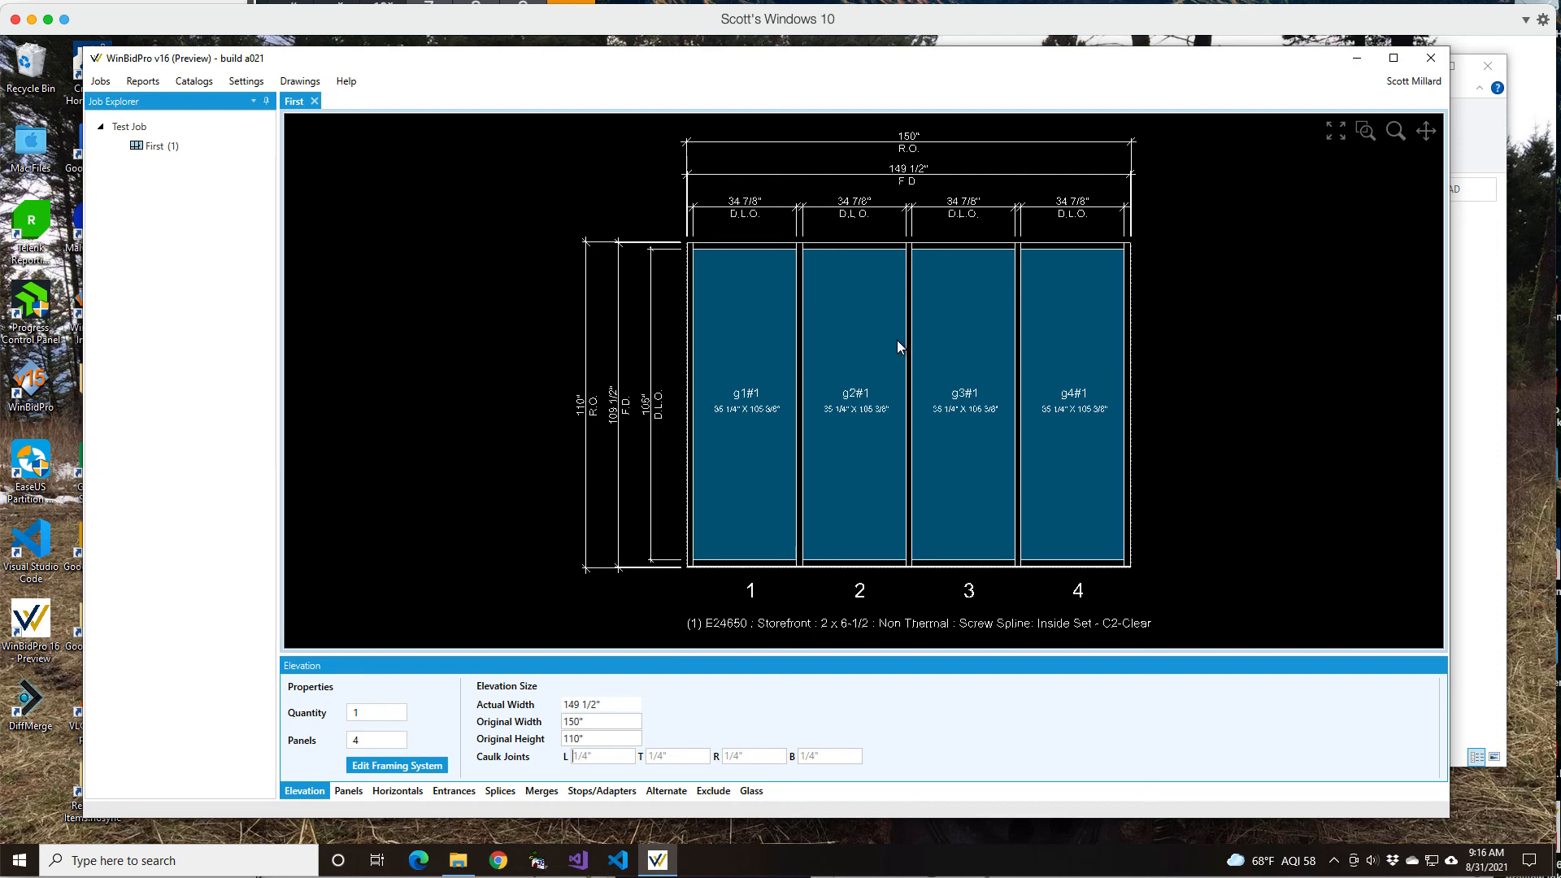
pyautogui.moveTo(714, 555)
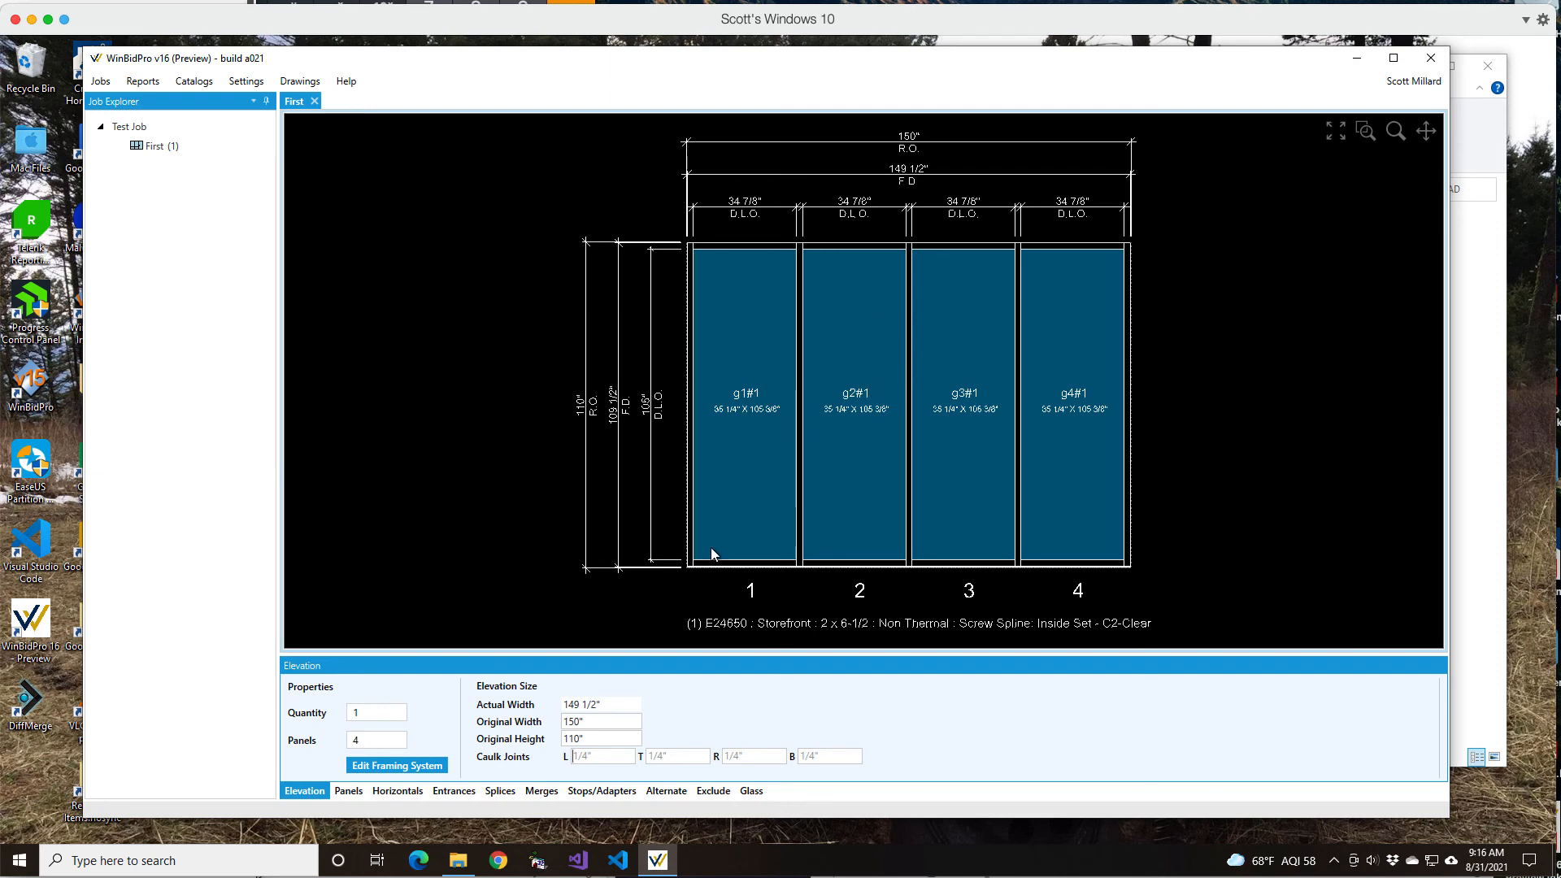
pyautogui.moveTo(517, 577)
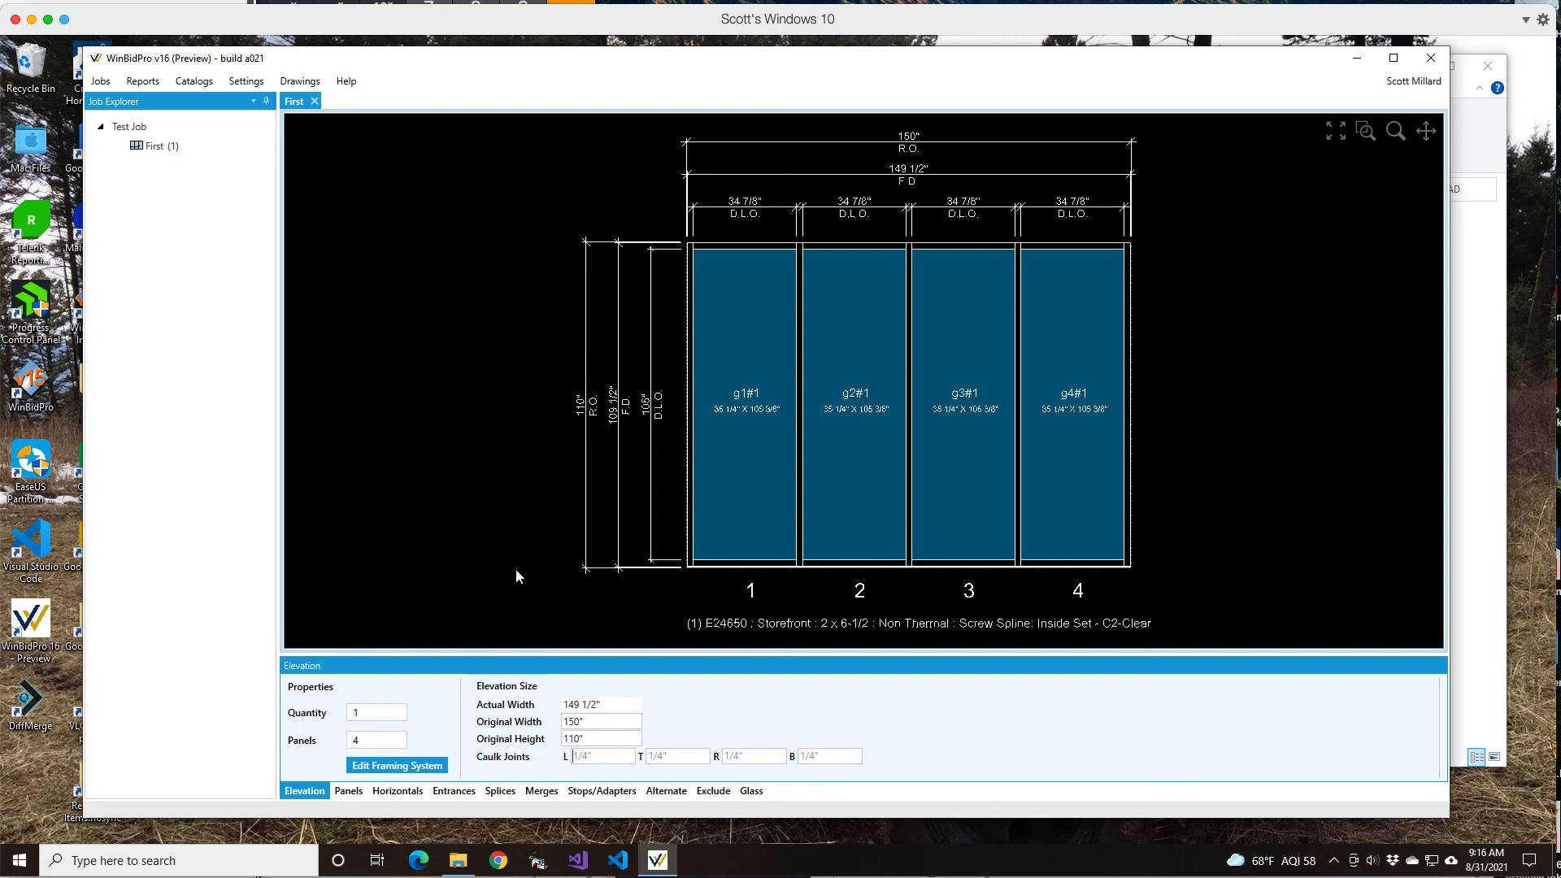
pyautogui.moveTo(558, 767)
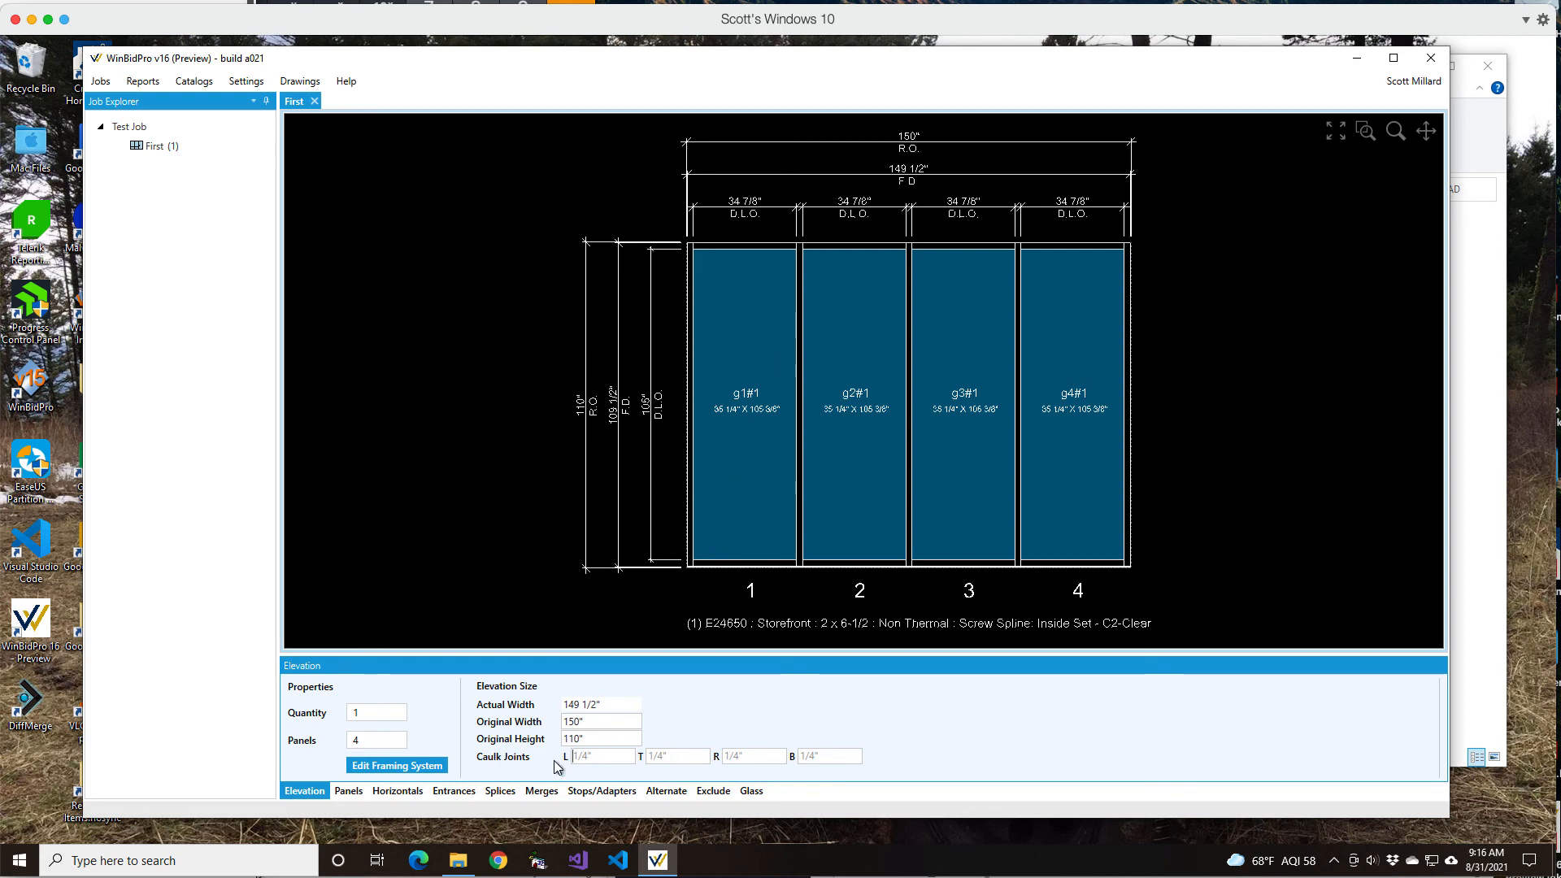
pyautogui.moveTo(705, 525)
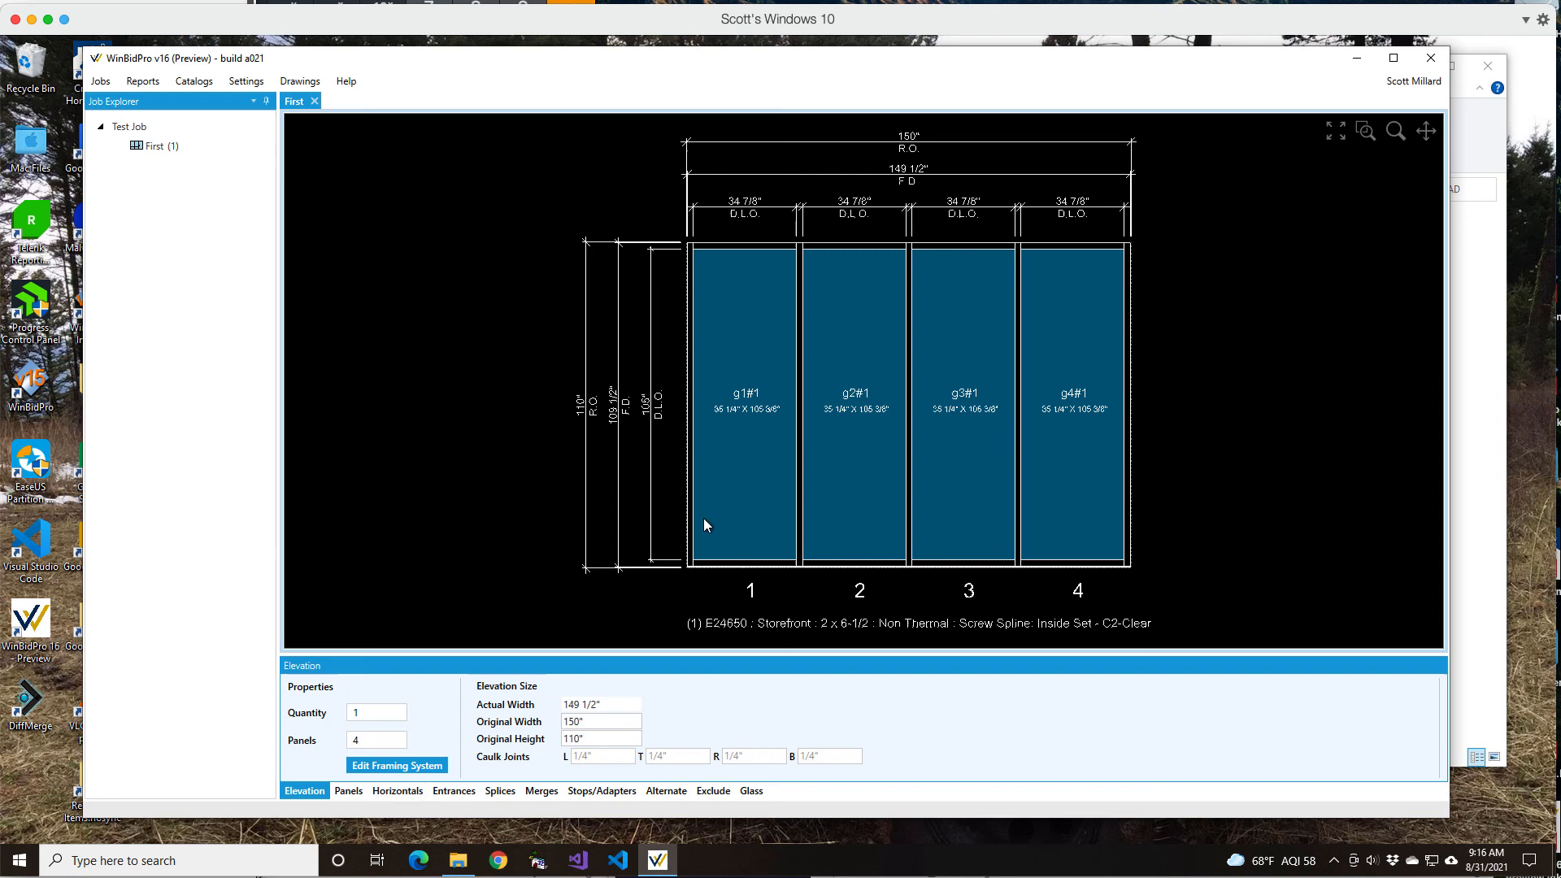
pyautogui.moveTo(700, 531)
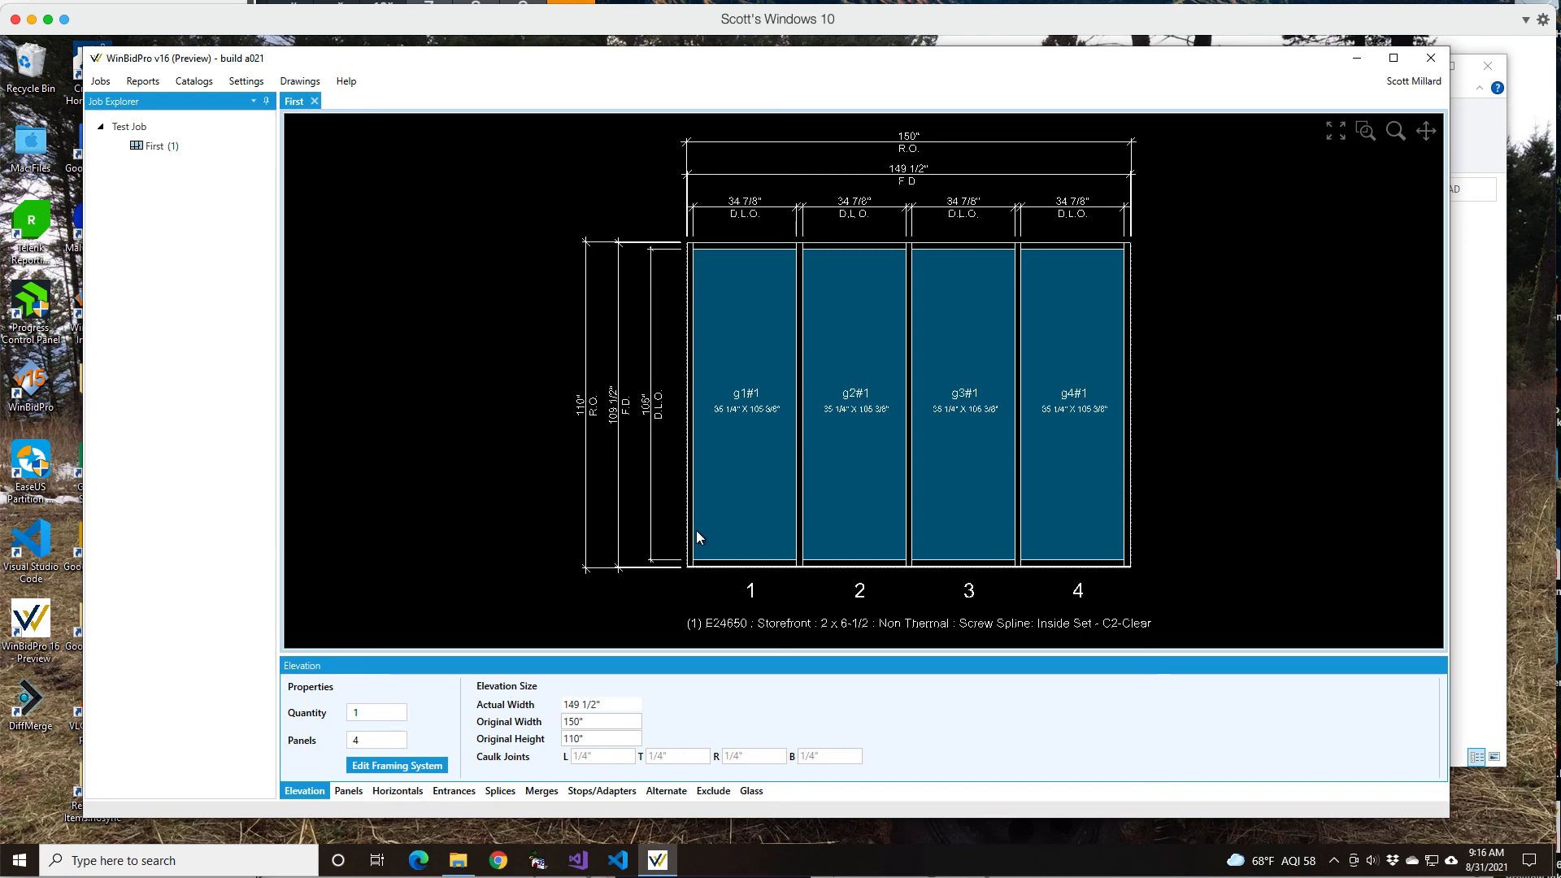
pyautogui.moveTo(600, 502)
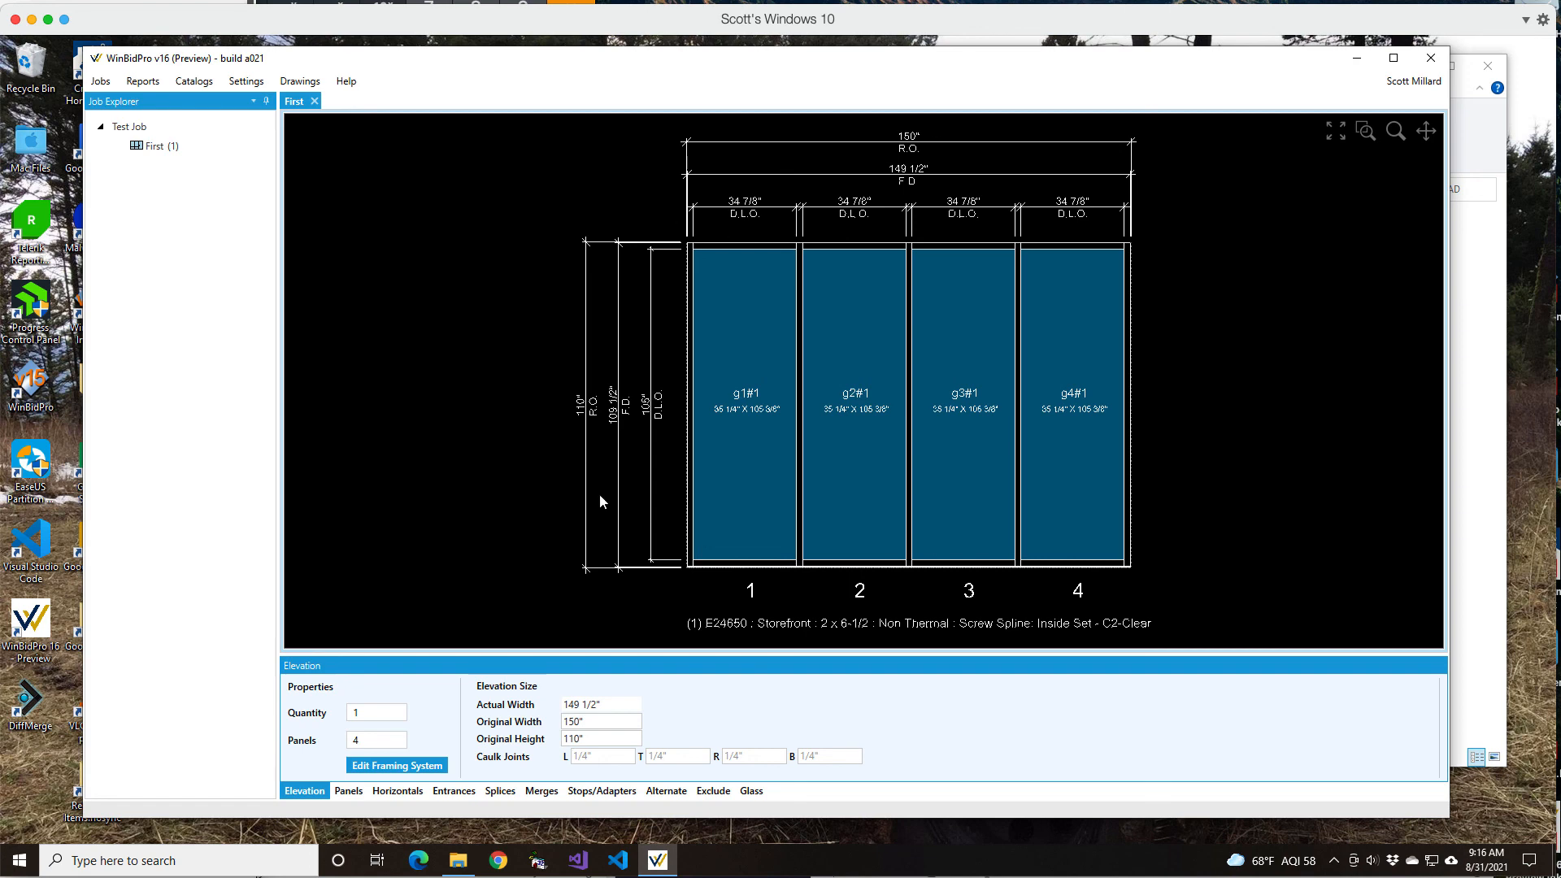
pyautogui.moveTo(722, 518)
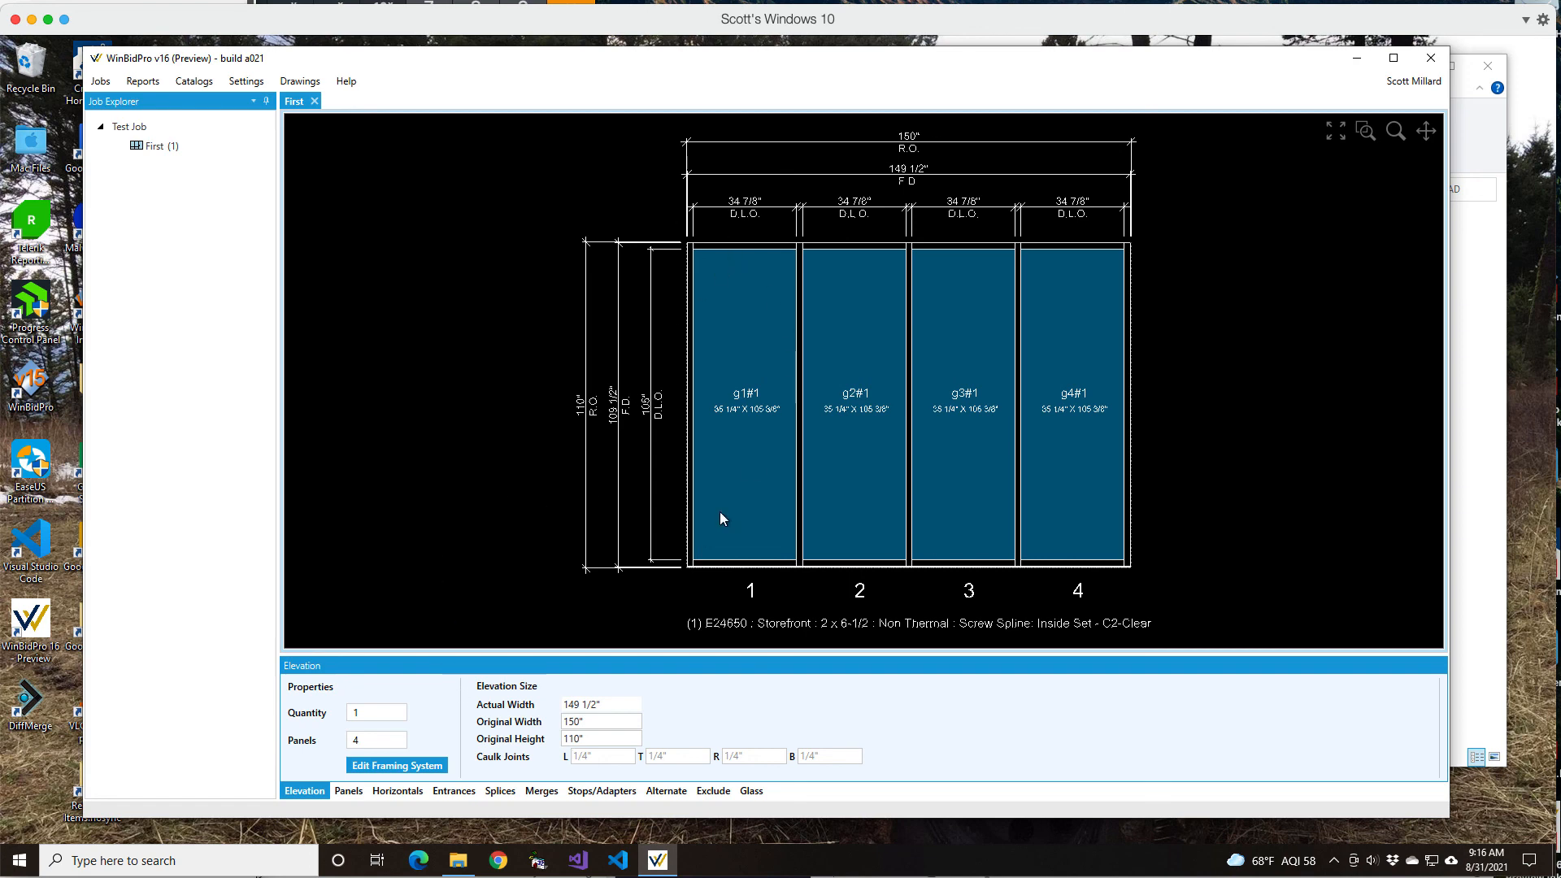
pyautogui.moveTo(757, 781)
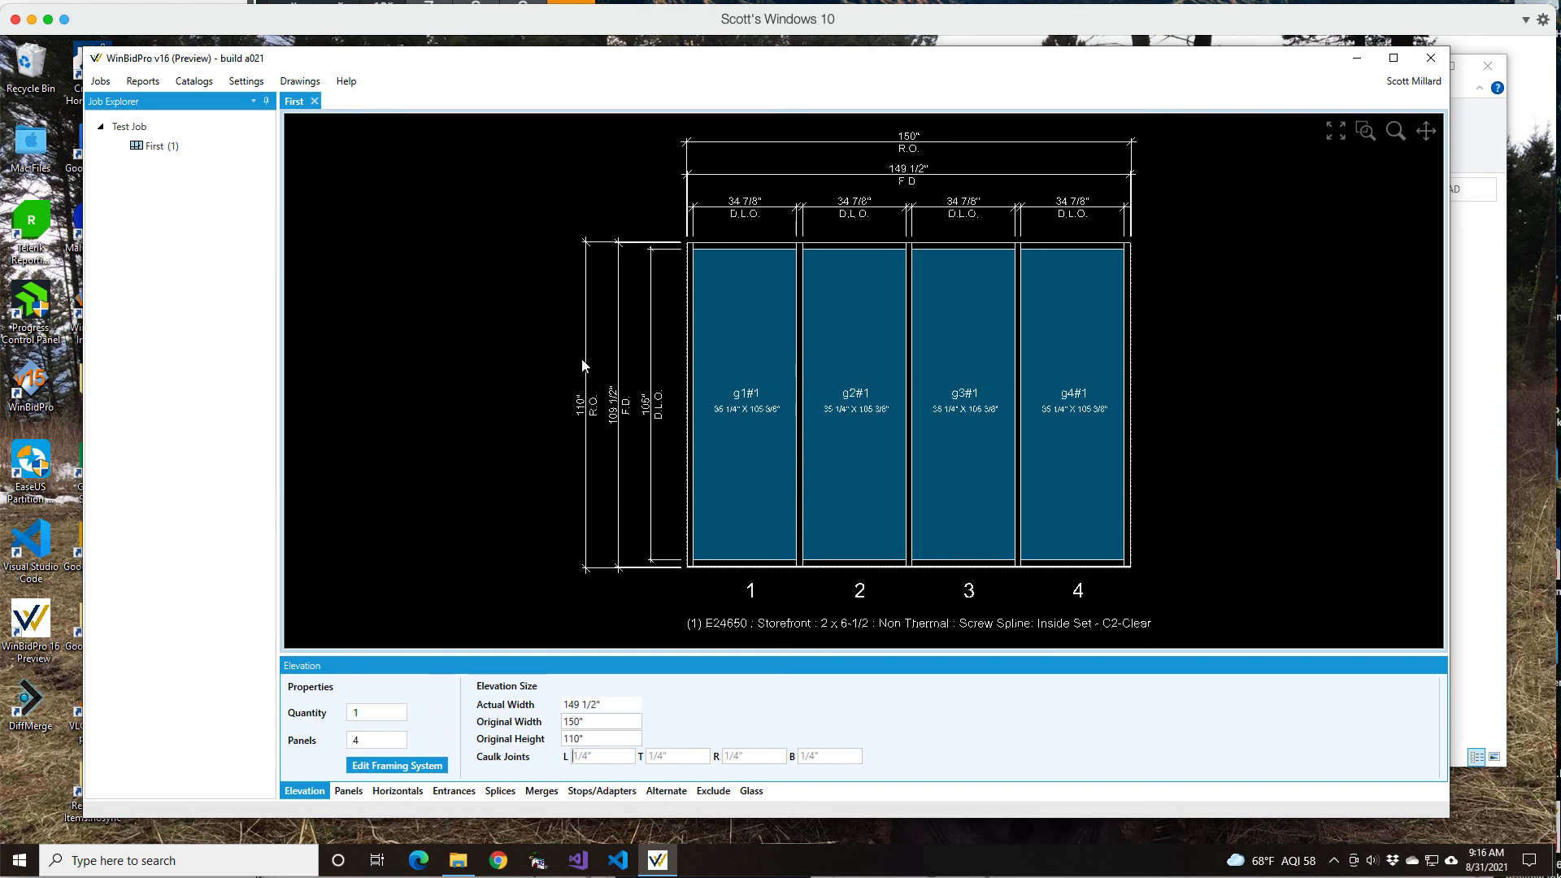
pyautogui.moveTo(390, 595)
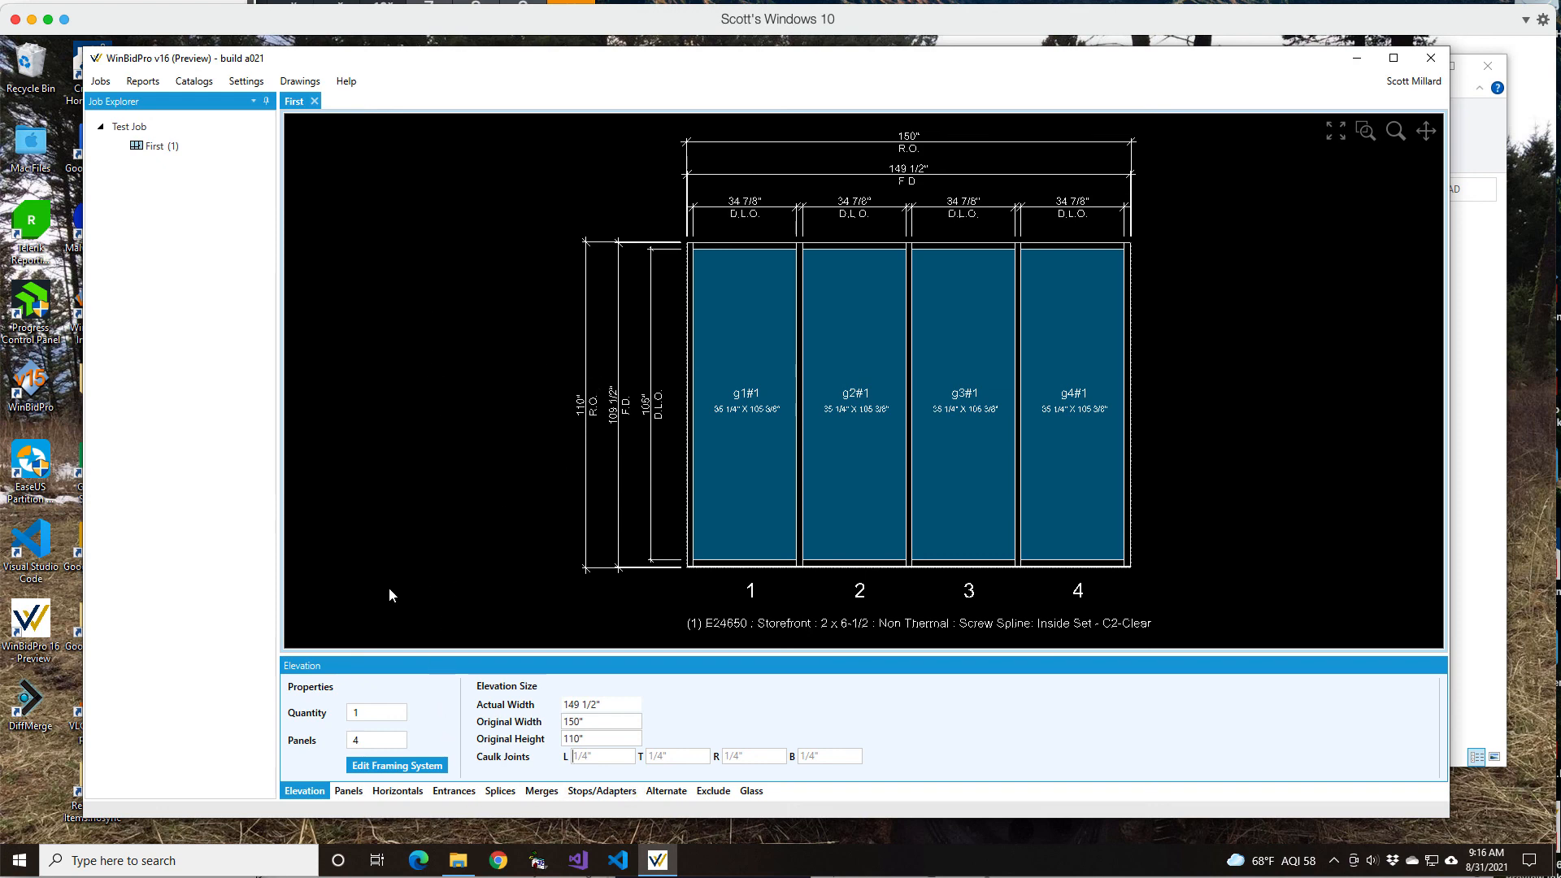
pyautogui.moveTo(545, 701)
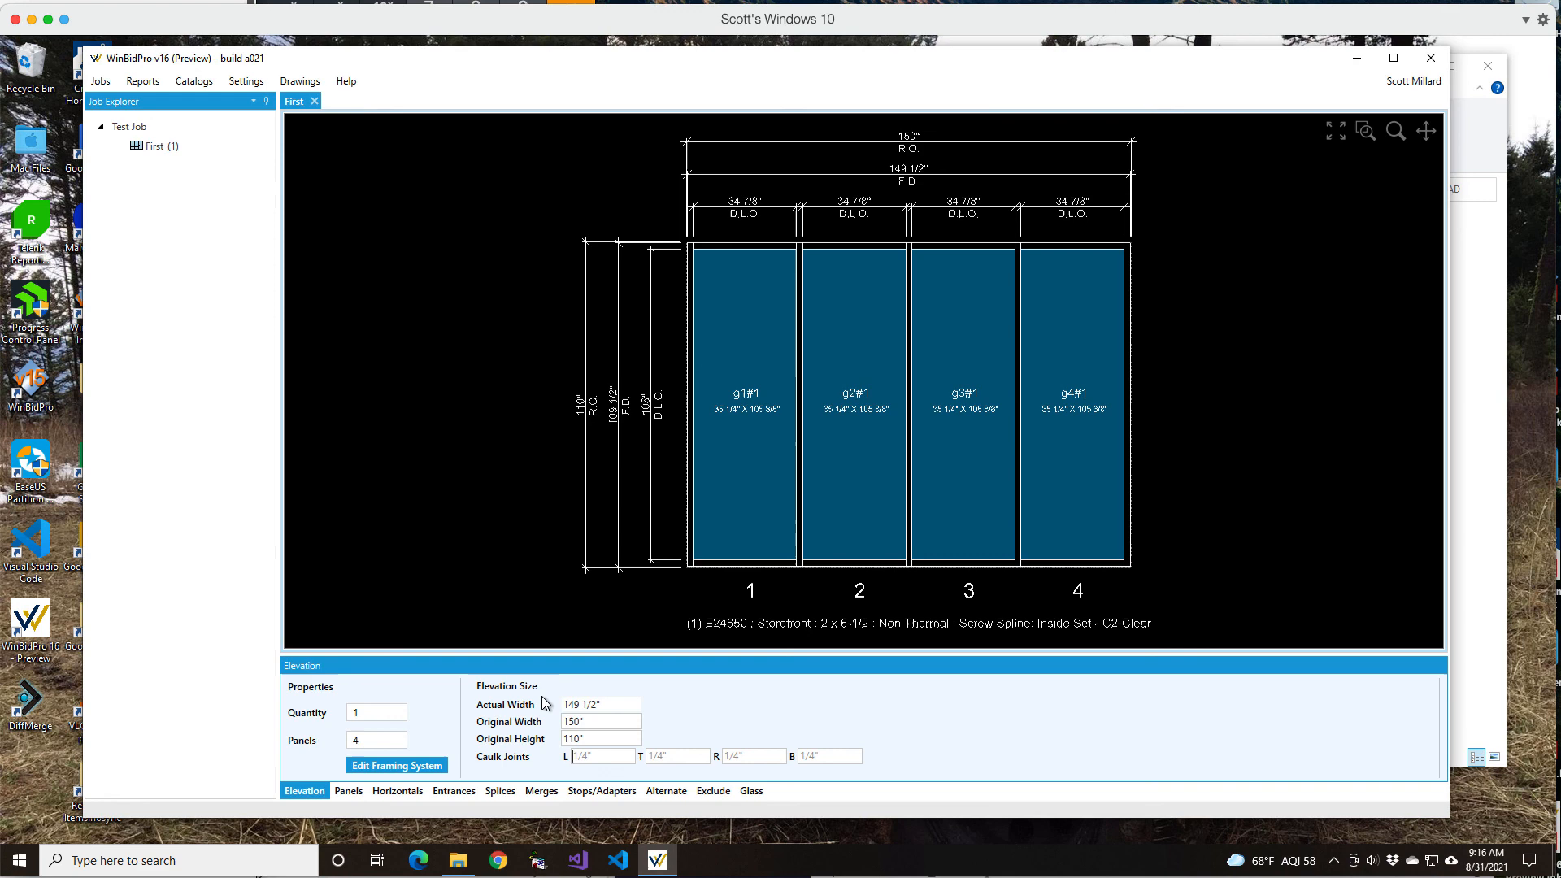
pyautogui.moveTo(584, 575)
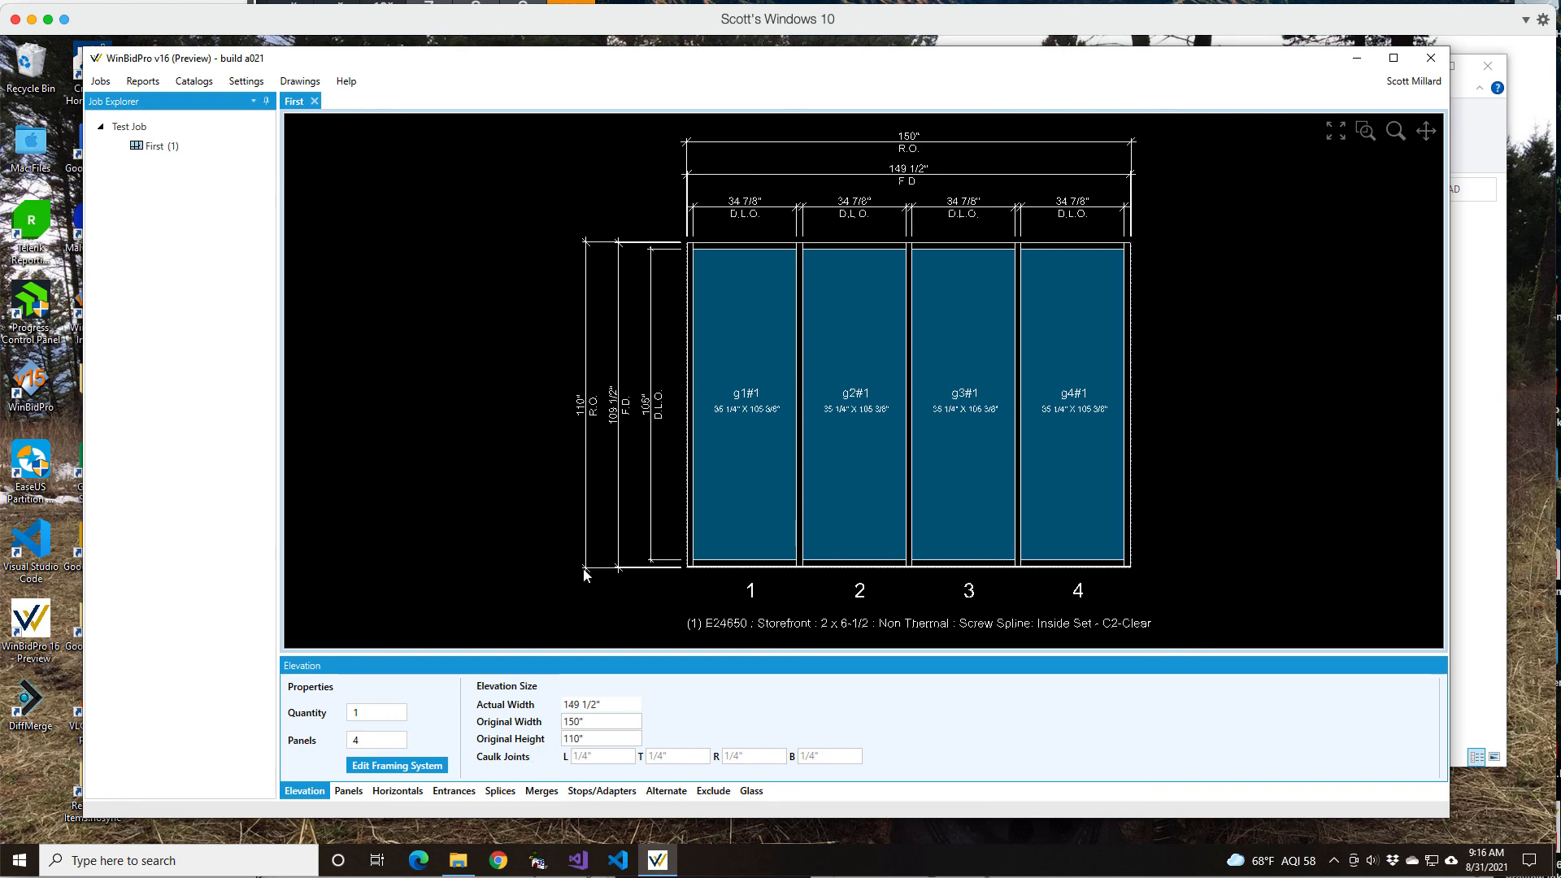